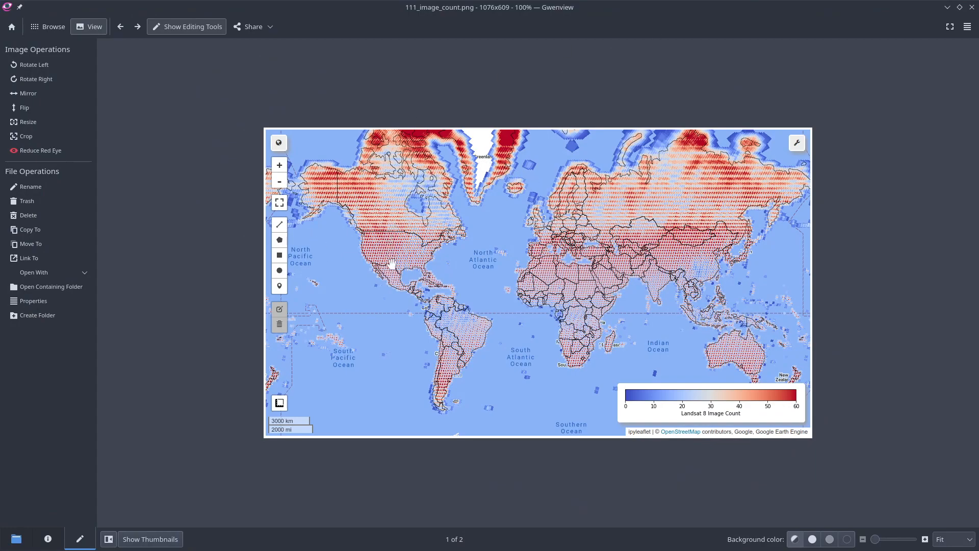
mouse_move(375, 229)
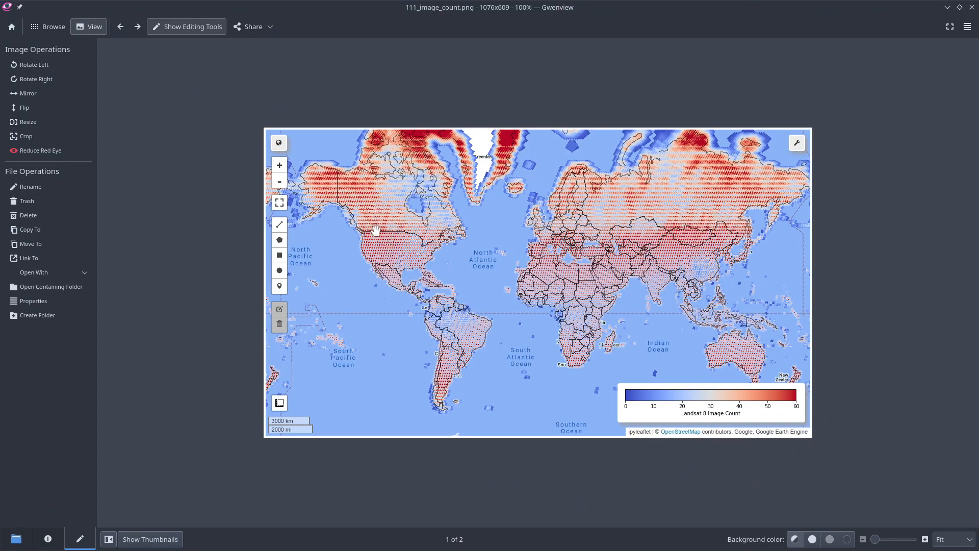
mouse_move(398, 267)
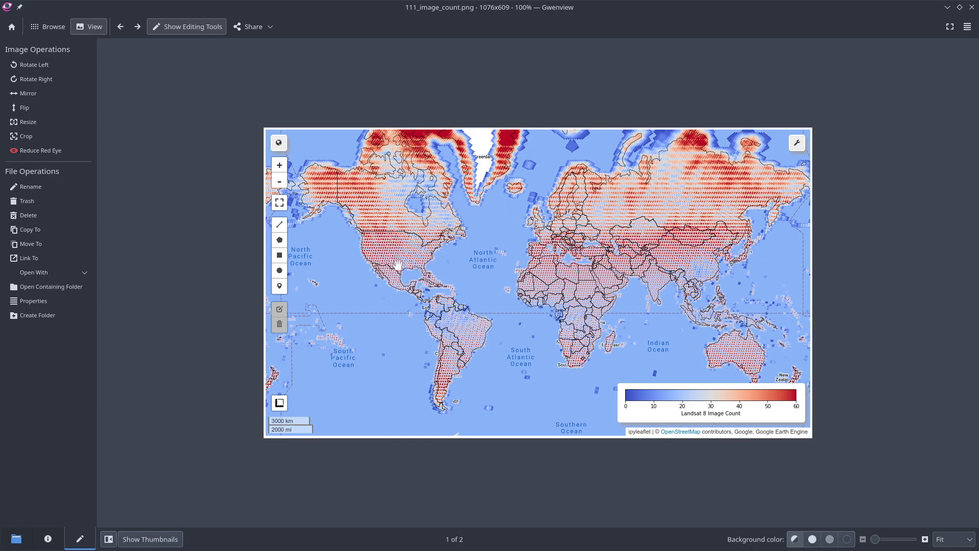
mouse_move(398, 219)
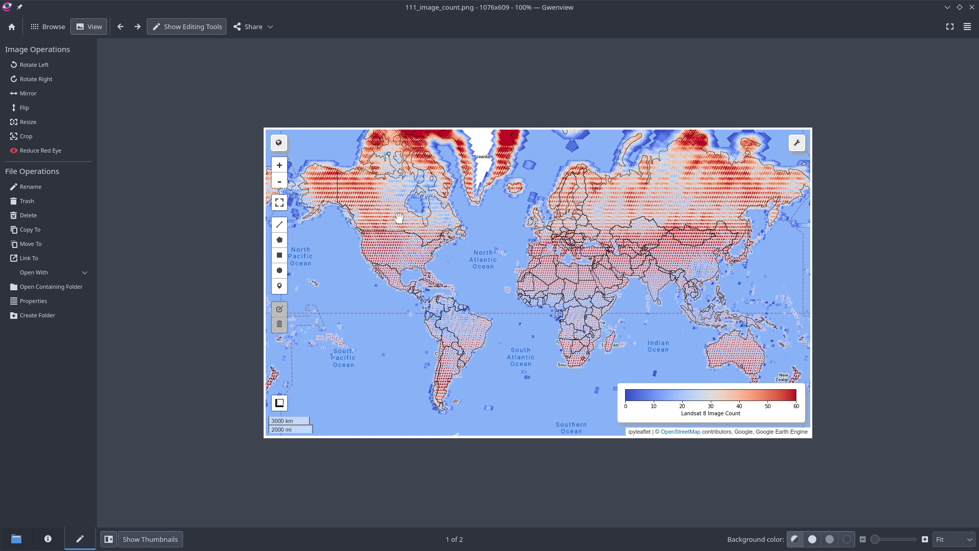
mouse_move(439, 216)
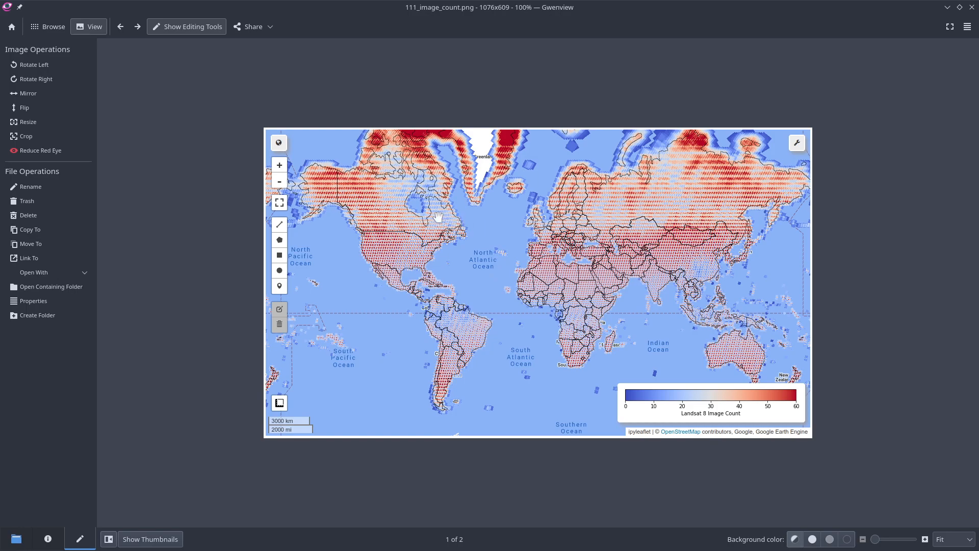
mouse_move(423, 233)
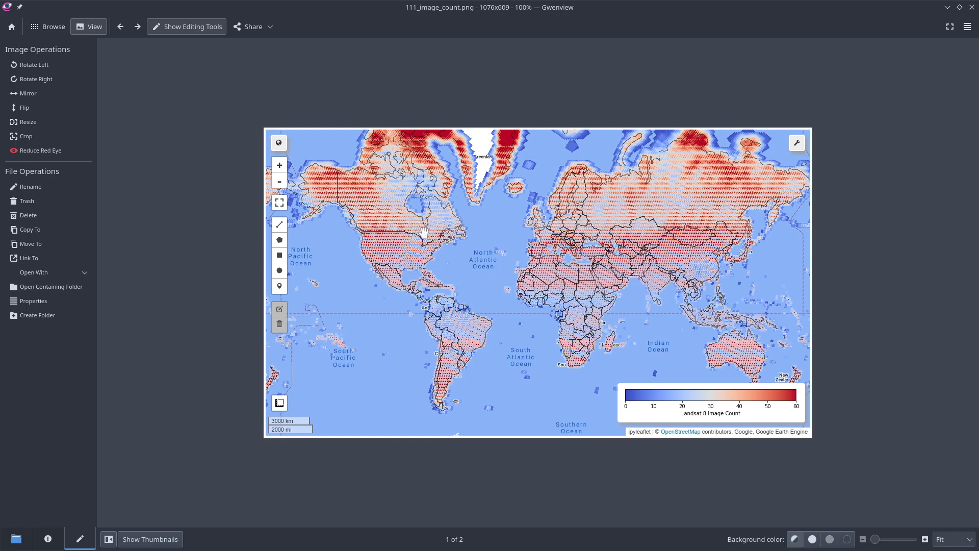
mouse_move(402, 244)
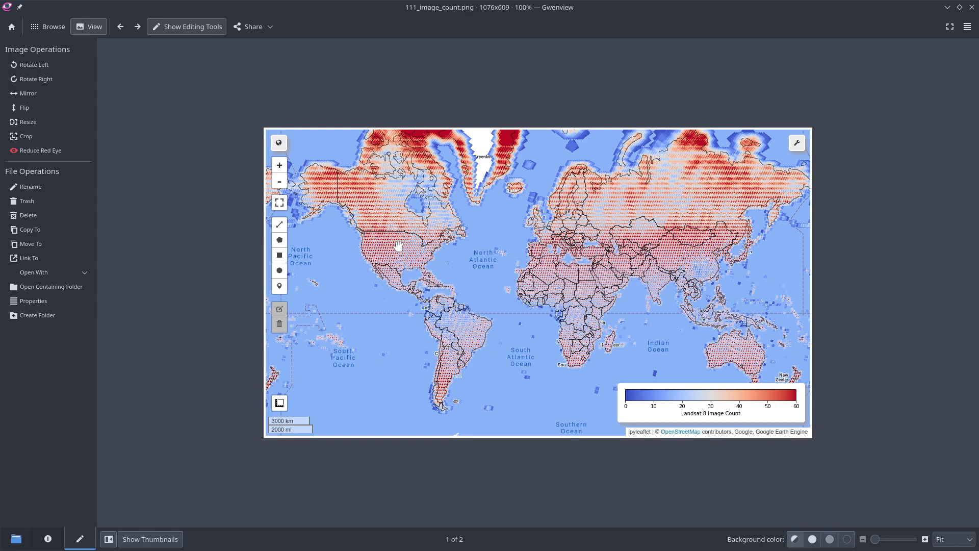
mouse_move(379, 223)
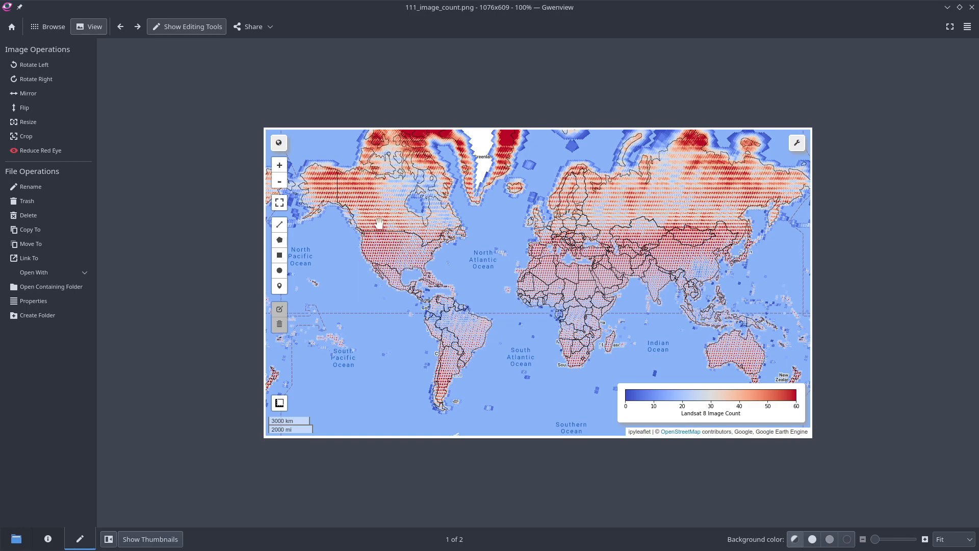
mouse_move(517, 328)
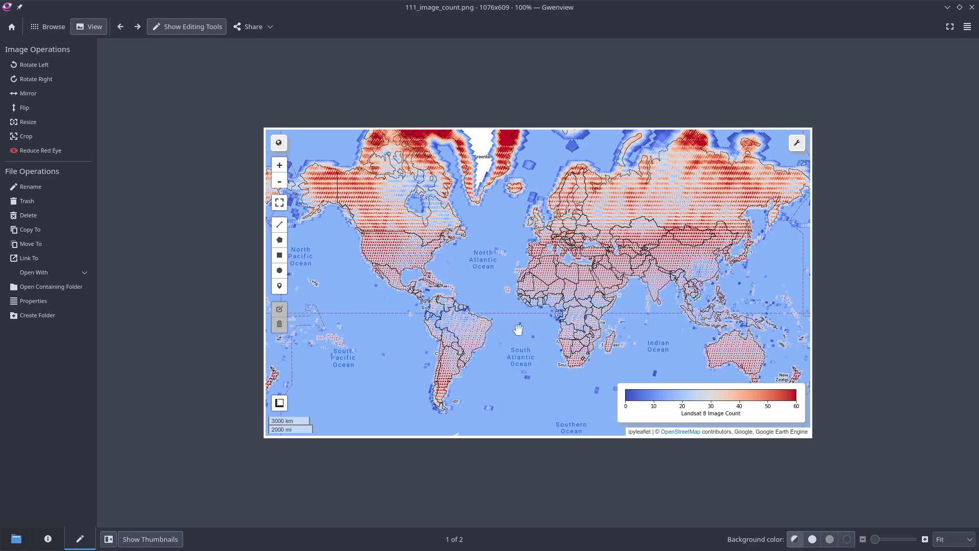
- Advance Gwenview to 111_image_count_us.png, the North America Landsat 8 count map
click(137, 26)
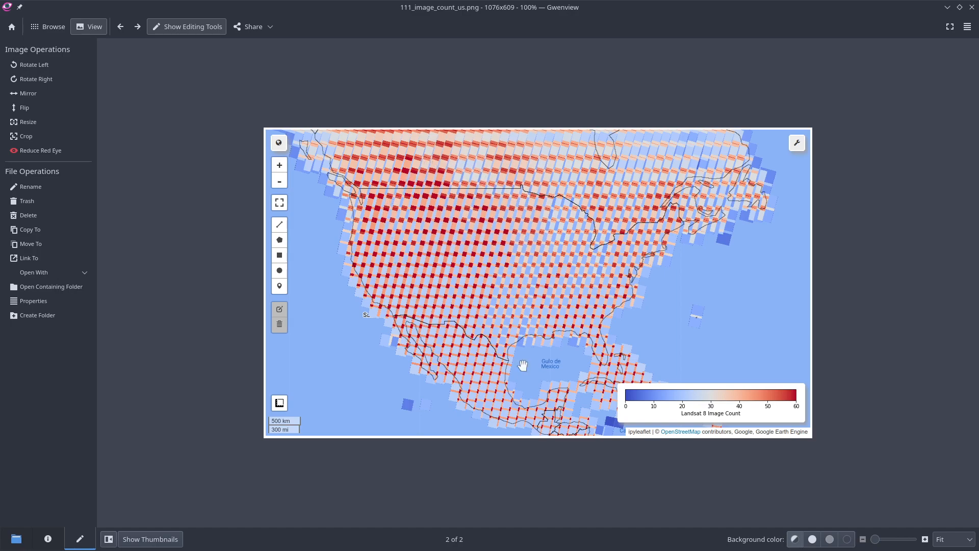
mouse_move(503, 201)
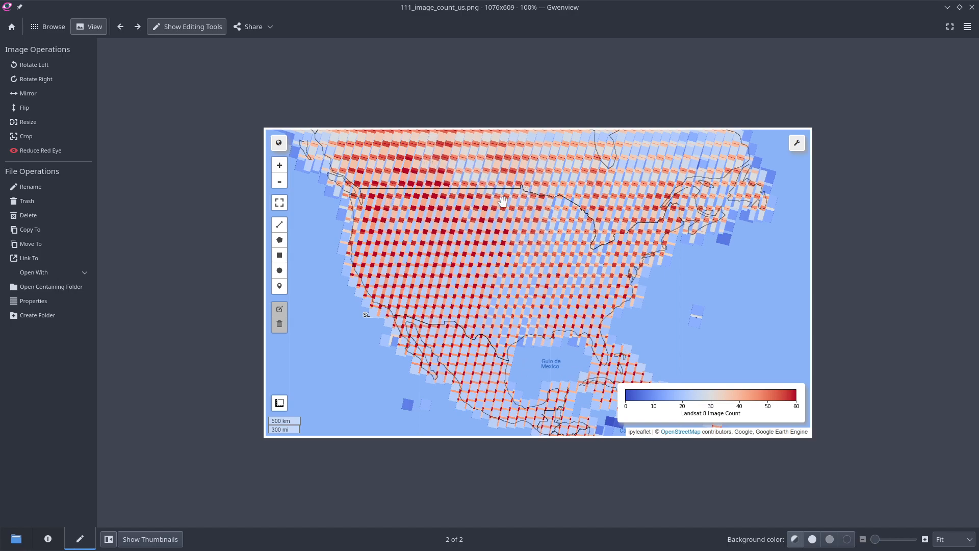
mouse_move(476, 230)
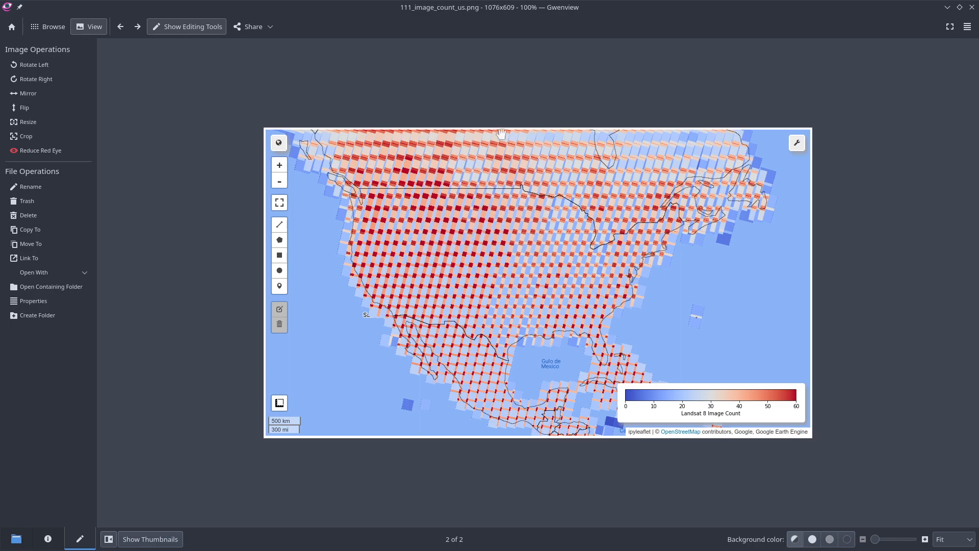
mouse_move(630, 426)
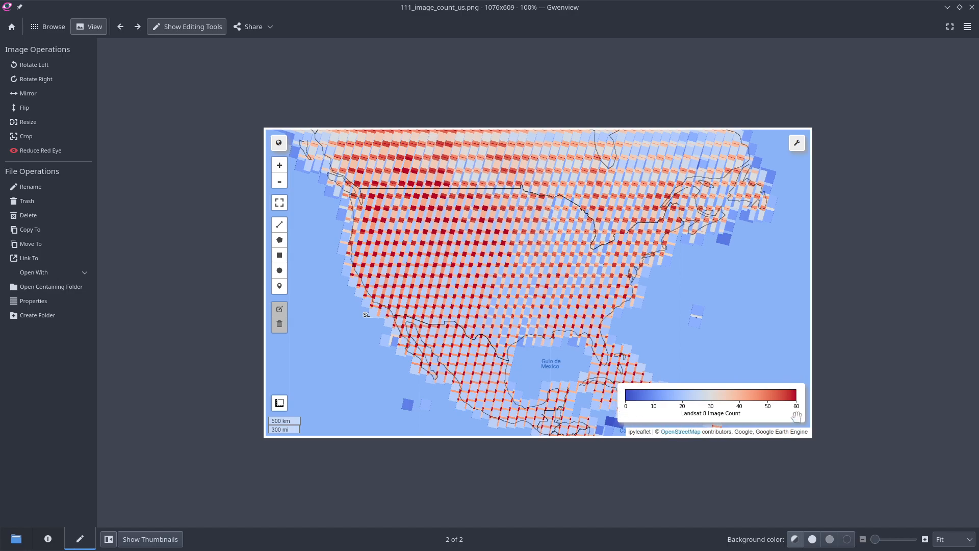
mouse_move(462, 222)
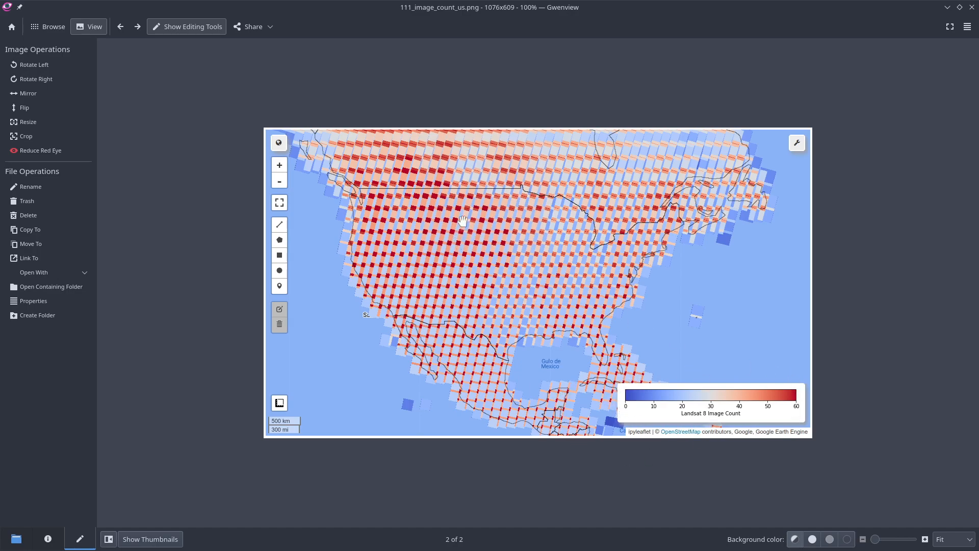
mouse_move(524, 144)
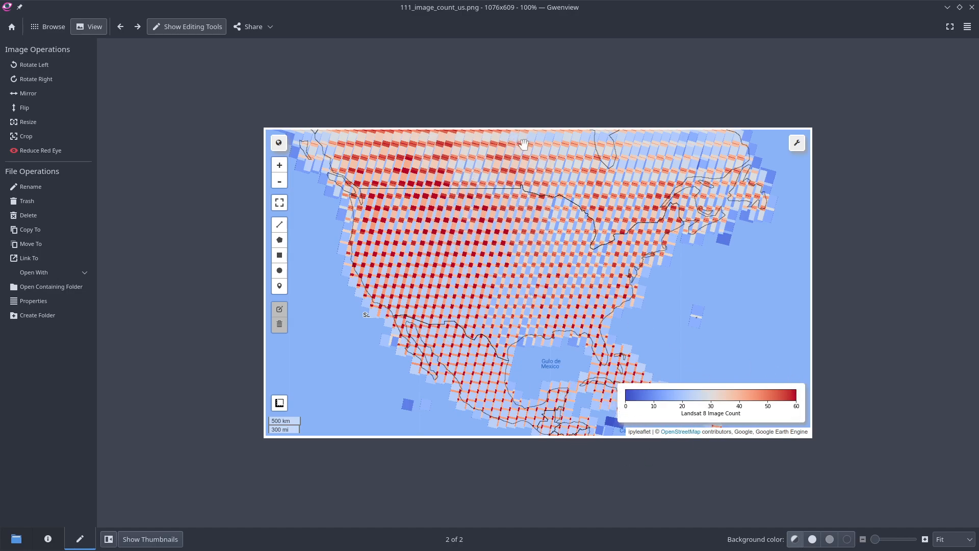
mouse_move(516, 150)
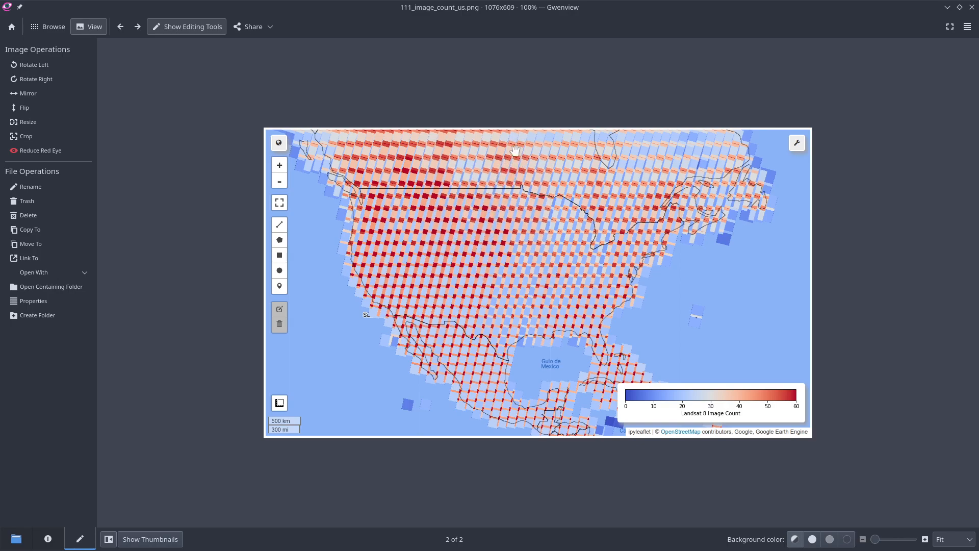
mouse_move(484, 253)
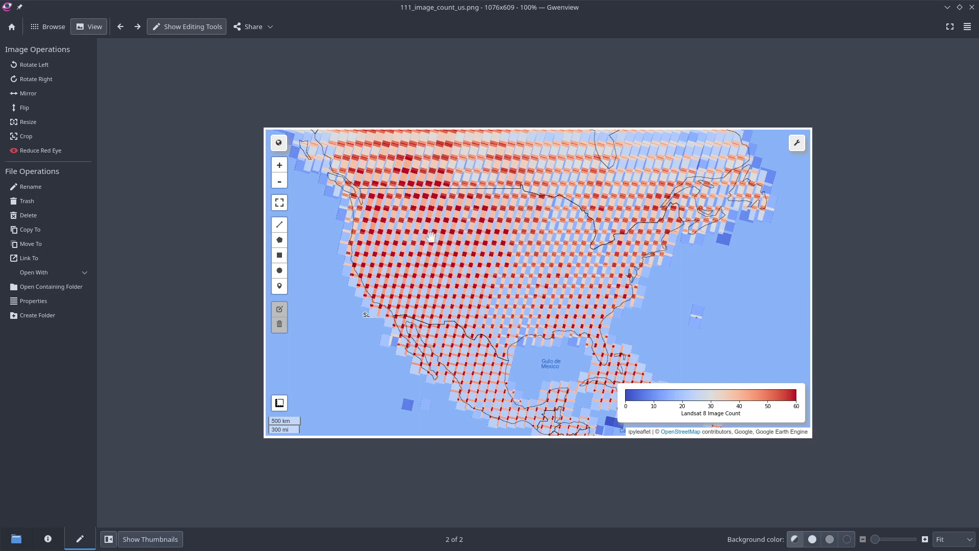
mouse_move(487, 236)
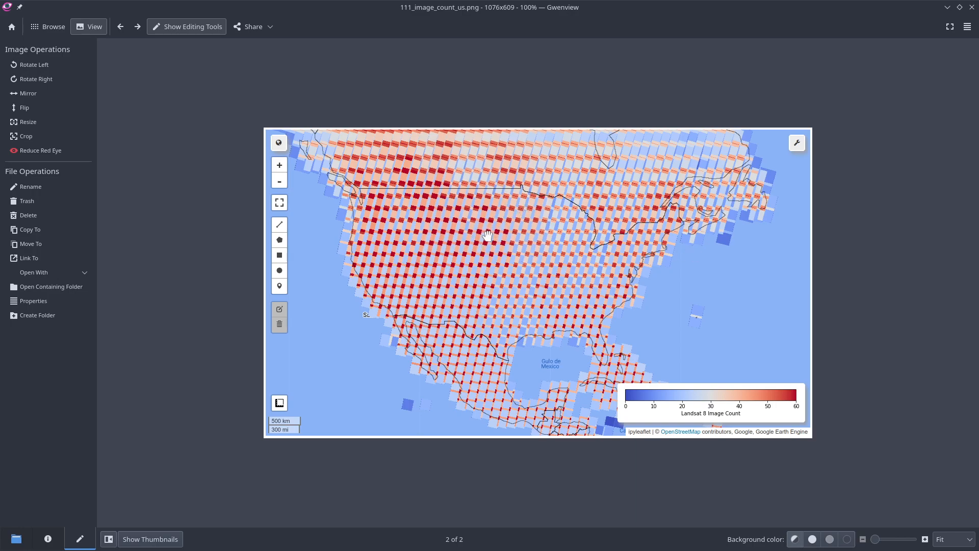
mouse_move(486, 233)
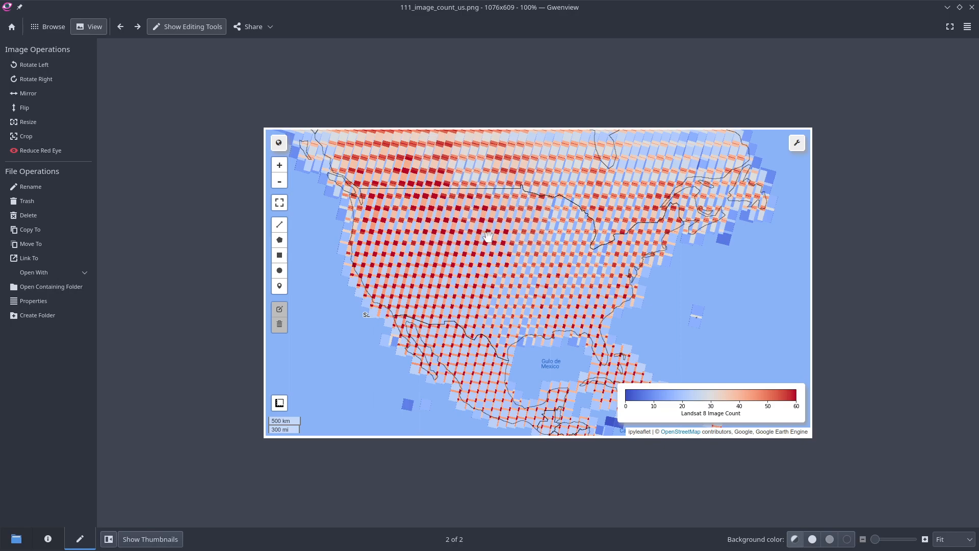
mouse_move(486, 245)
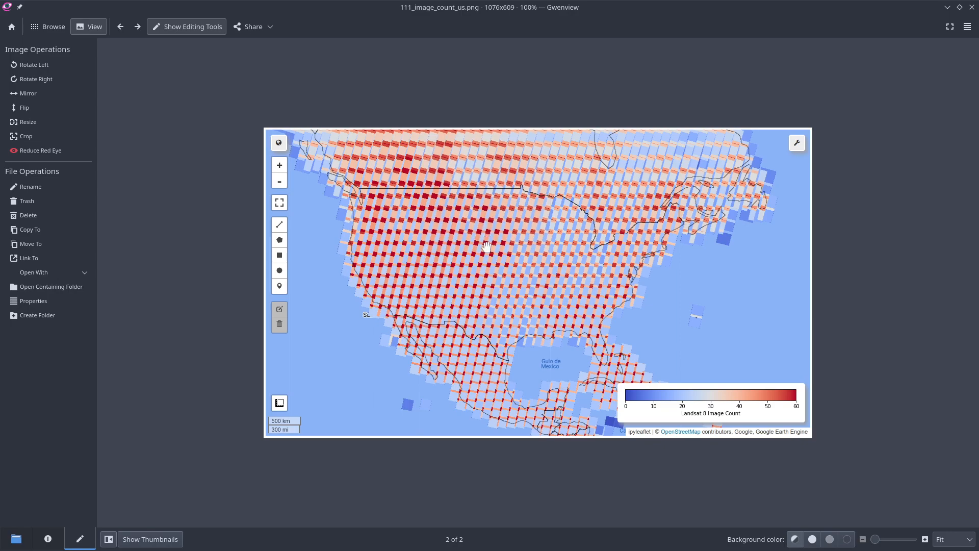
- Go back to 111_image_count.png, the worldwide Landsat 8 image-count map
click(120, 26)
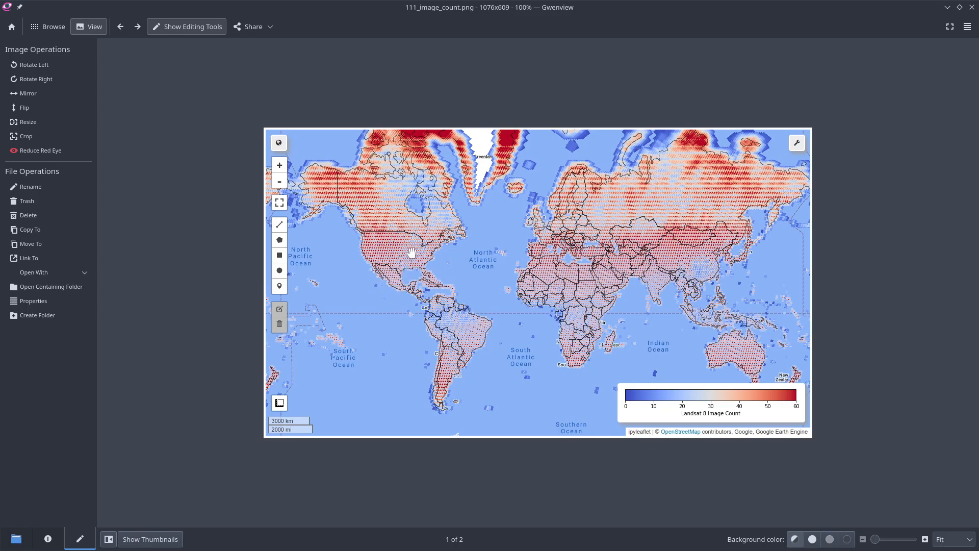
mouse_move(439, 156)
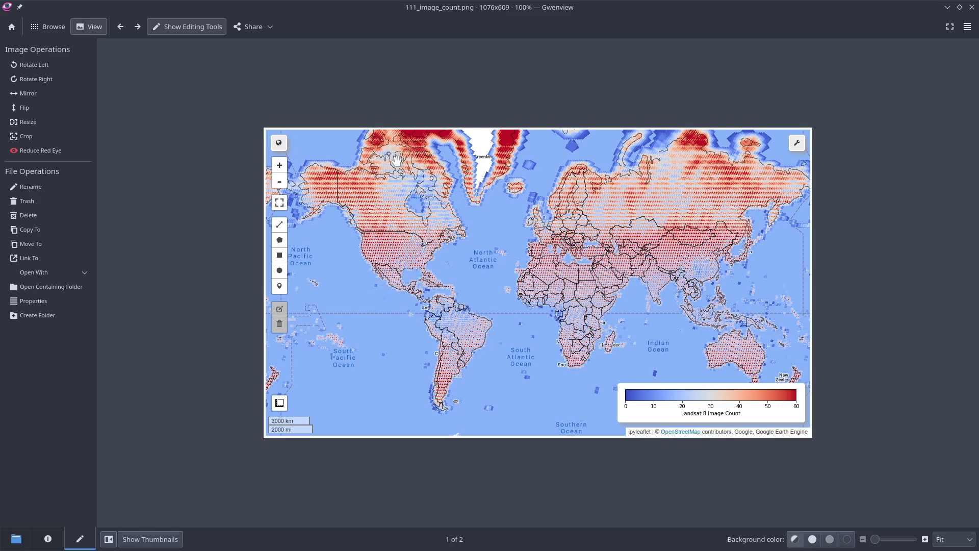
mouse_move(433, 216)
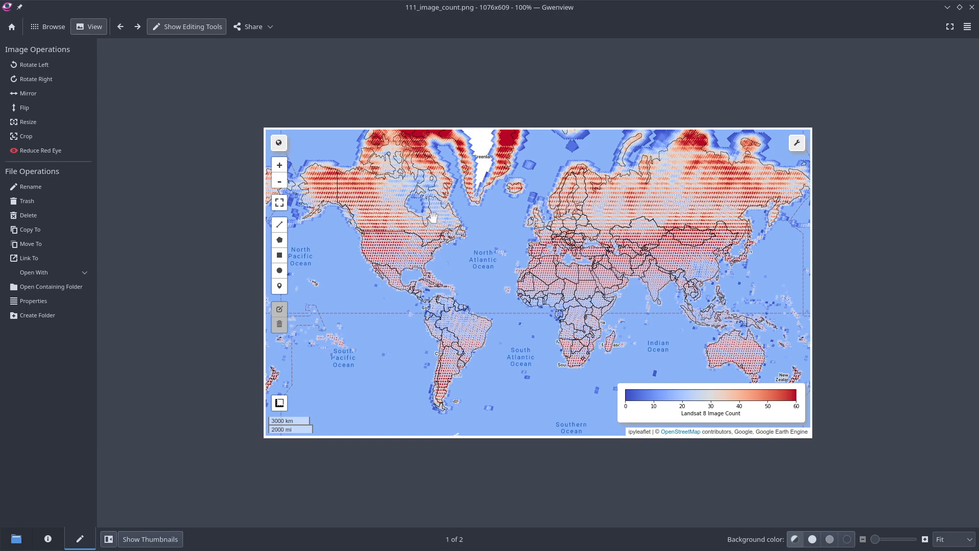
mouse_move(413, 150)
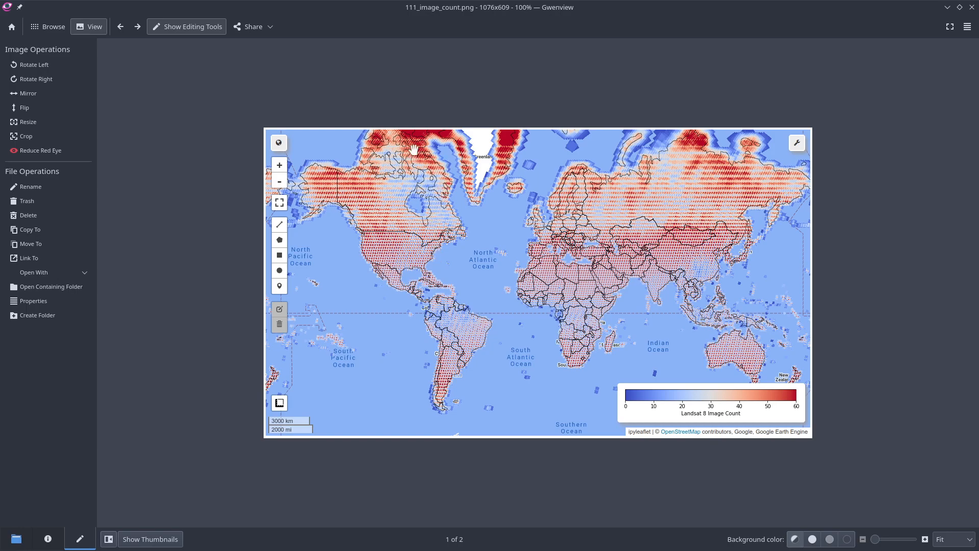
mouse_move(427, 135)
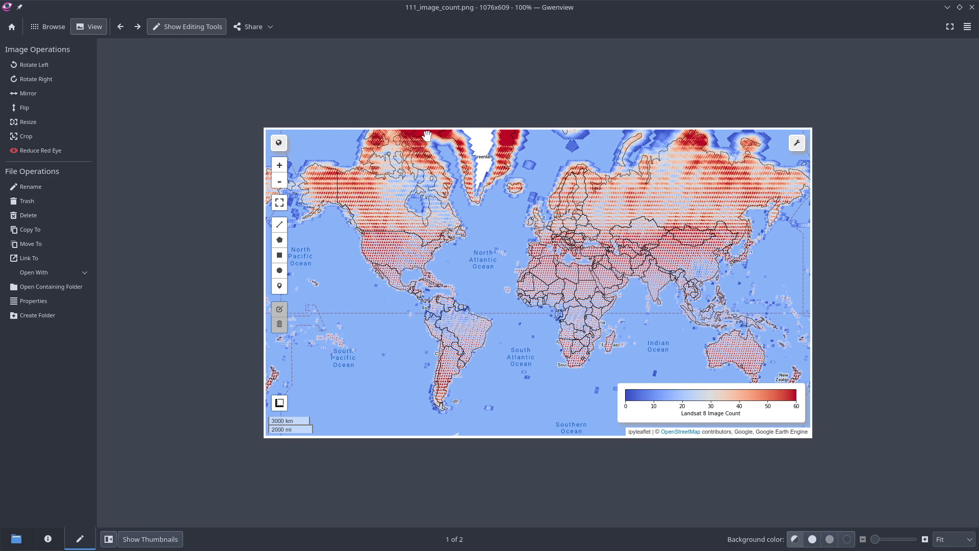
mouse_move(426, 173)
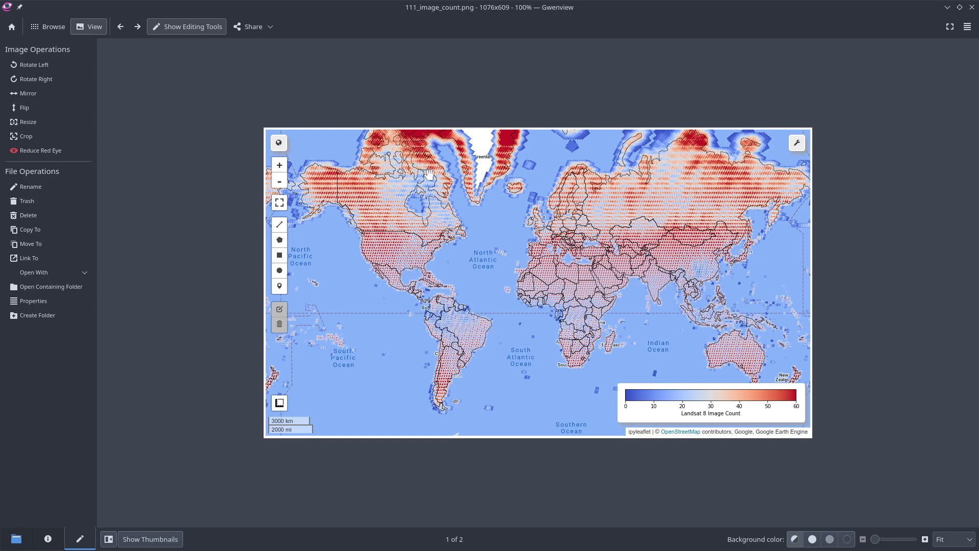
mouse_move(427, 153)
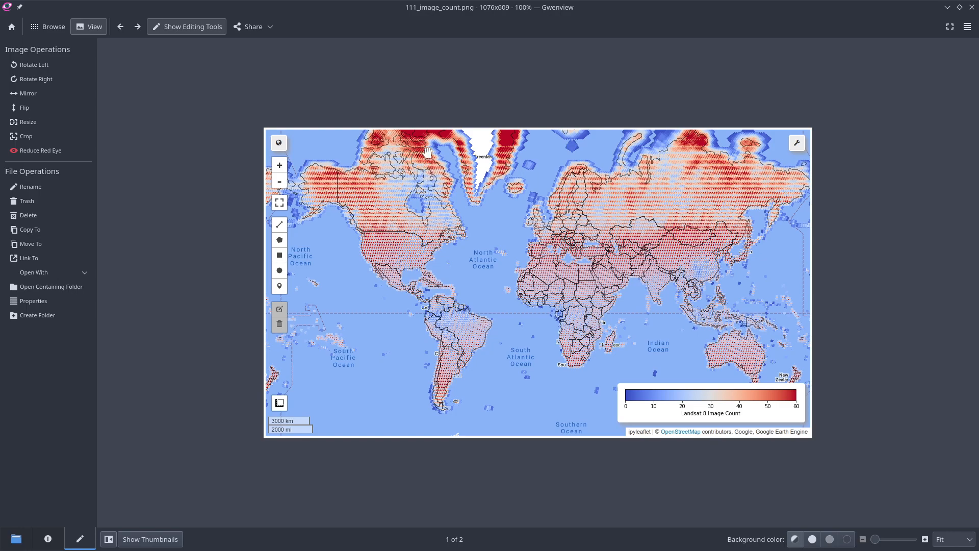
mouse_move(437, 307)
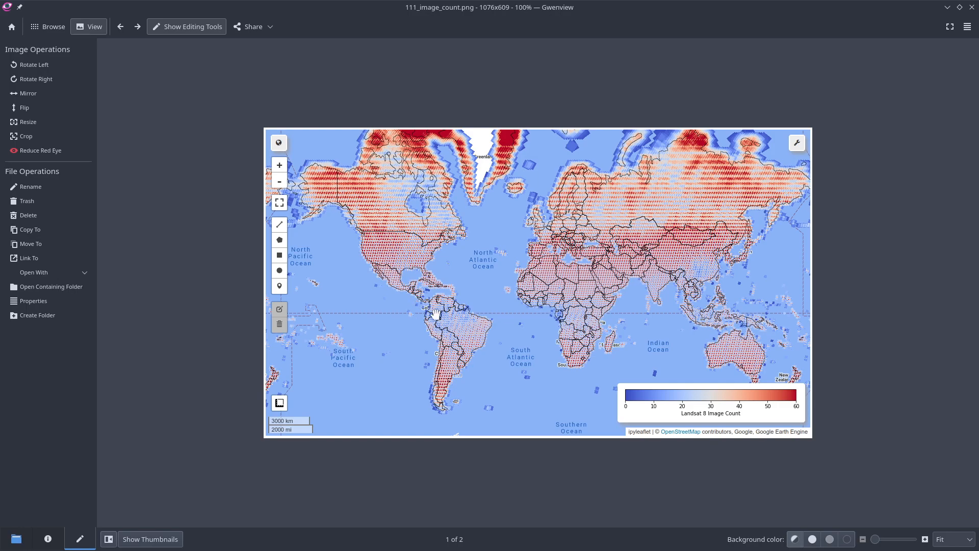
mouse_move(378, 314)
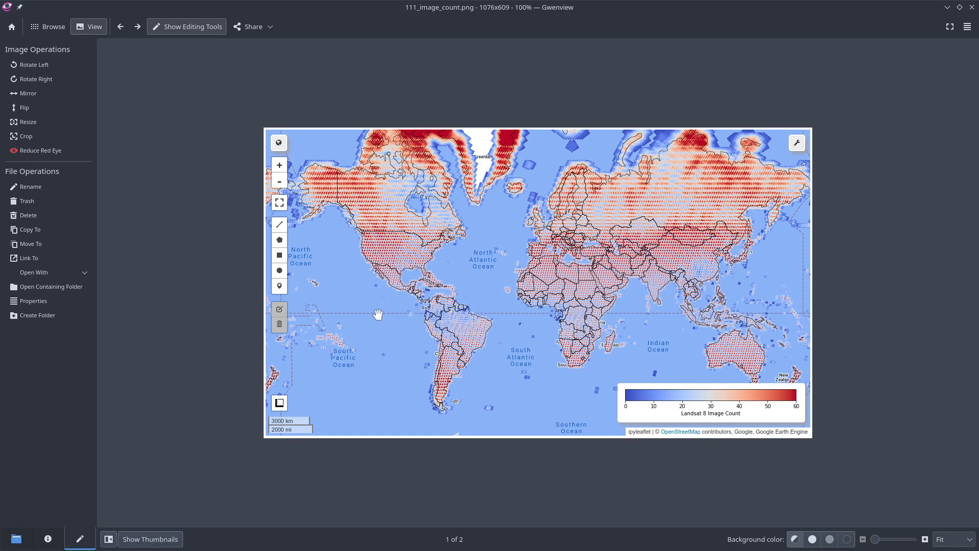
mouse_move(615, 322)
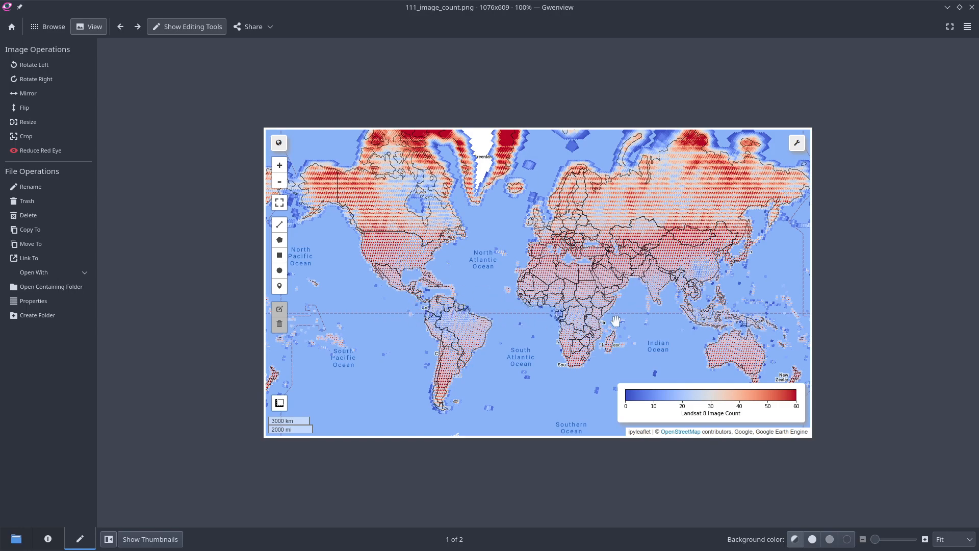
mouse_move(961, 17)
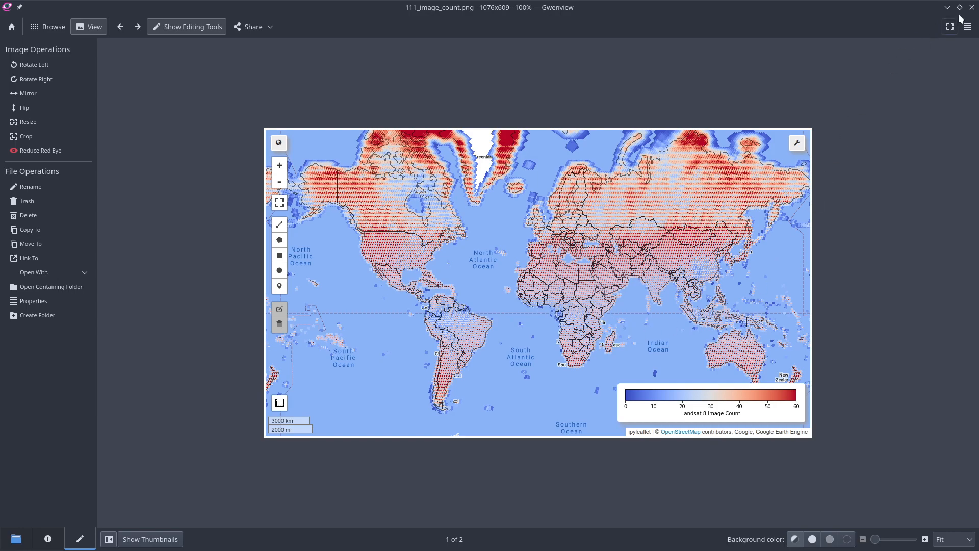
mouse_move(971, 9)
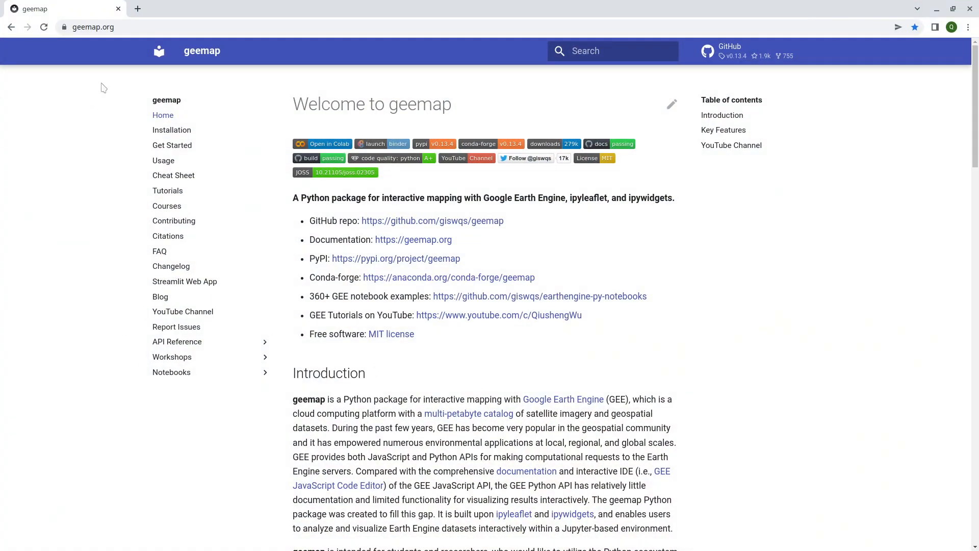
mouse_move(171, 372)
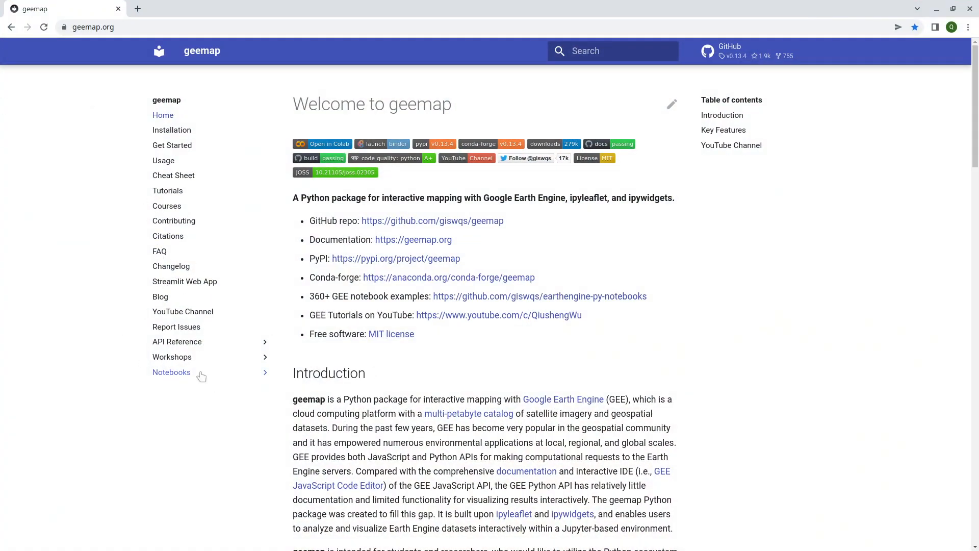
mouse_move(184, 373)
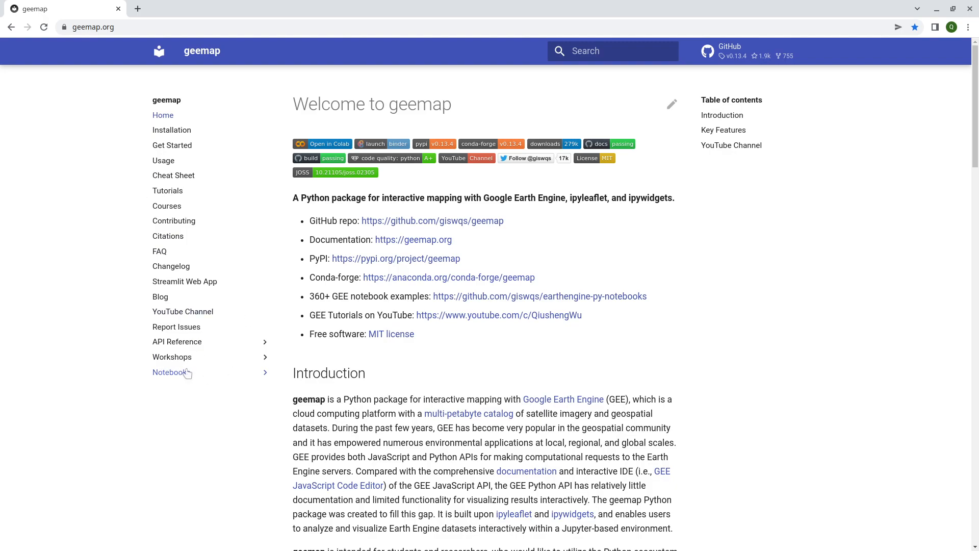
- Download the '111 image count' notebook as 111_image_count.ipynb into Downloads
click(169, 372)
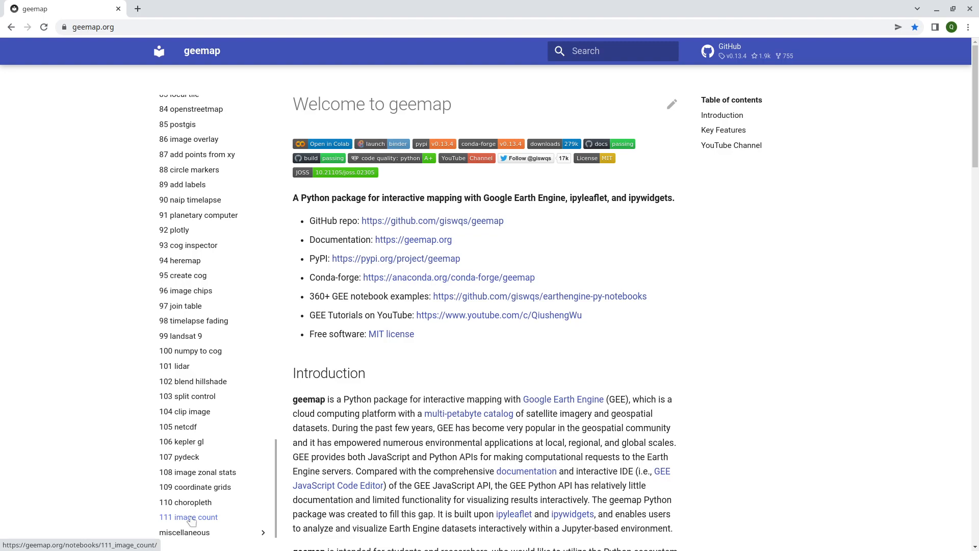
click(192, 517)
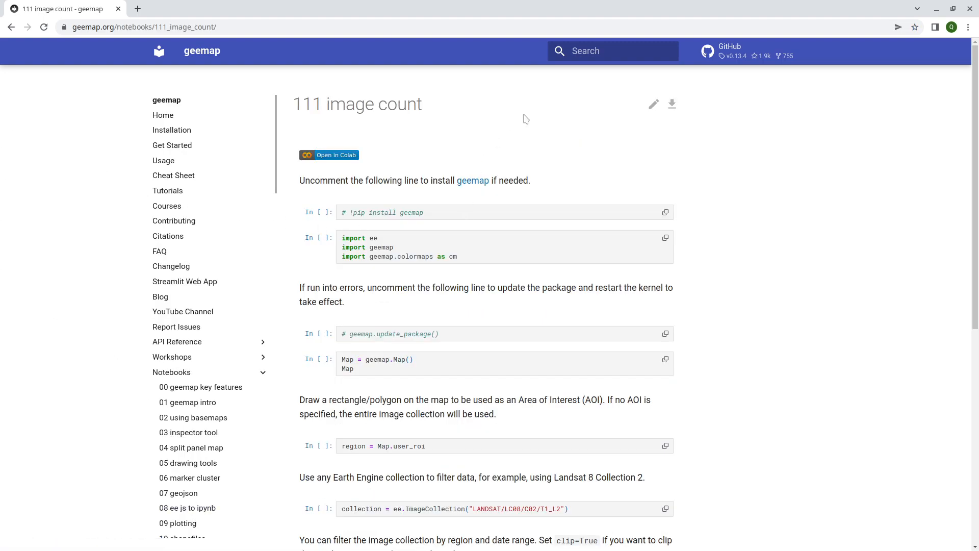
click(672, 104)
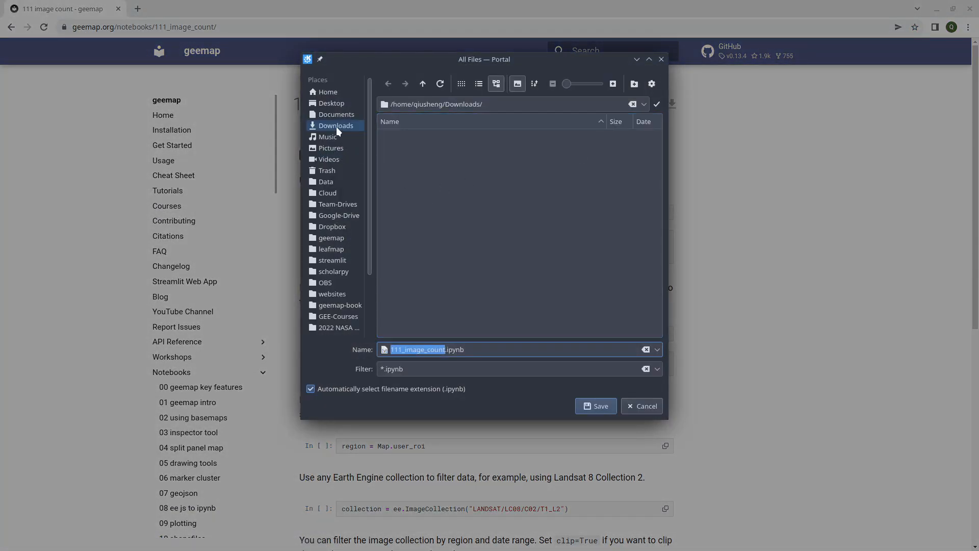
click(595, 406)
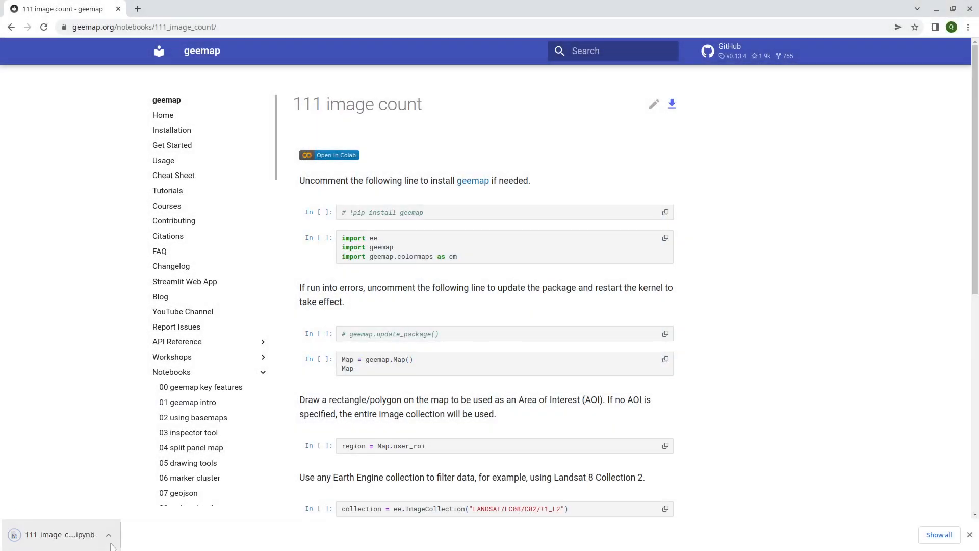
click(56, 533)
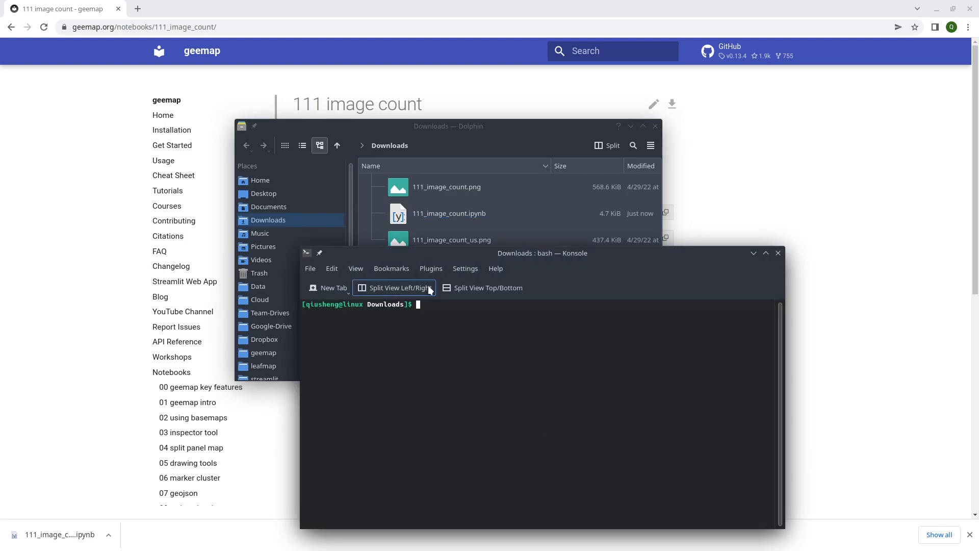
- Activate the geo conda environment and launch jupyter lab from Downloads
text(conda acti)
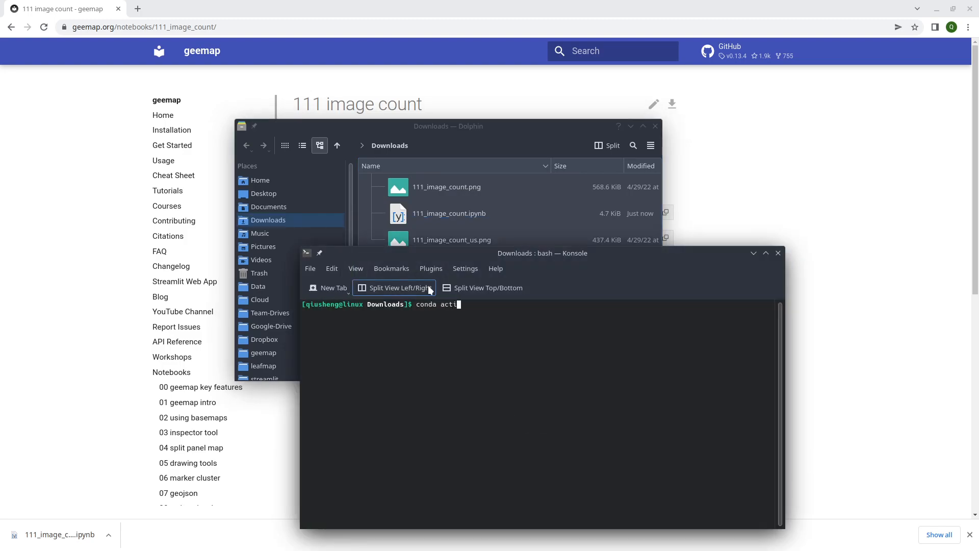
key(Return)
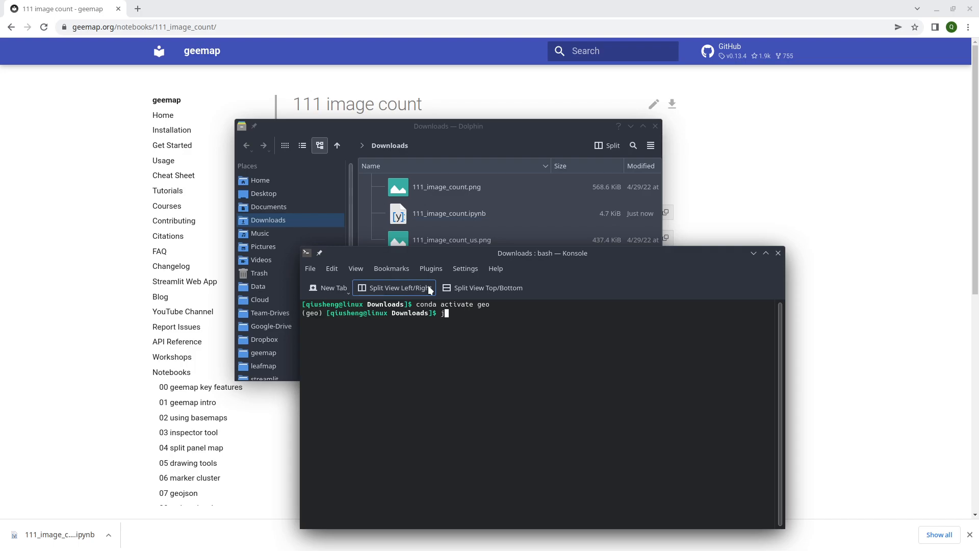
text(upyter lab)
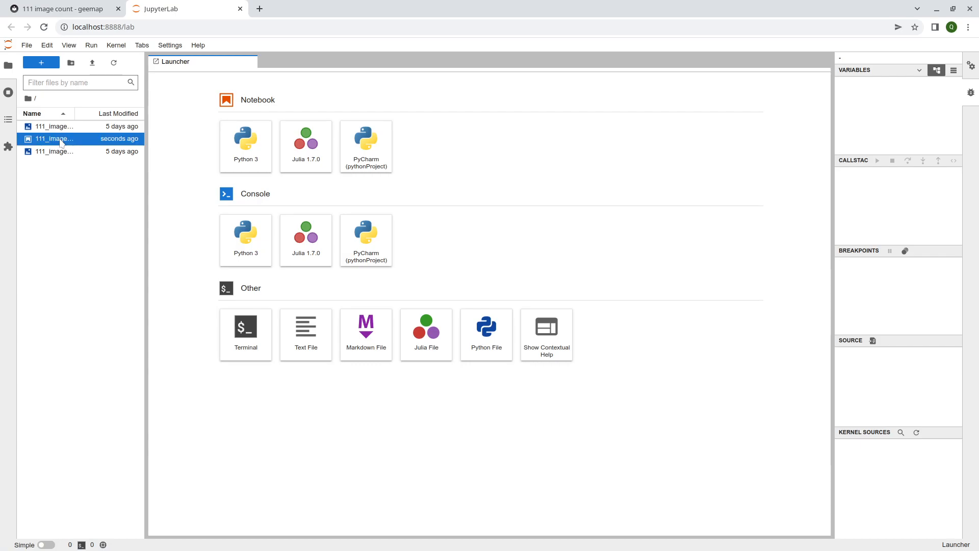
- Open 111_image_count.ipynb and run the ee/geemap import cell and the Map cell
double_click(55, 139)
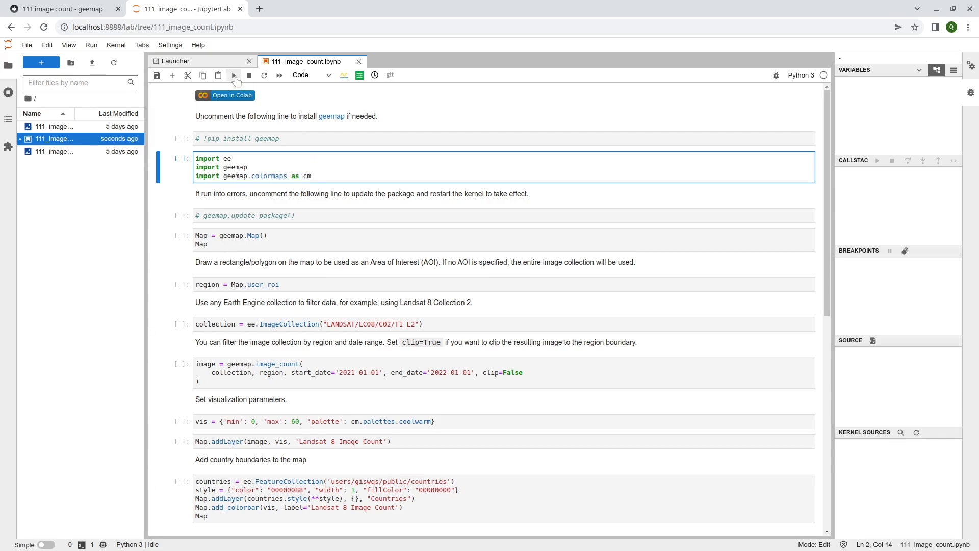
click(233, 75)
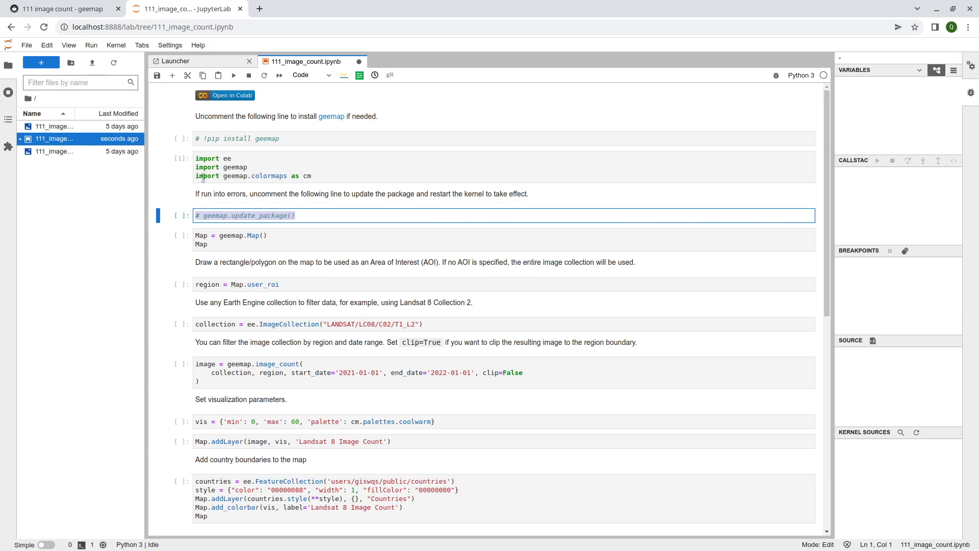
mouse_move(172, 212)
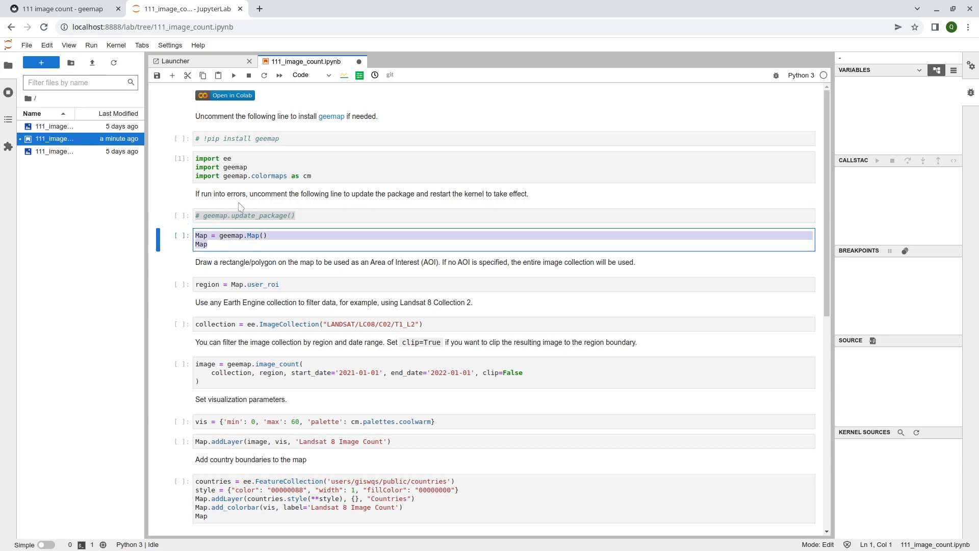
click(233, 75)
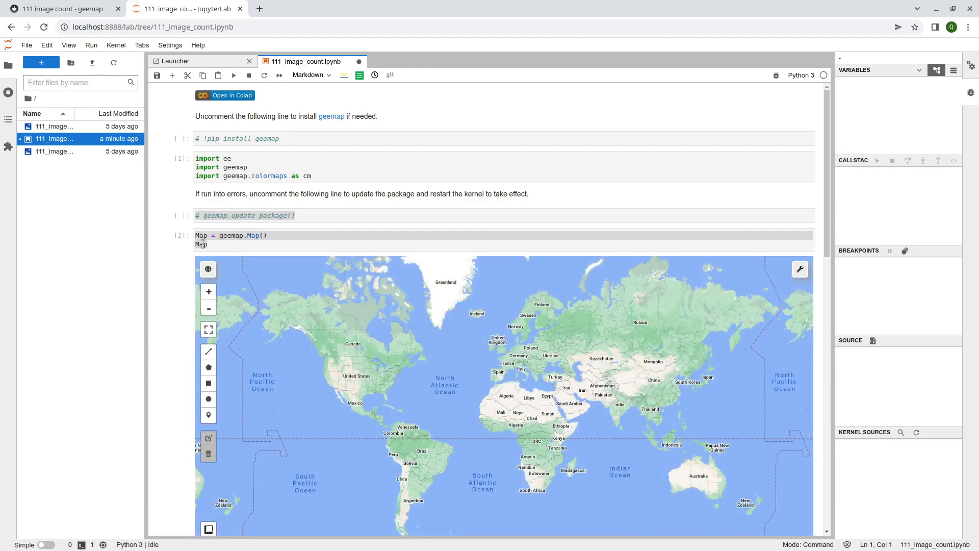
- Run the 'region = Map.user_roi' cell
scroll(down, 3)
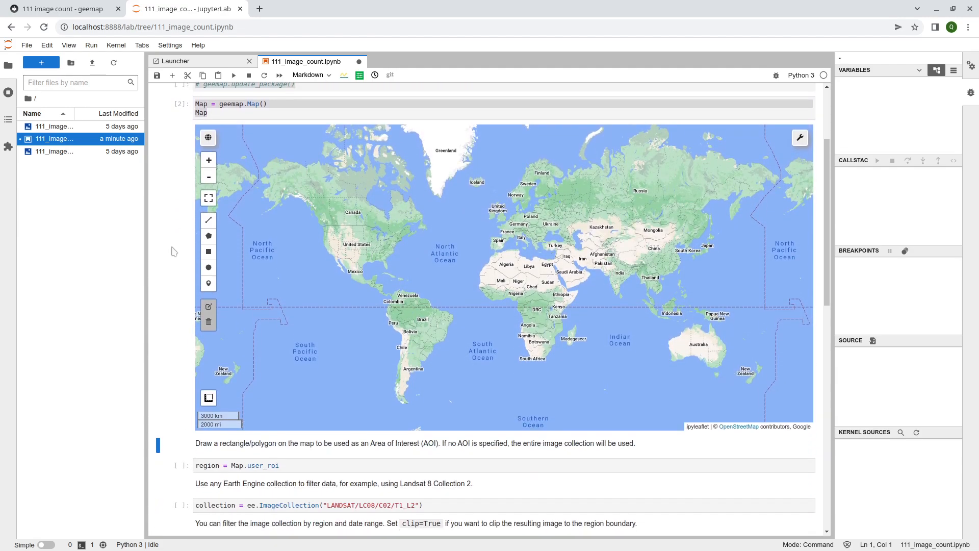
scroll(down, 3)
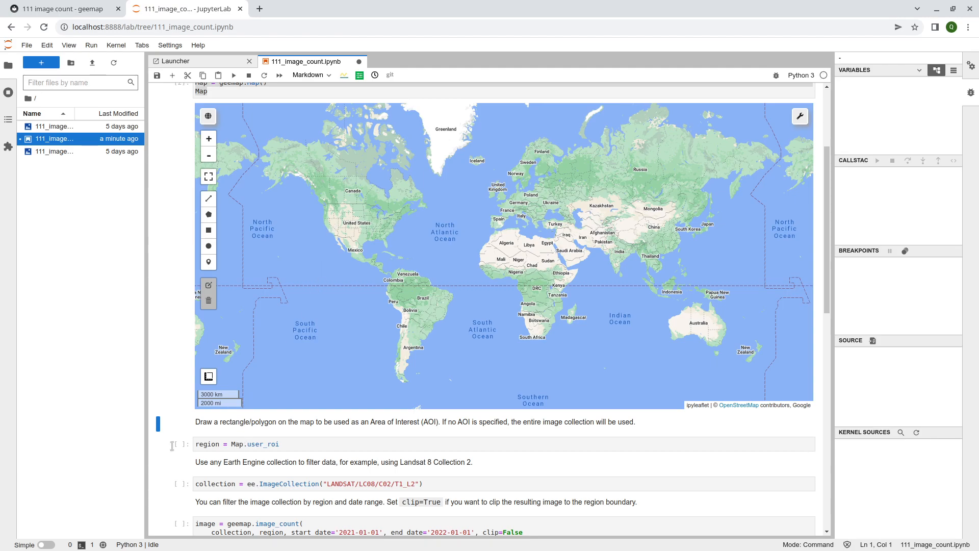
scroll(down, 3)
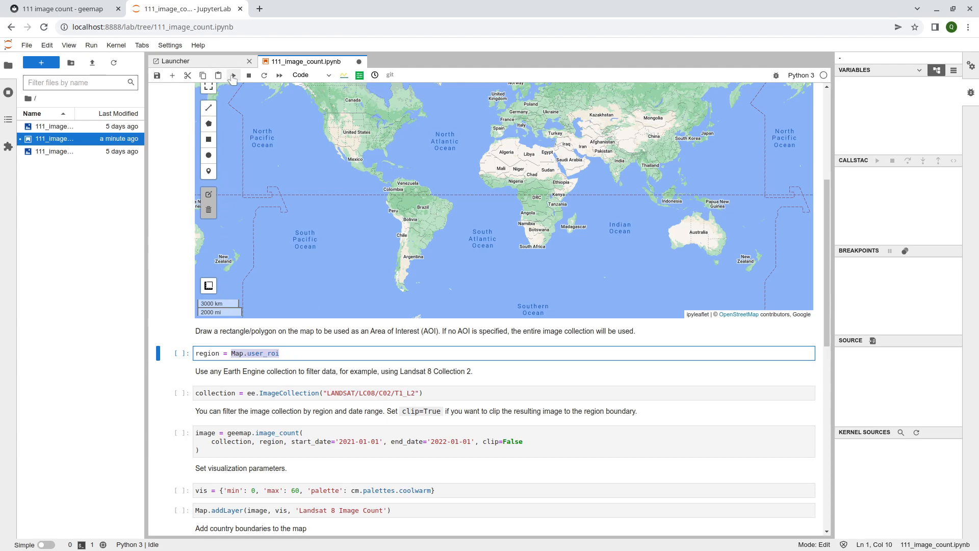
click(233, 75)
text(region)
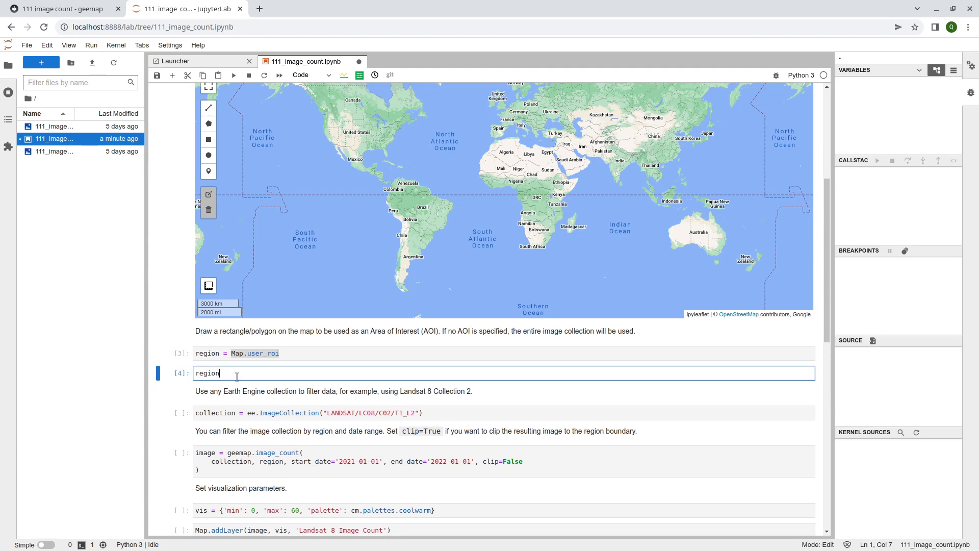
- Add a 'region is None' check cell that outputs True
text(is t)
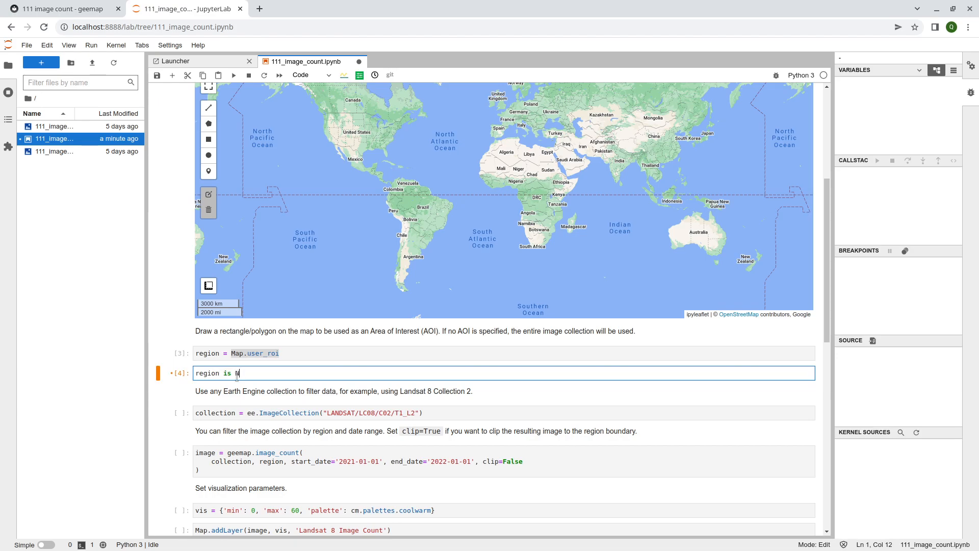
key(shift+enter)
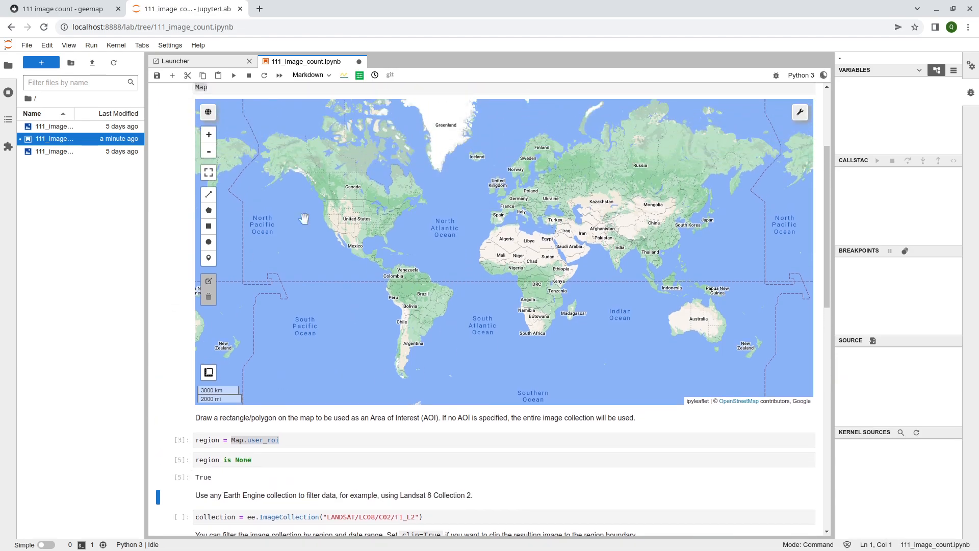
scroll(down, 3)
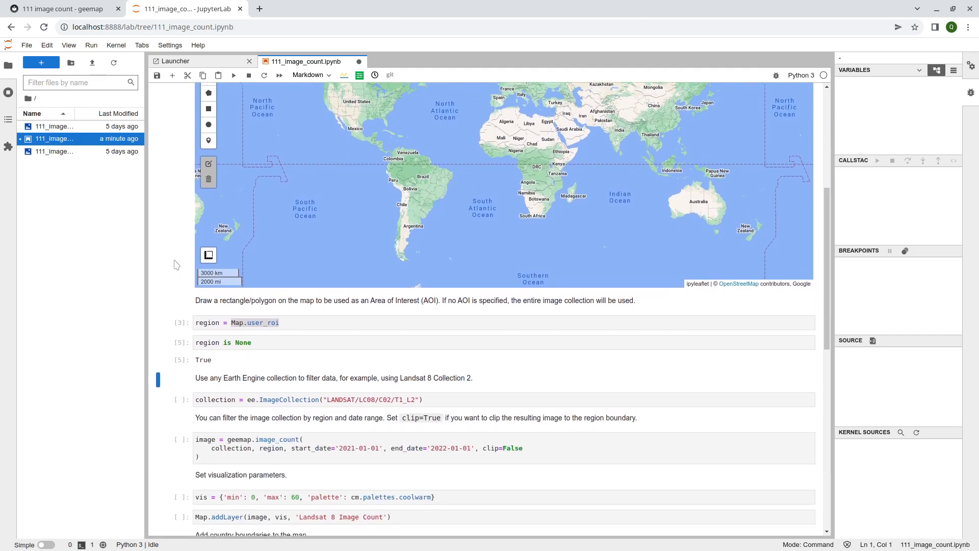
- Scroll down to the Landsat 8 Collection 2 ImageCollection cell
scroll(down, 3)
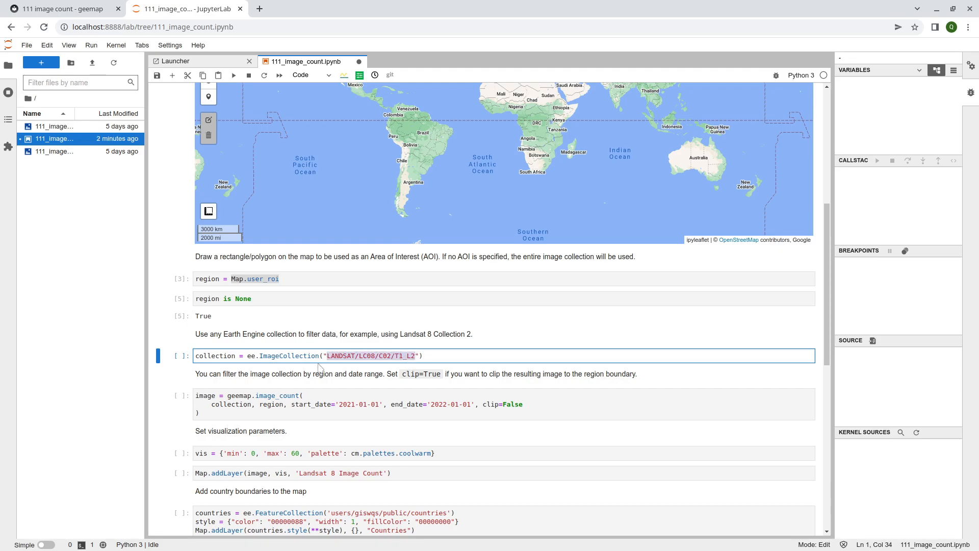
mouse_move(443, 391)
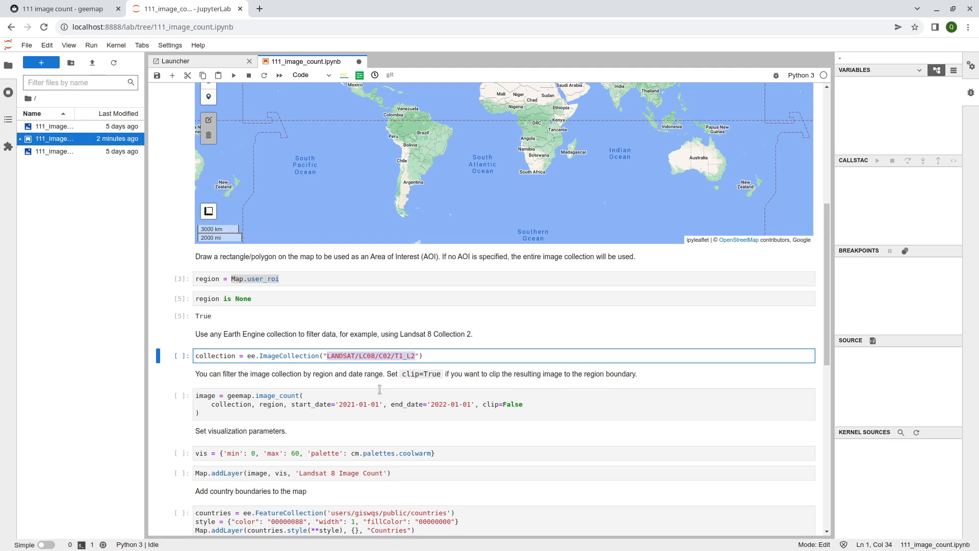
mouse_move(289, 373)
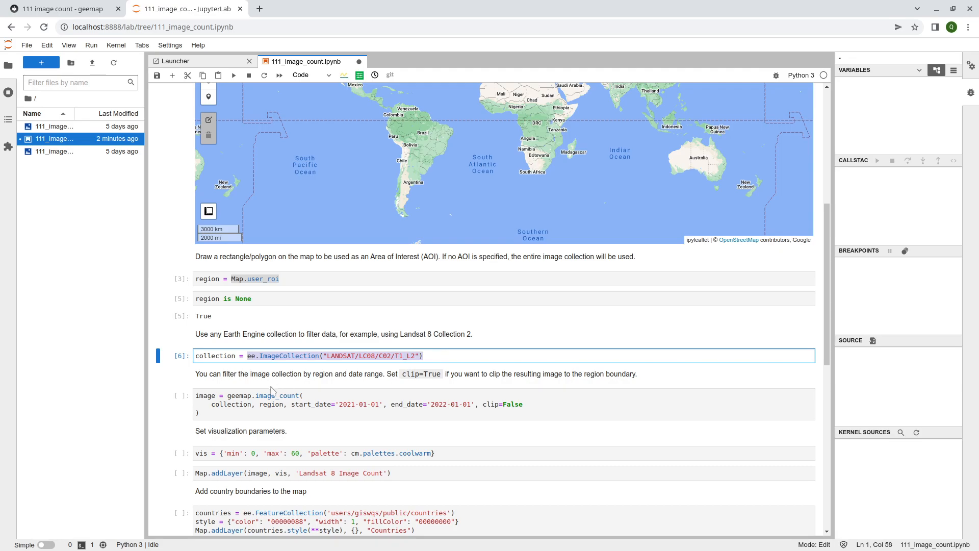
mouse_move(231, 387)
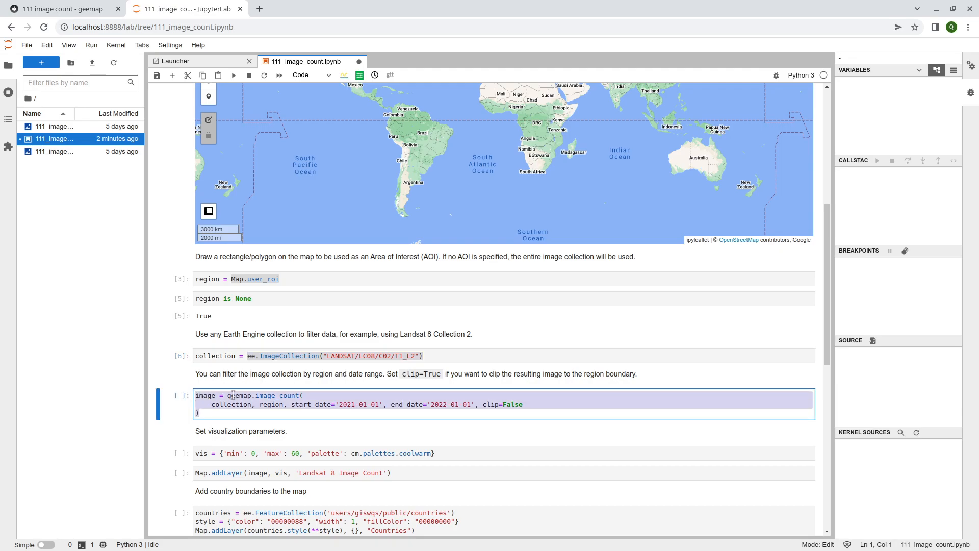
click(290, 395)
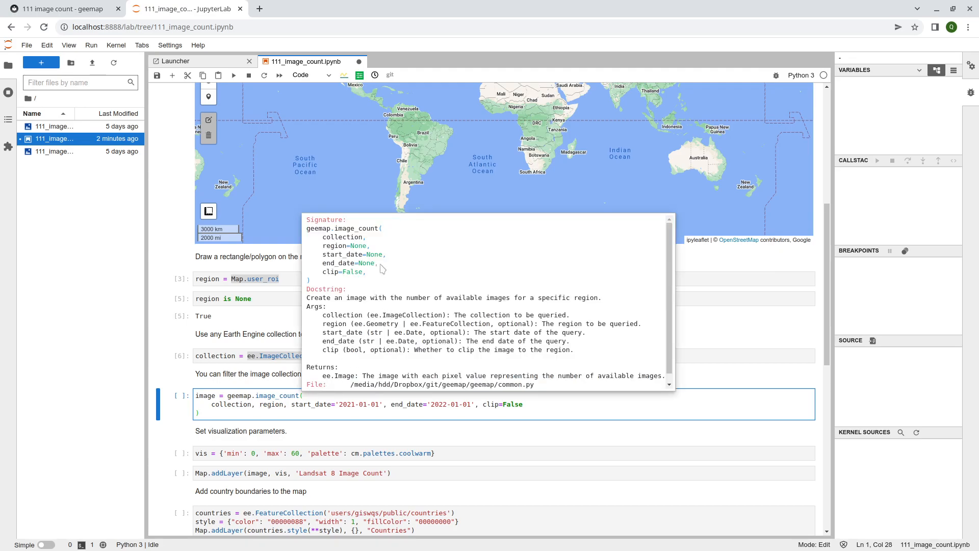
mouse_move(320, 250)
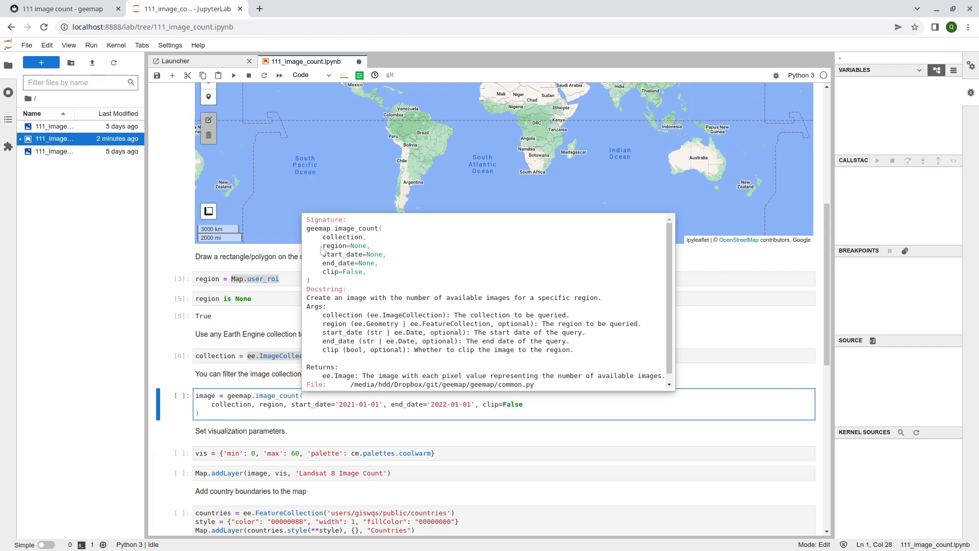
mouse_move(322, 250)
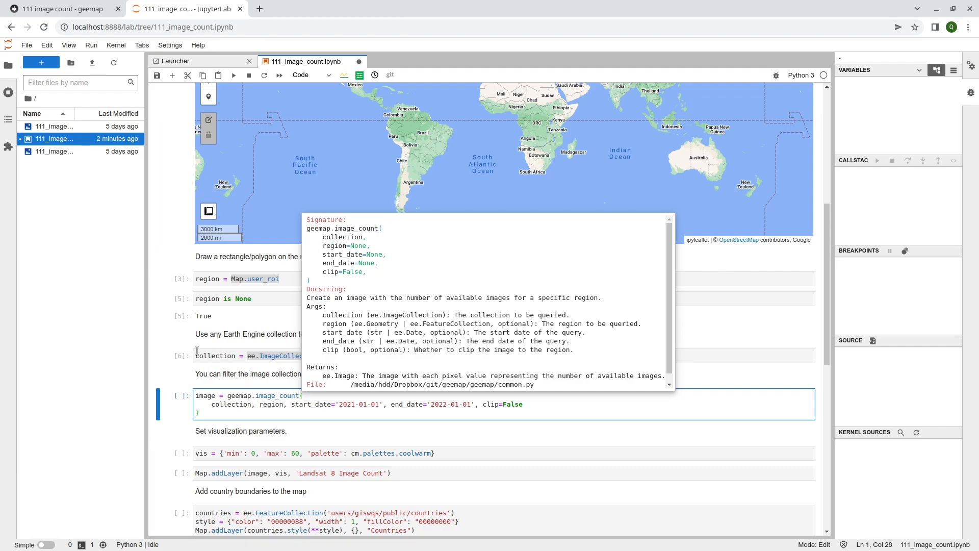
key(ctrl+s)
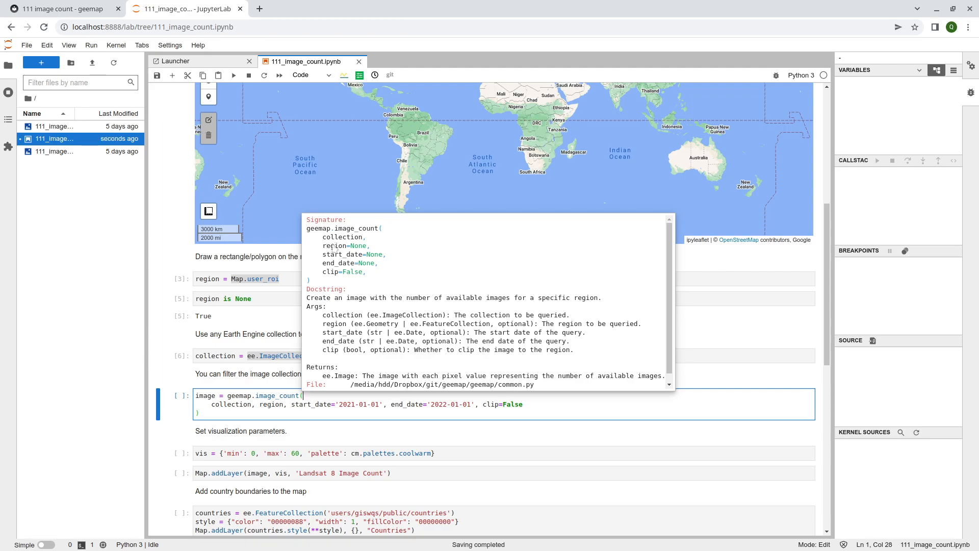
mouse_move(348, 250)
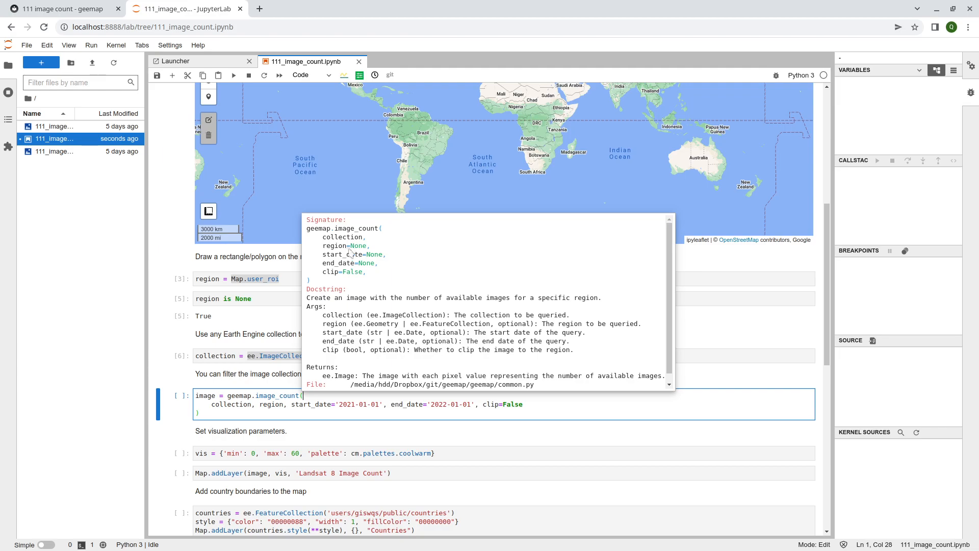
mouse_move(369, 294)
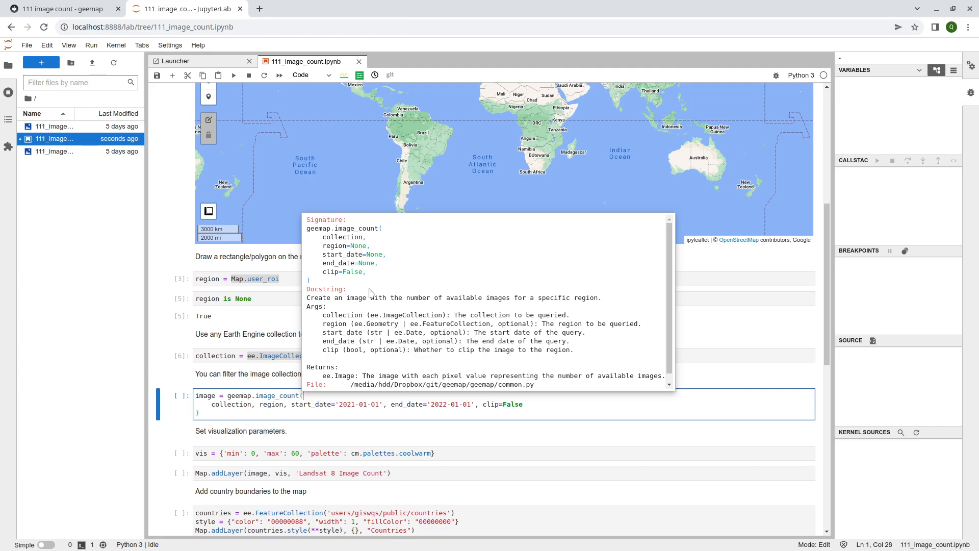
mouse_move(342, 260)
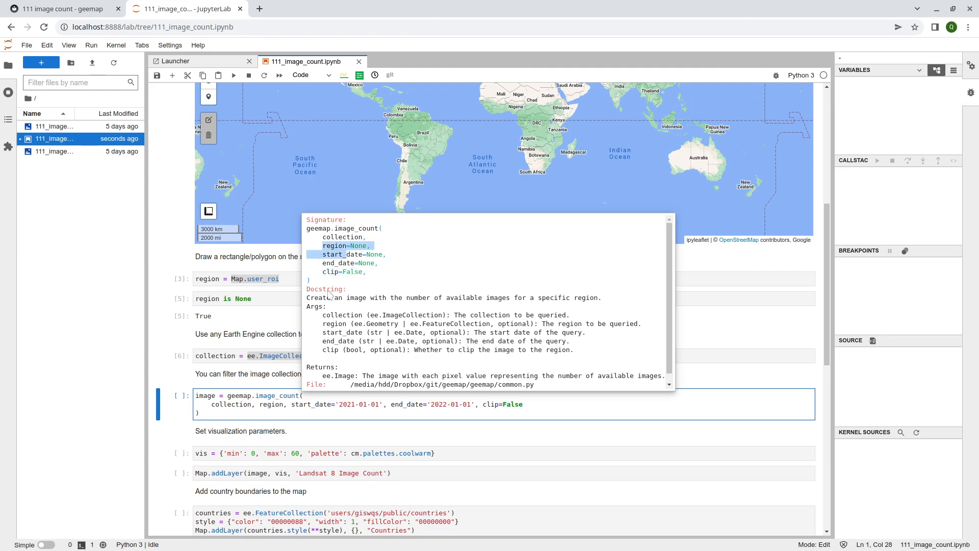
mouse_move(326, 288)
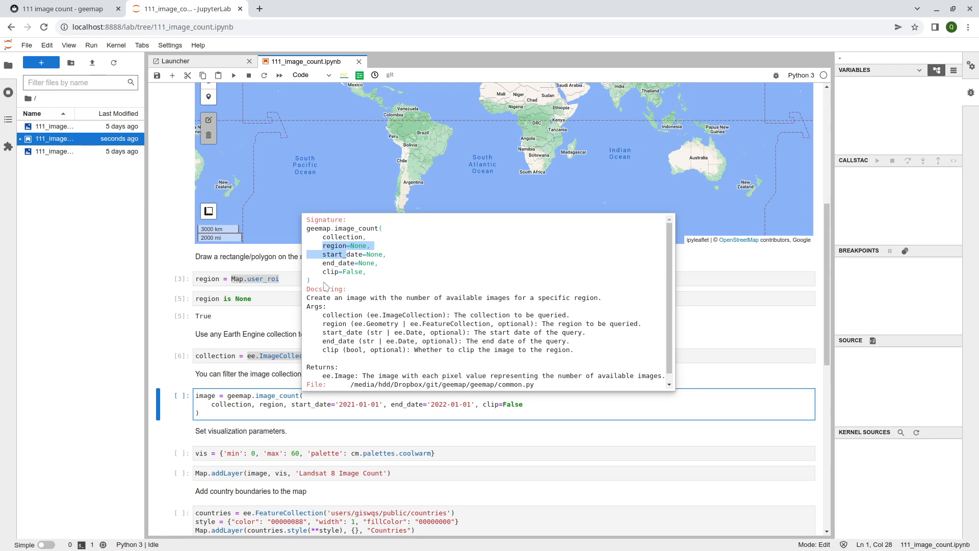
mouse_move(330, 283)
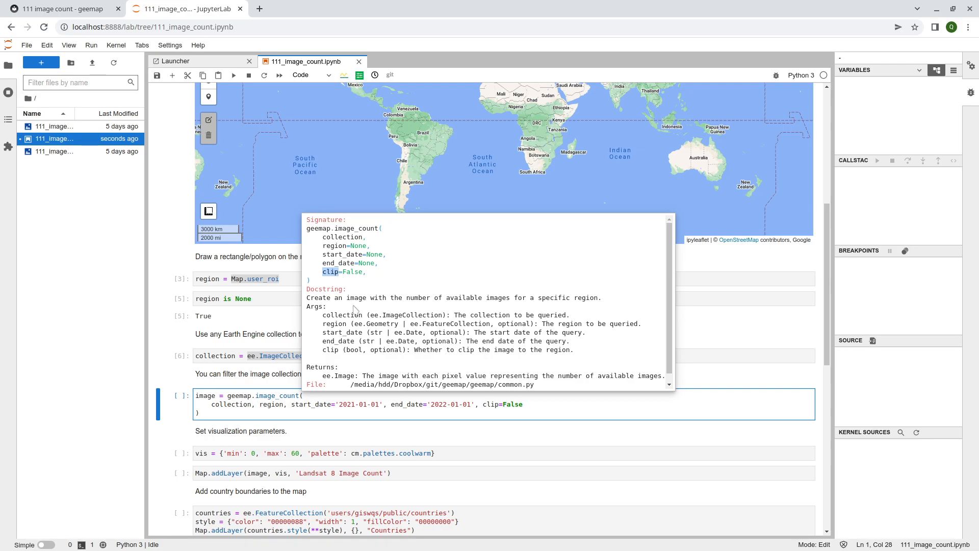
mouse_move(365, 280)
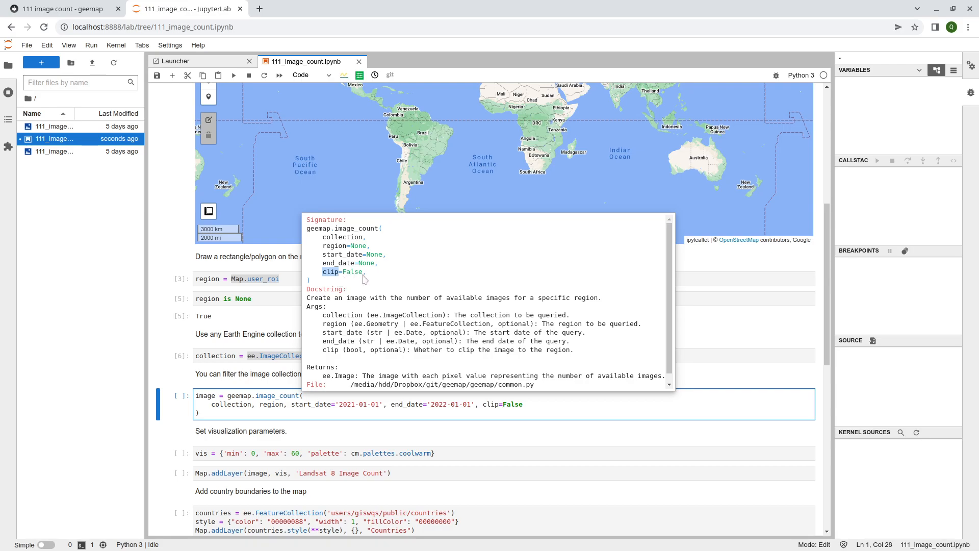
click(215, 414)
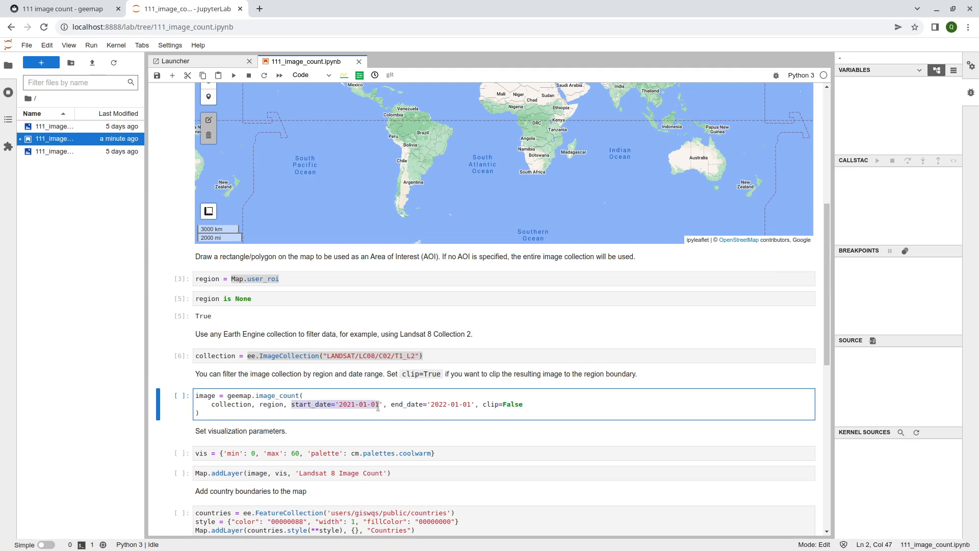
- Run the 2021–2022 image_count cell and the visualization parameters cell
click(198, 412)
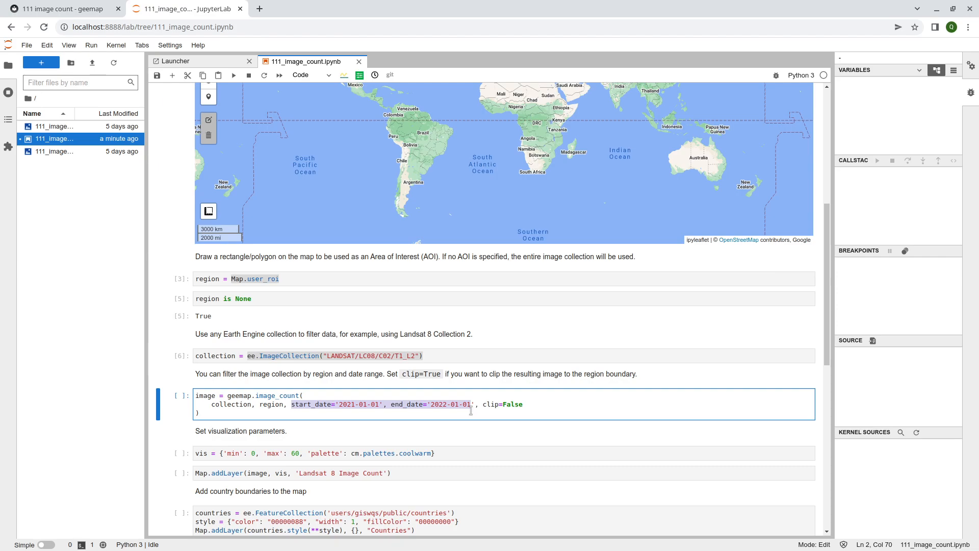
mouse_move(620, 374)
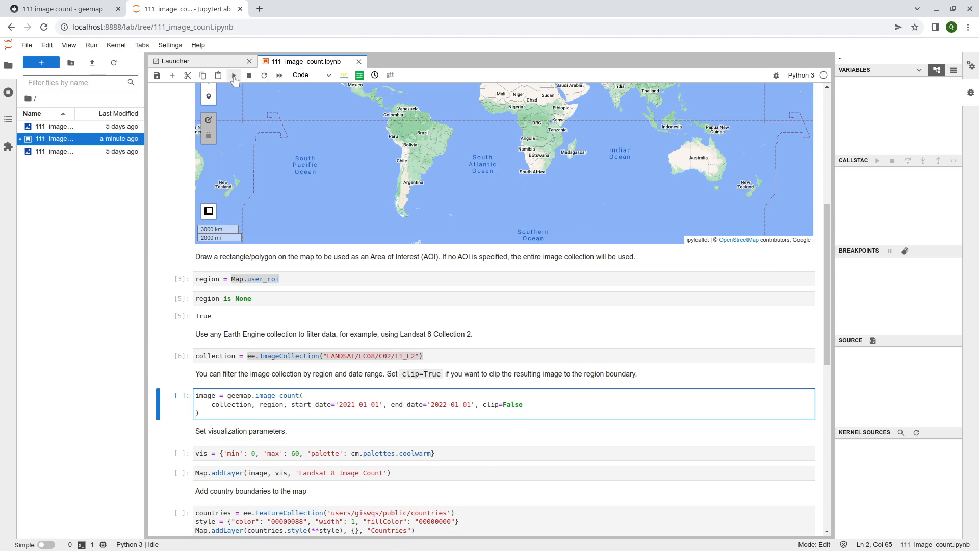
click(233, 75)
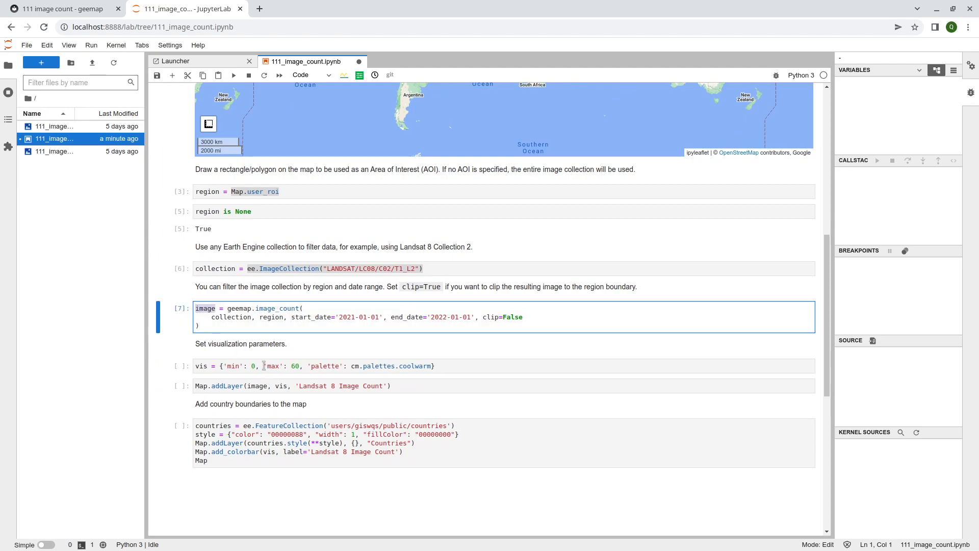
click(325, 366)
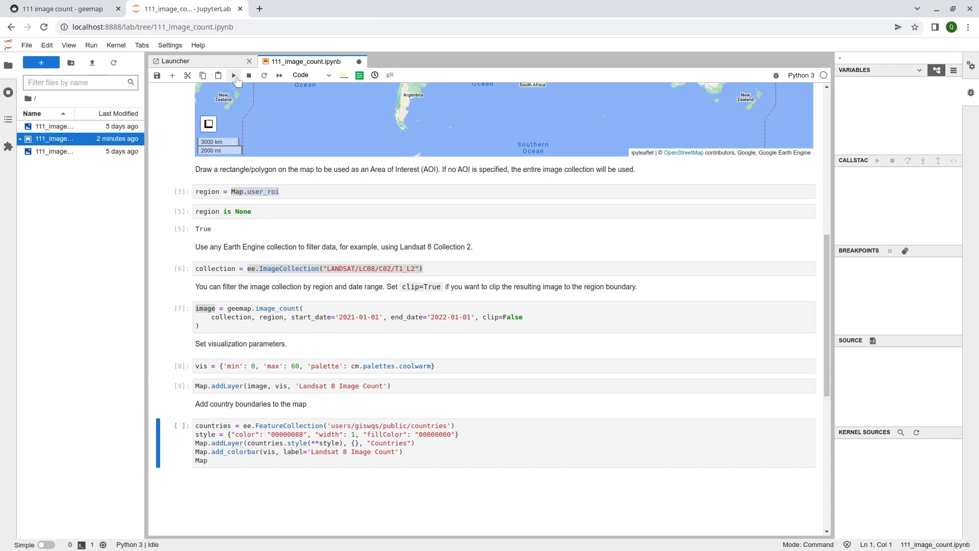
- Run the country boundaries cell and view the map with its image-count colorbar
click(233, 75)
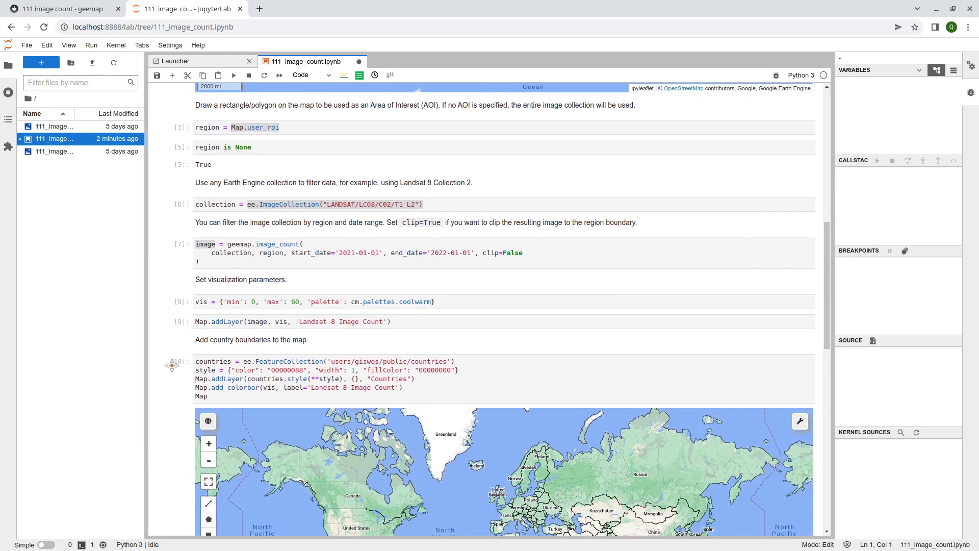
scroll(down, 3)
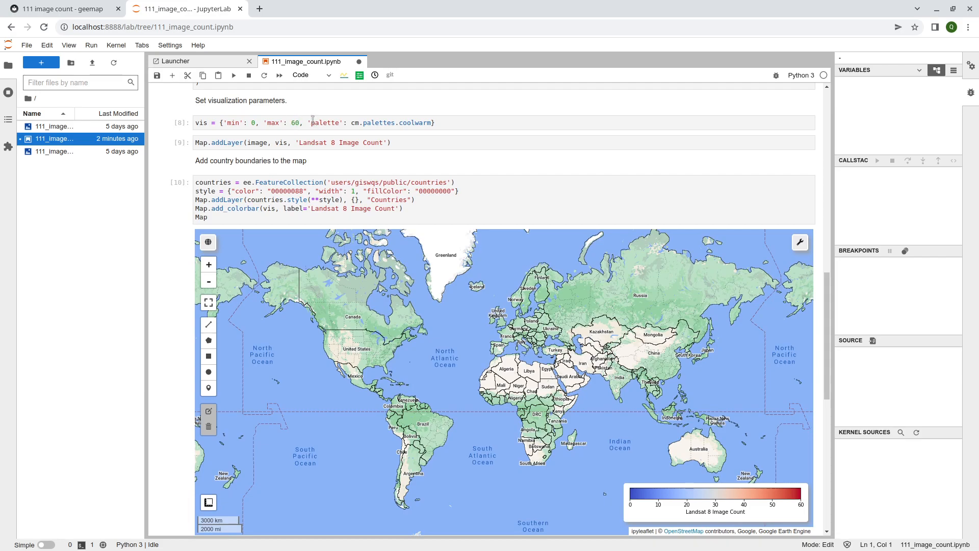
mouse_move(781, 348)
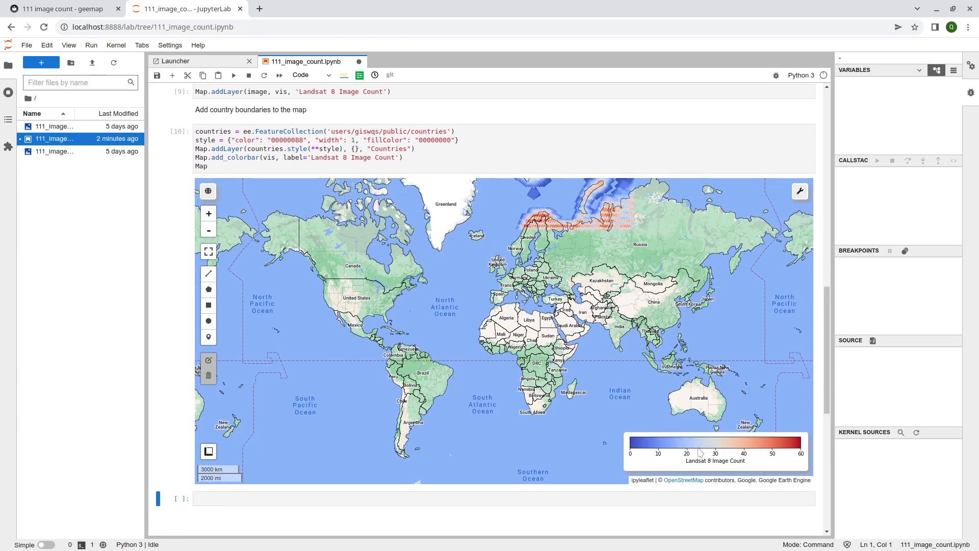
scroll(down, 3)
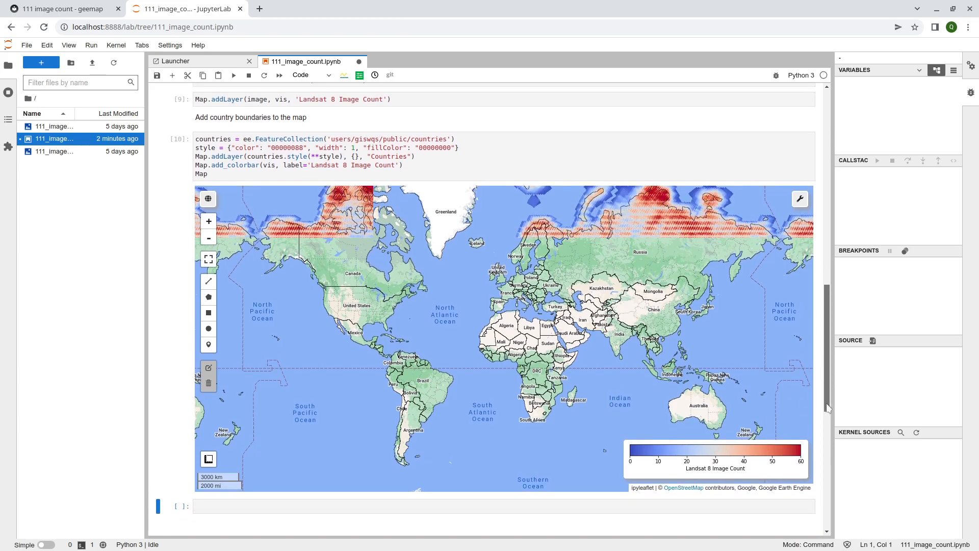
scroll(up, 3)
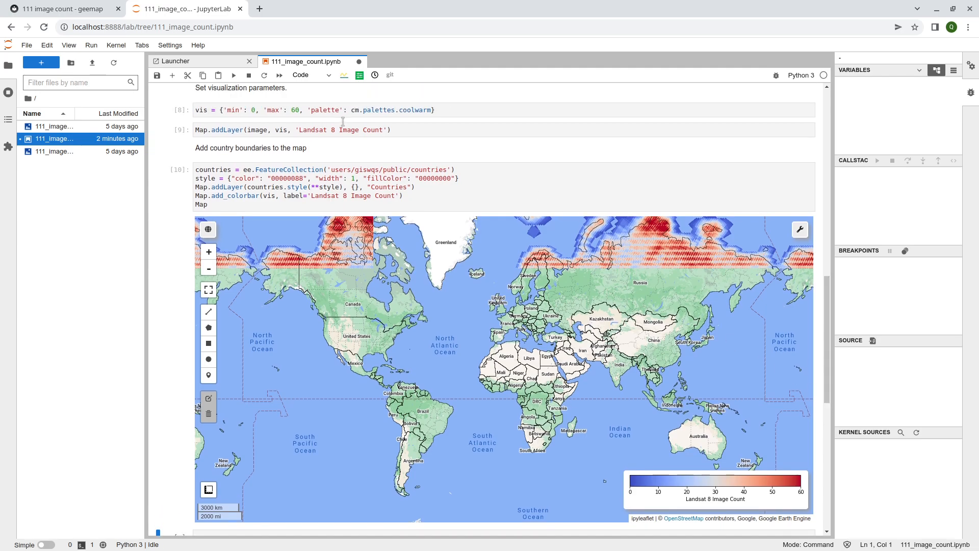
- Replace the coolwarm palette with cm.palettes.magma and save the notebook
click(428, 110)
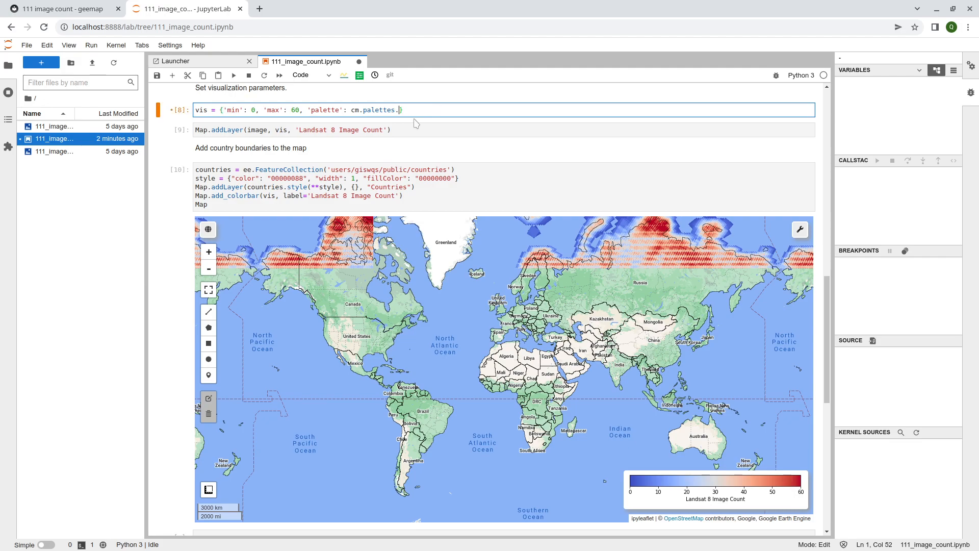
key(ctrl+s)
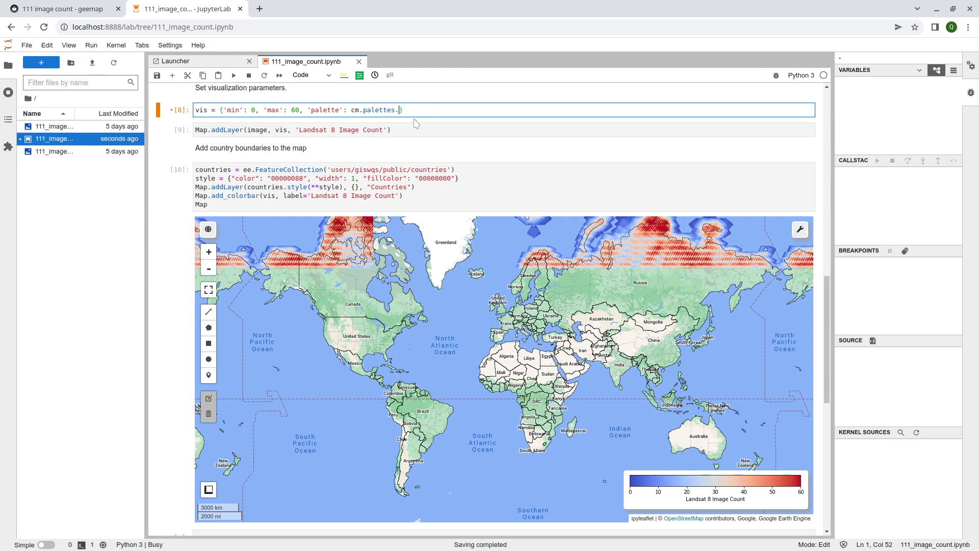
text(.)
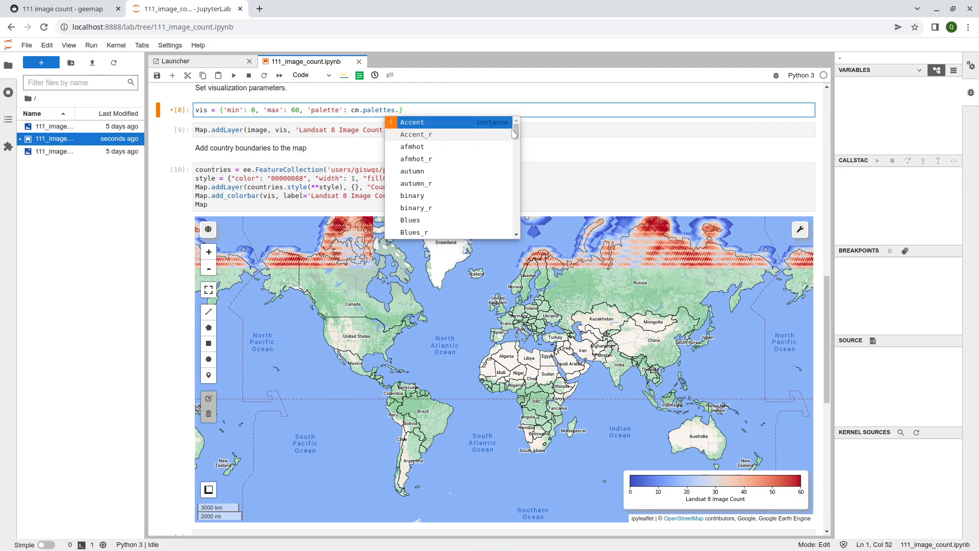
scroll(down, 3)
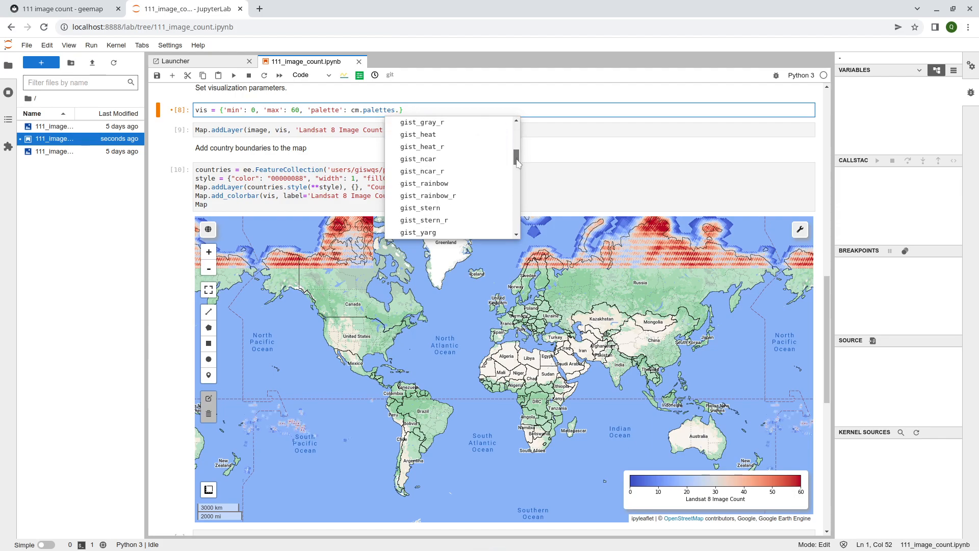
scroll(down, 3)
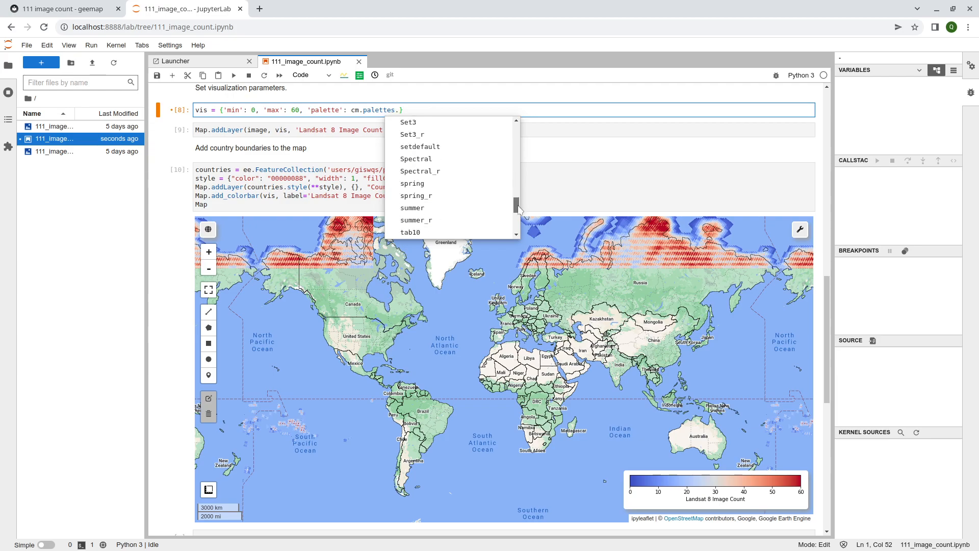
scroll(up, 3)
text(magma)
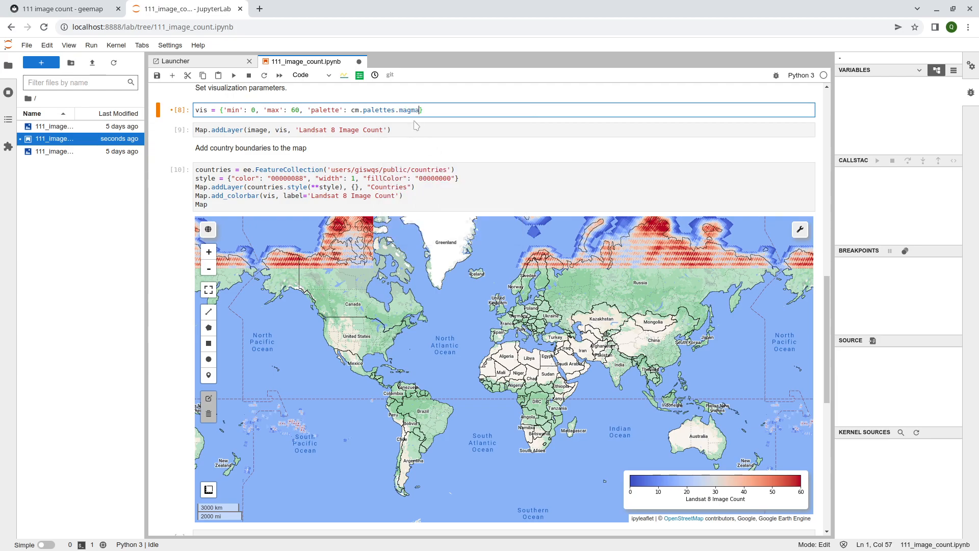
mouse_move(289, 144)
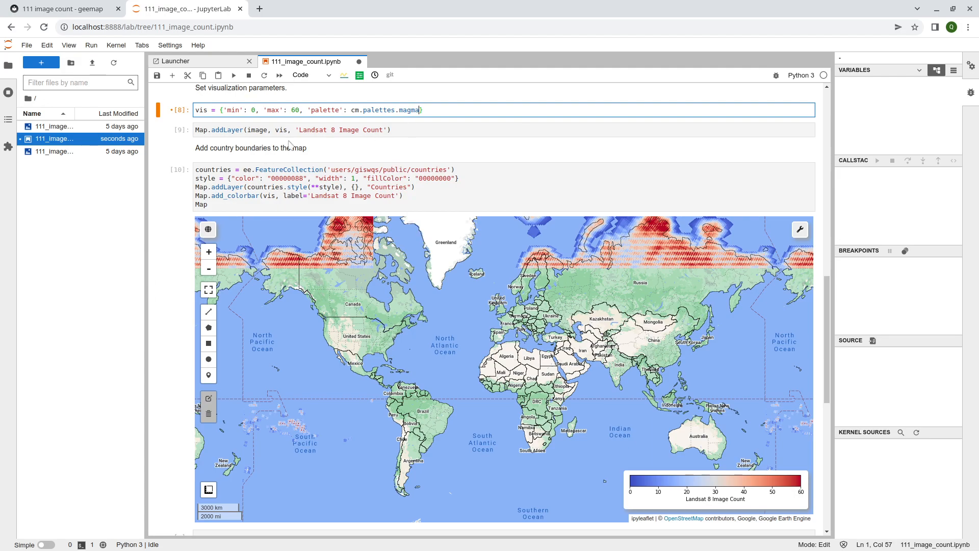
mouse_move(601, 467)
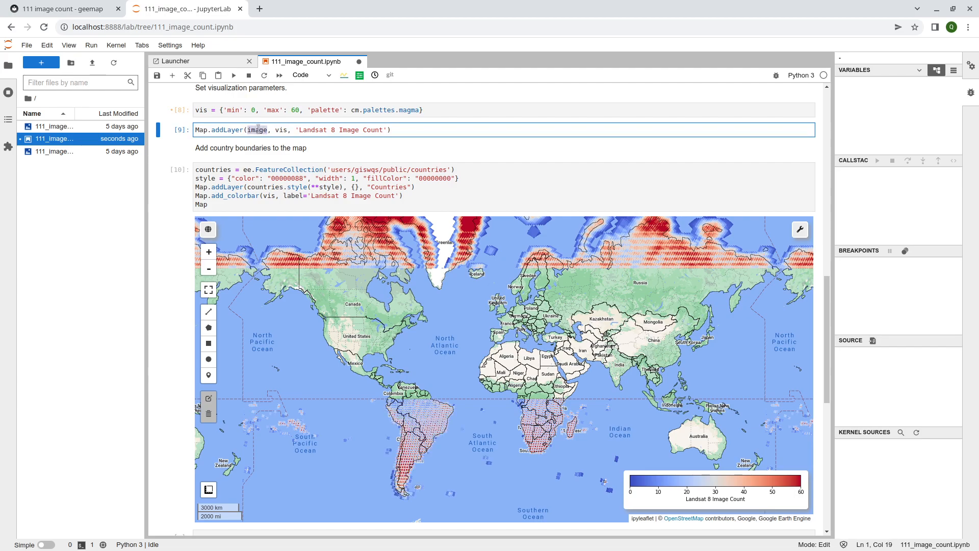
- Select the image variable and the 'Landsat 8 Image Count' layer name in the addLayer cell
double_click(280, 129)
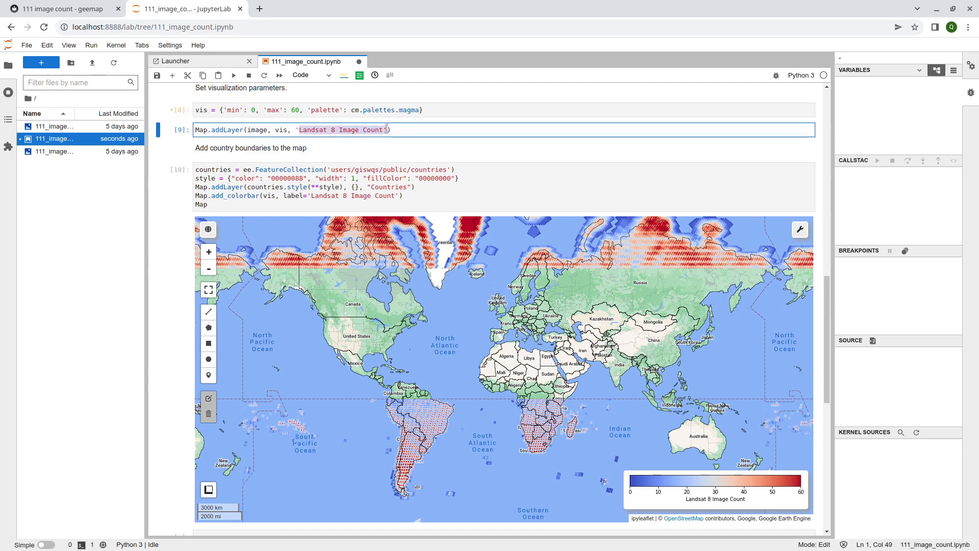
click(799, 229)
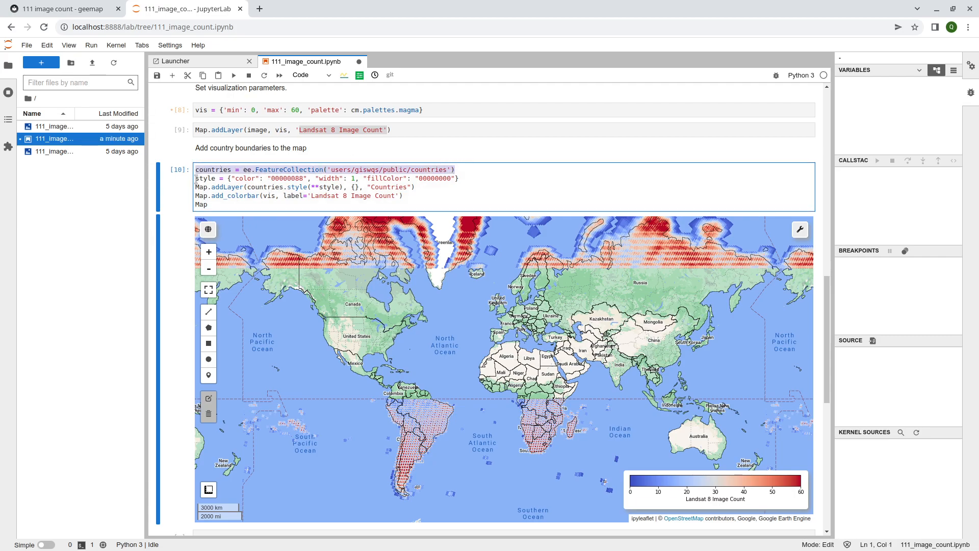
click(339, 179)
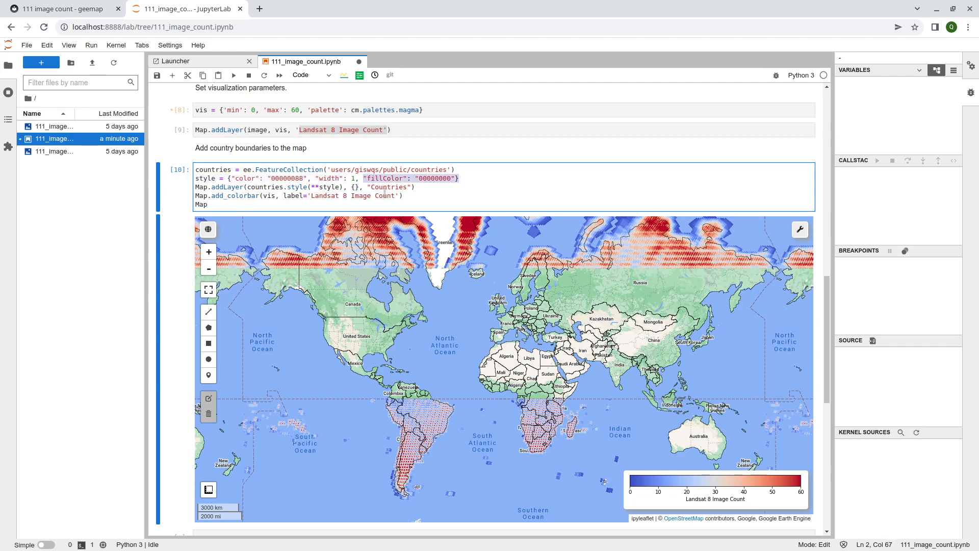
click(194, 187)
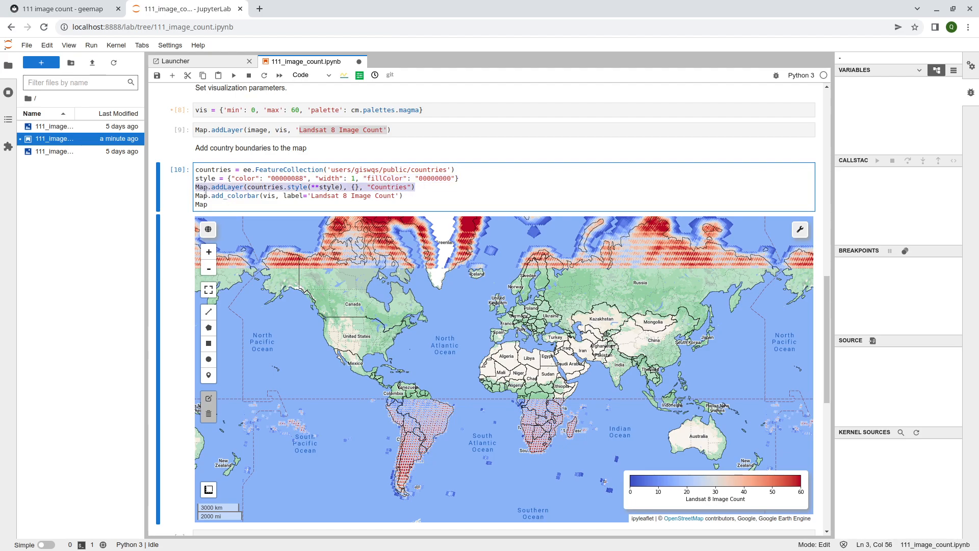
click(406, 195)
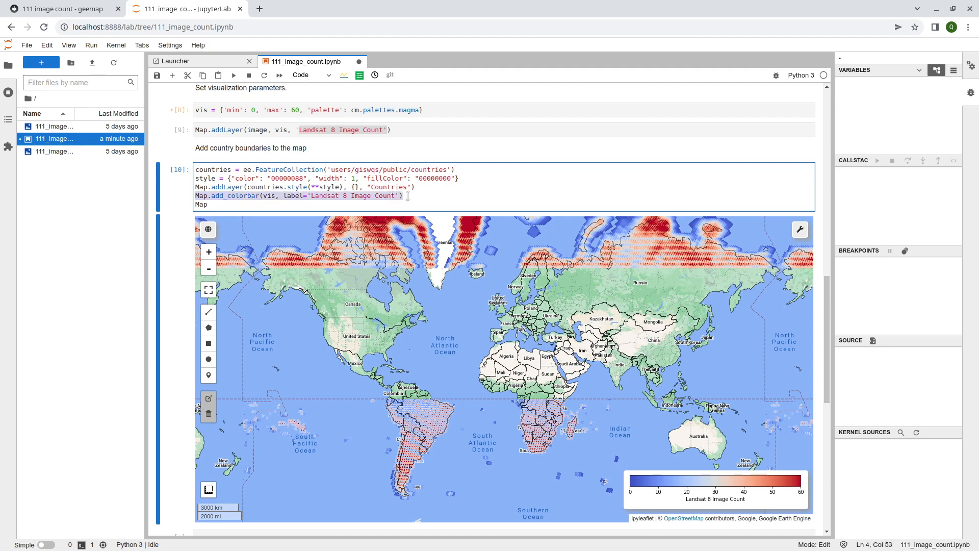
mouse_move(785, 501)
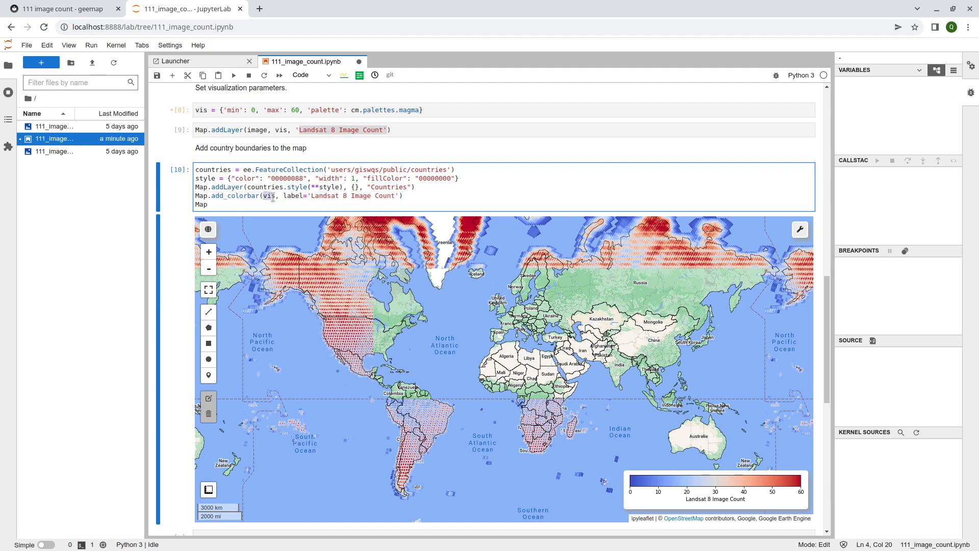
click(431, 109)
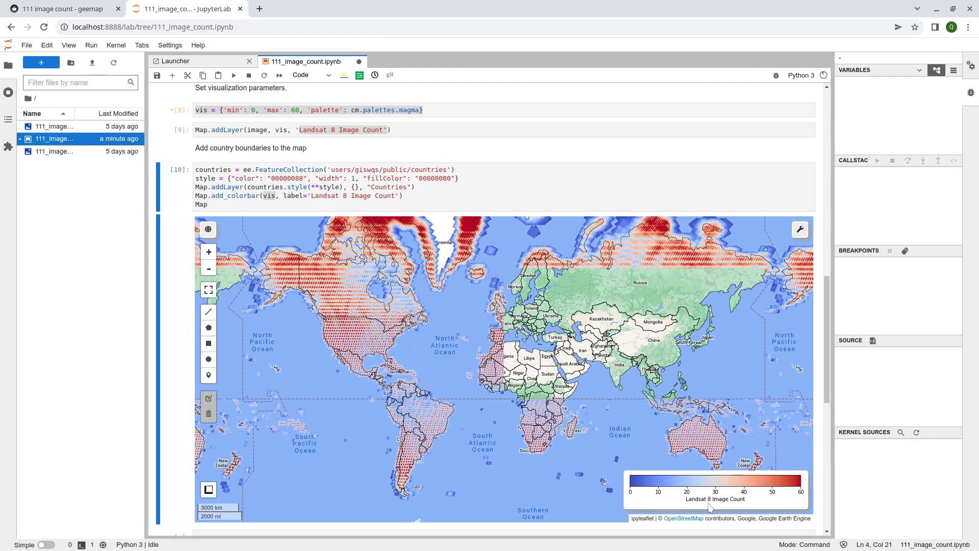
click(292, 195)
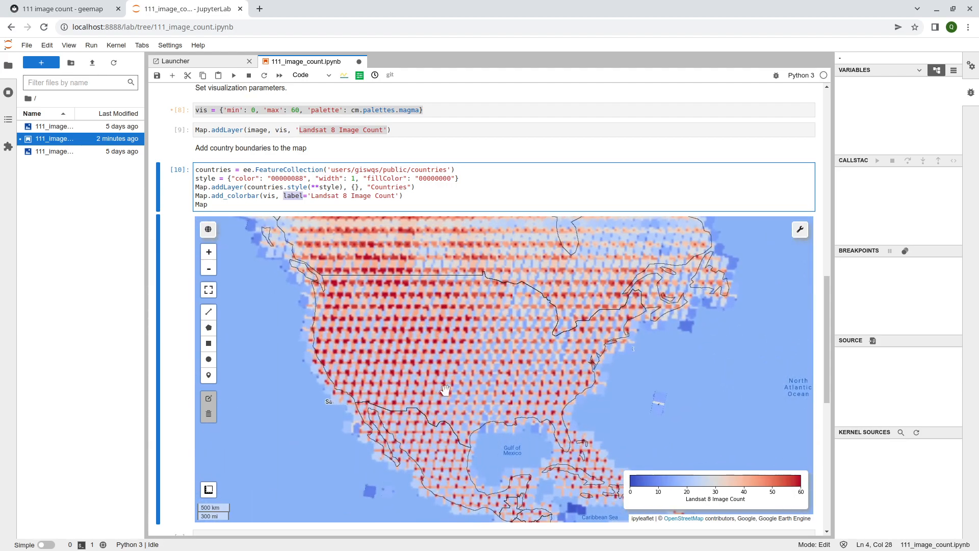
mouse_move(367, 488)
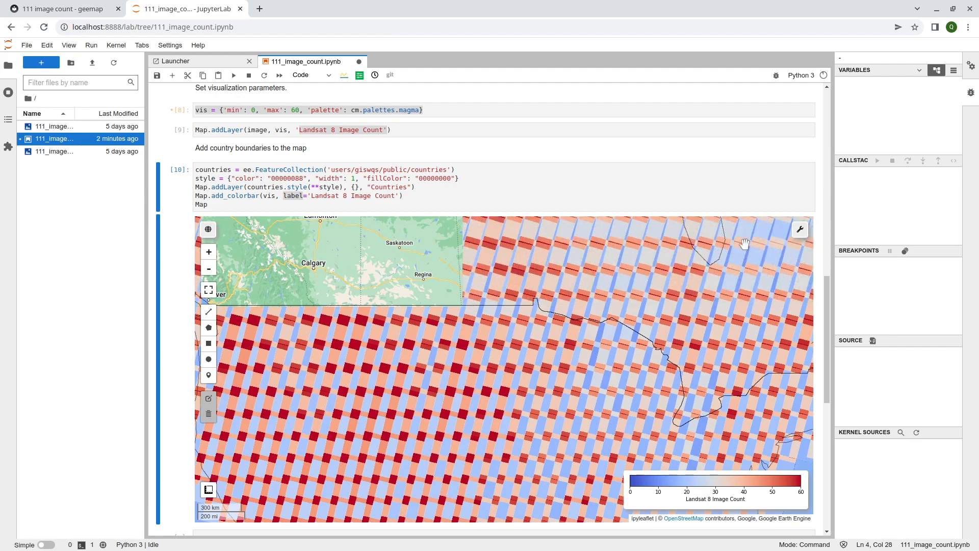
- Open the map's tool menu on the zoomed view of the US–Canada border
click(800, 228)
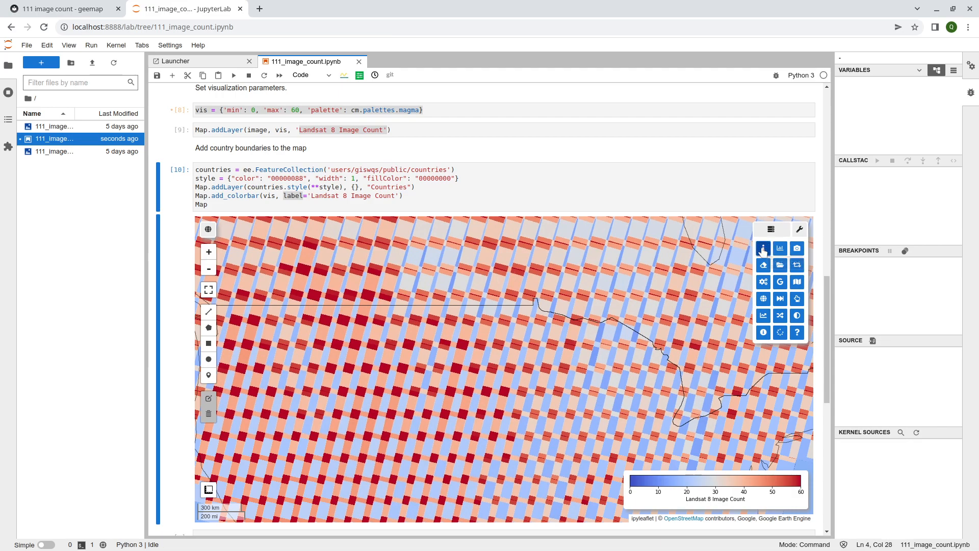
- Query Landsat 8 image counts at North American points, ending on the Pacific Northwest coast
click(798, 228)
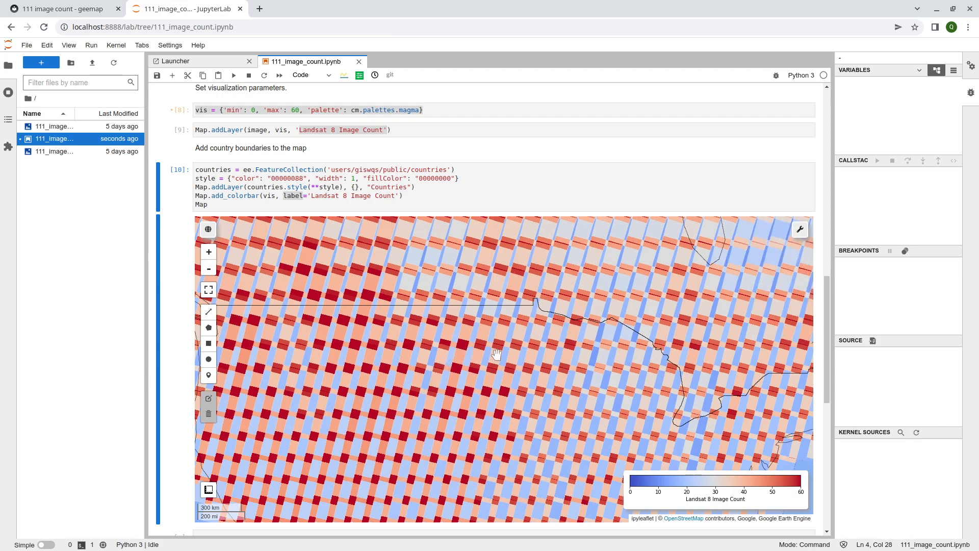
click(496, 354)
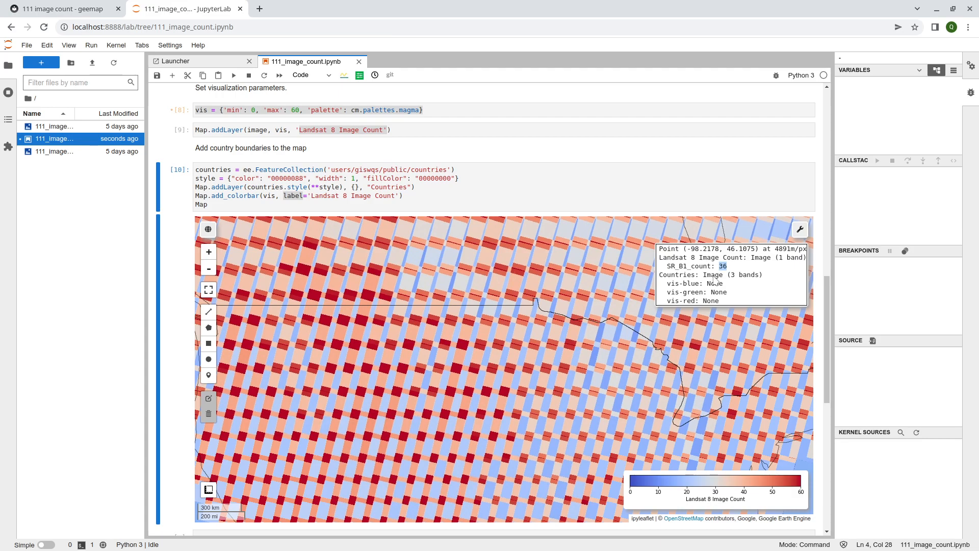
mouse_move(439, 283)
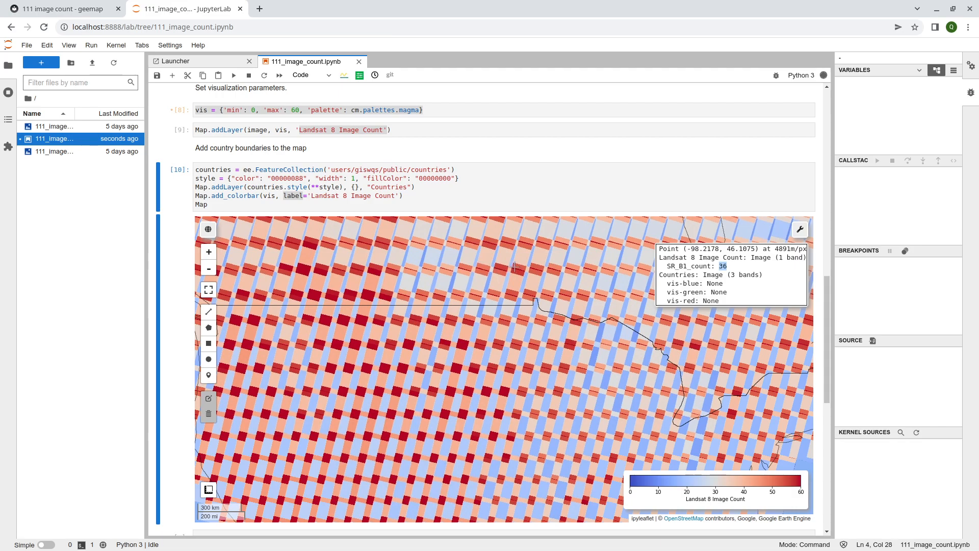
mouse_move(375, 269)
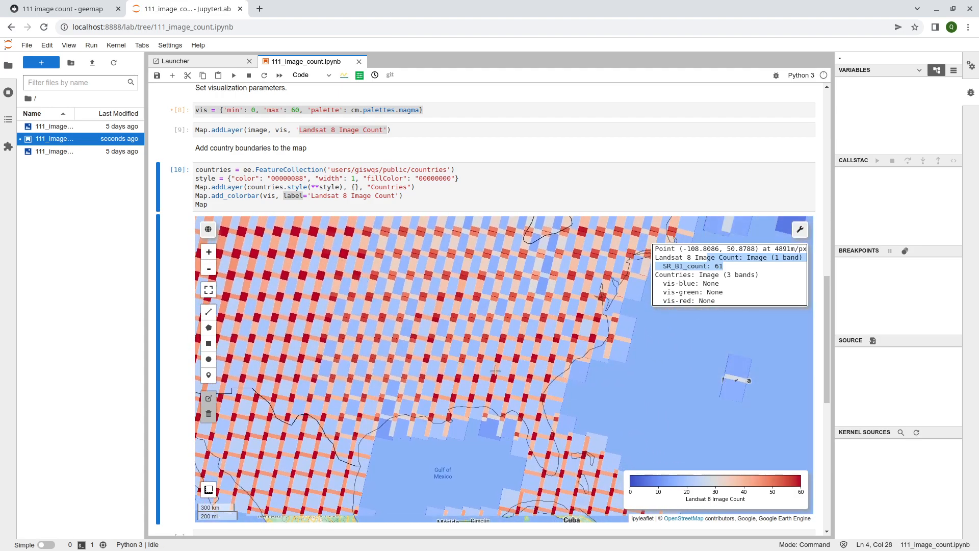
mouse_move(499, 368)
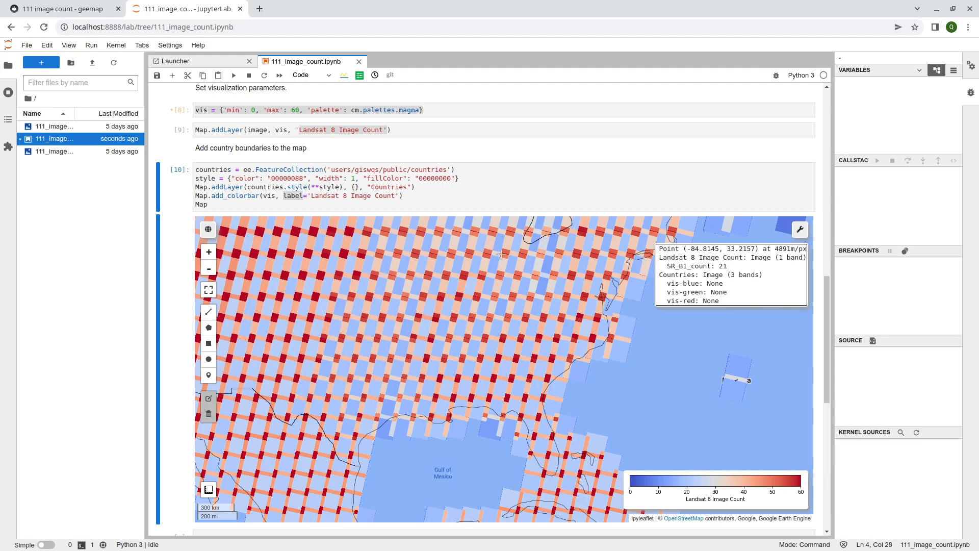
mouse_move(509, 348)
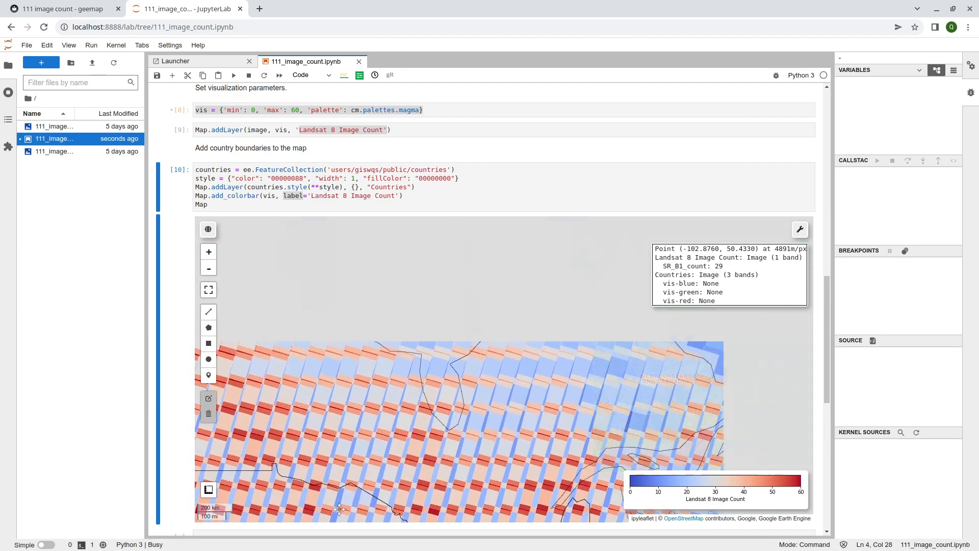
scroll(down, 3)
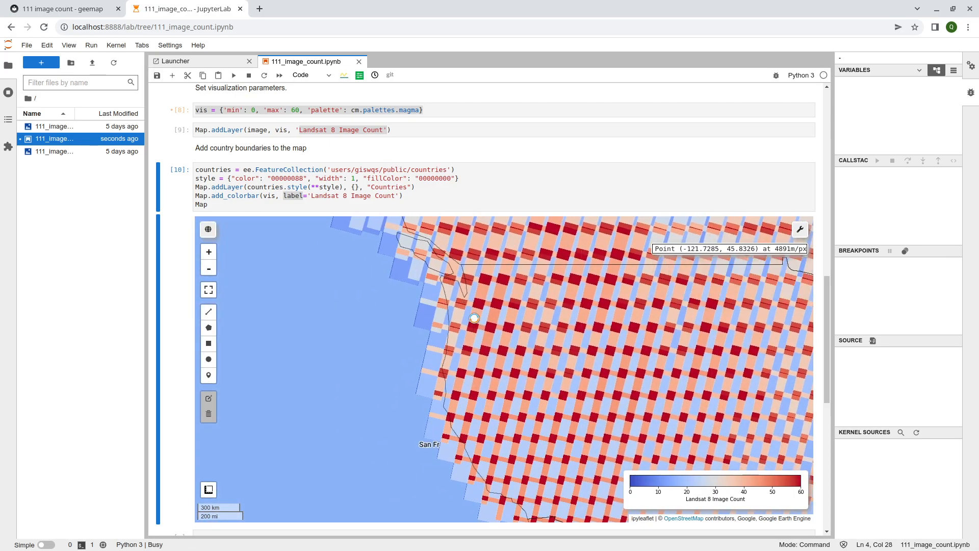
click(474, 318)
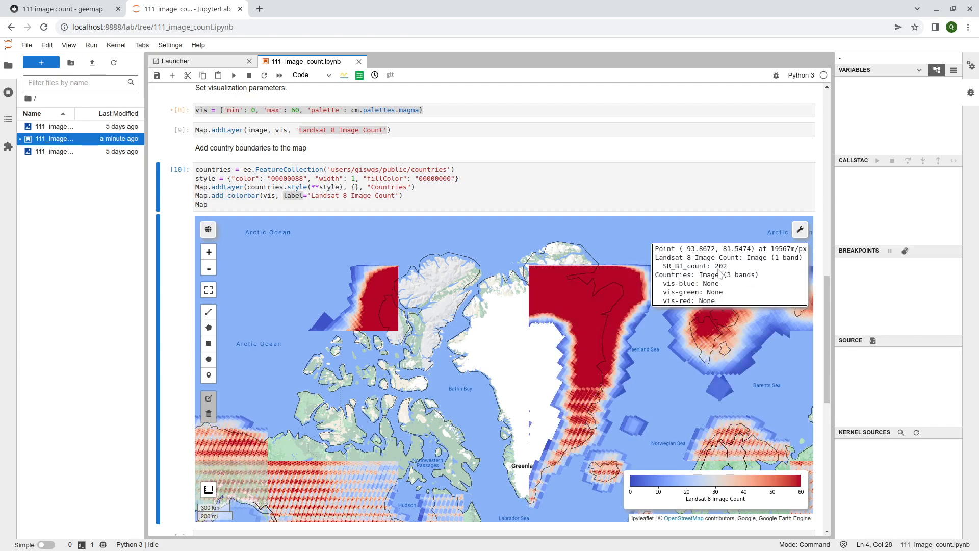
- Inspect image counts over the Arctic, equatorial South America and the central United States
click(575, 301)
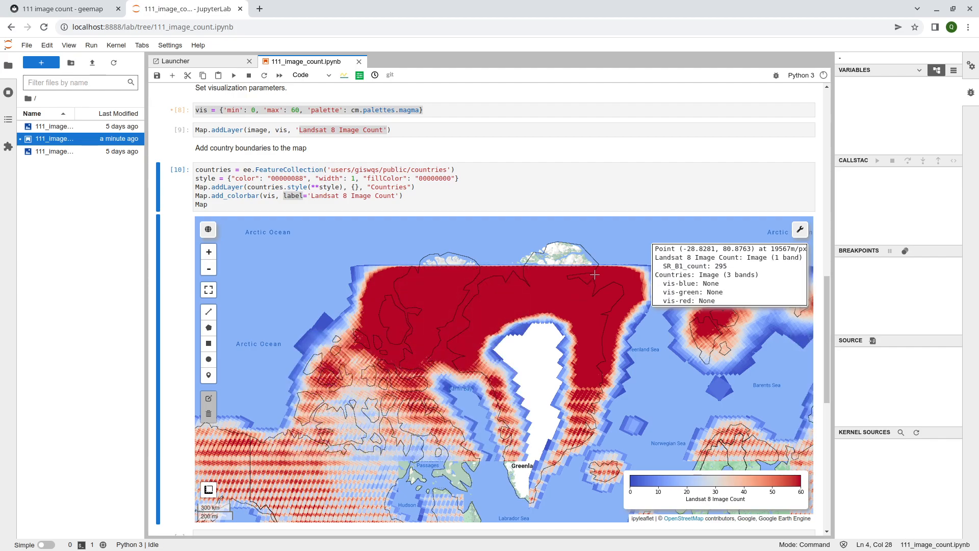
mouse_move(565, 295)
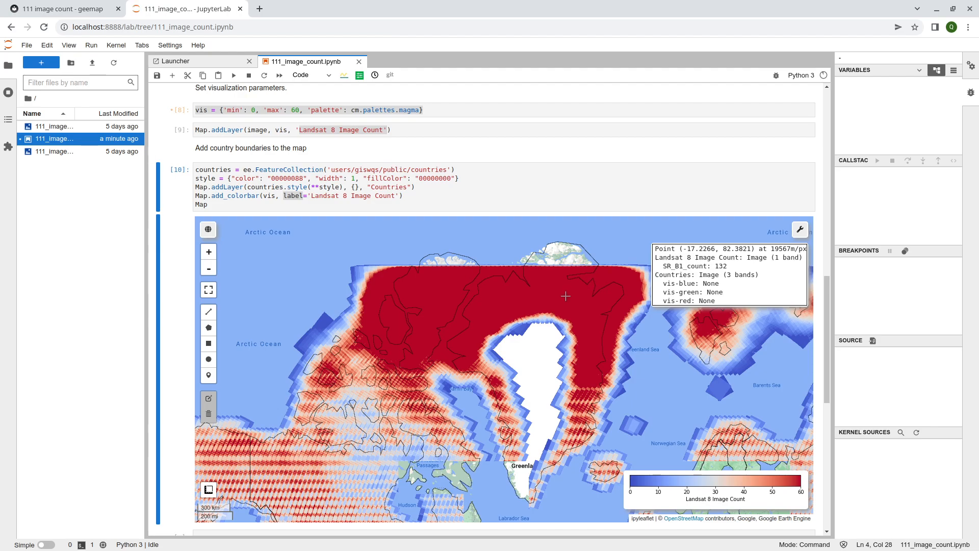
mouse_move(464, 326)
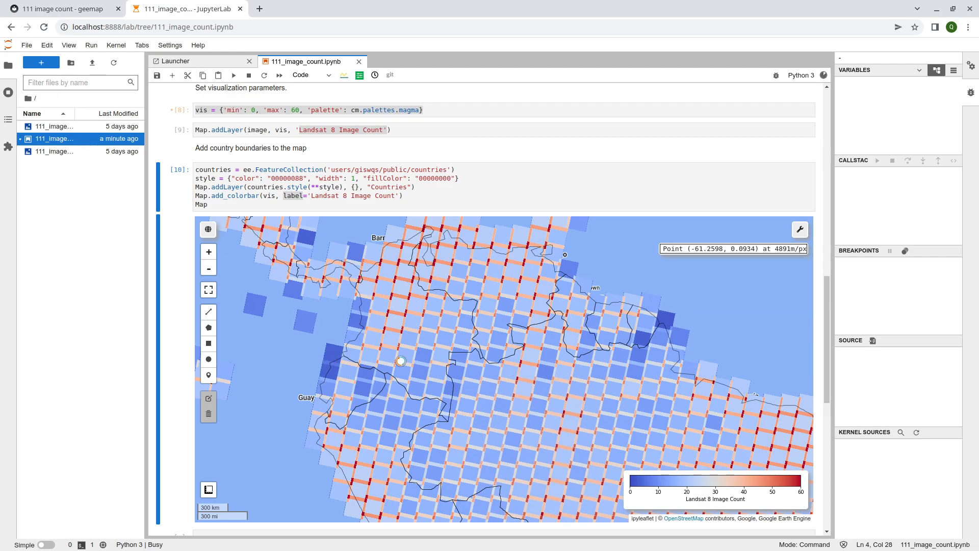
click(208, 269)
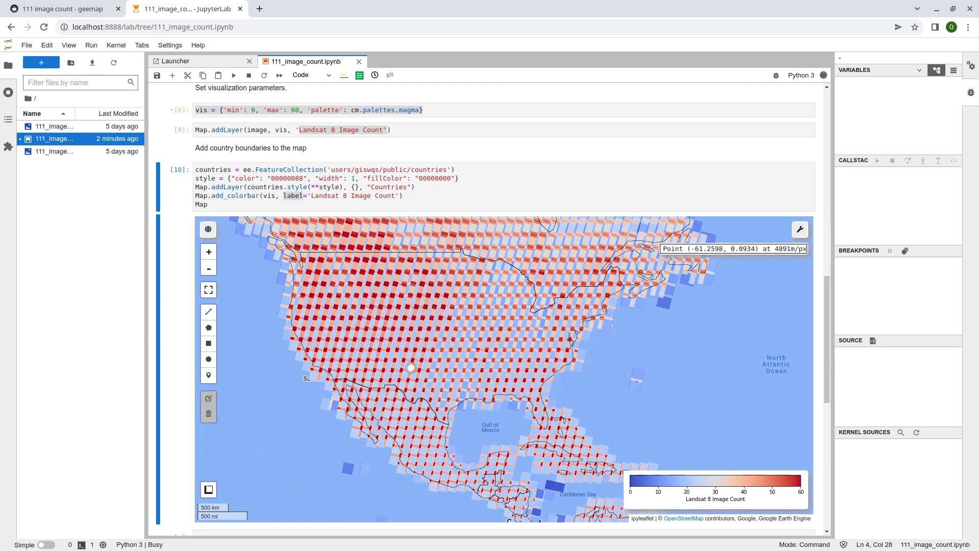
click(209, 268)
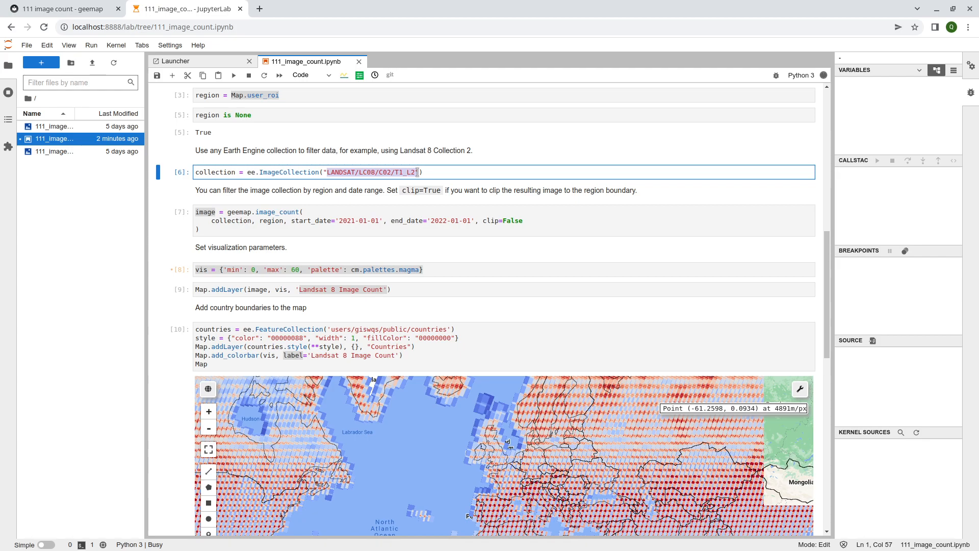
- Scroll the notebook back down to the image-count map for a world view
scroll(down, 3)
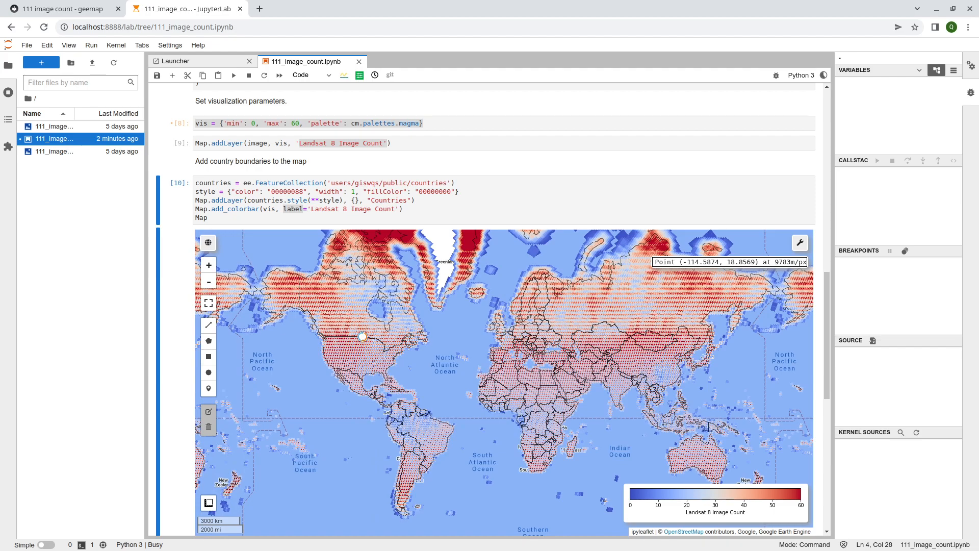
mouse_move(176, 267)
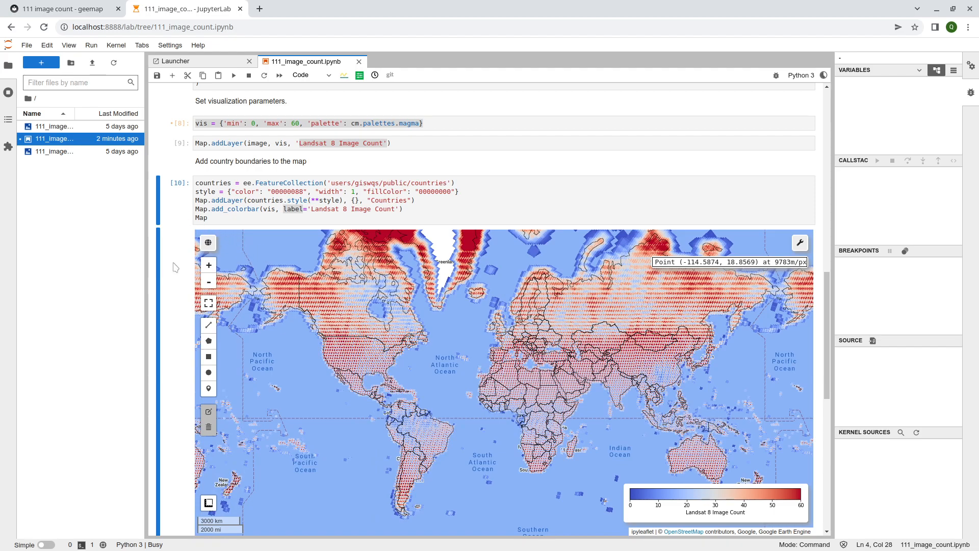
mouse_move(303, 300)
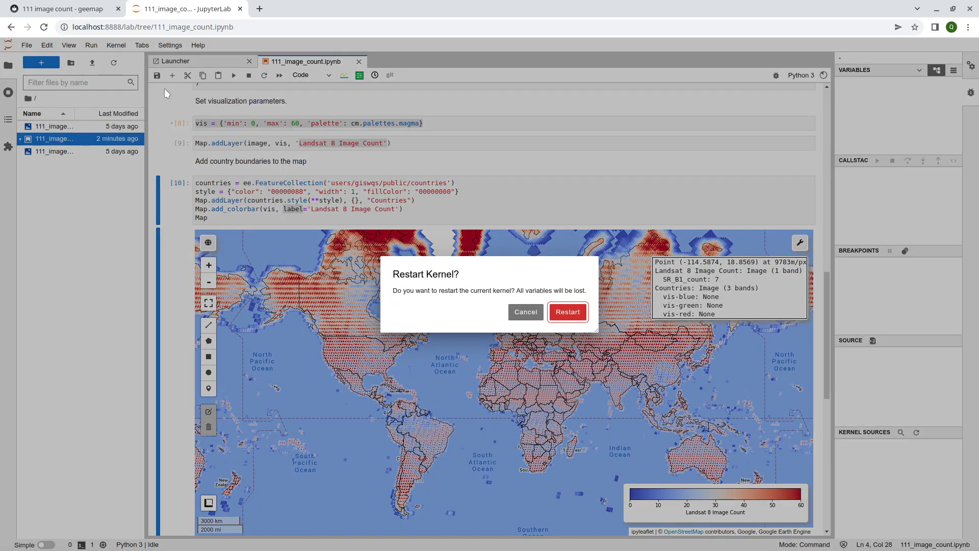
- Confirm the kernel restart and run all cells above the area-of-interest markdown cell
click(567, 312)
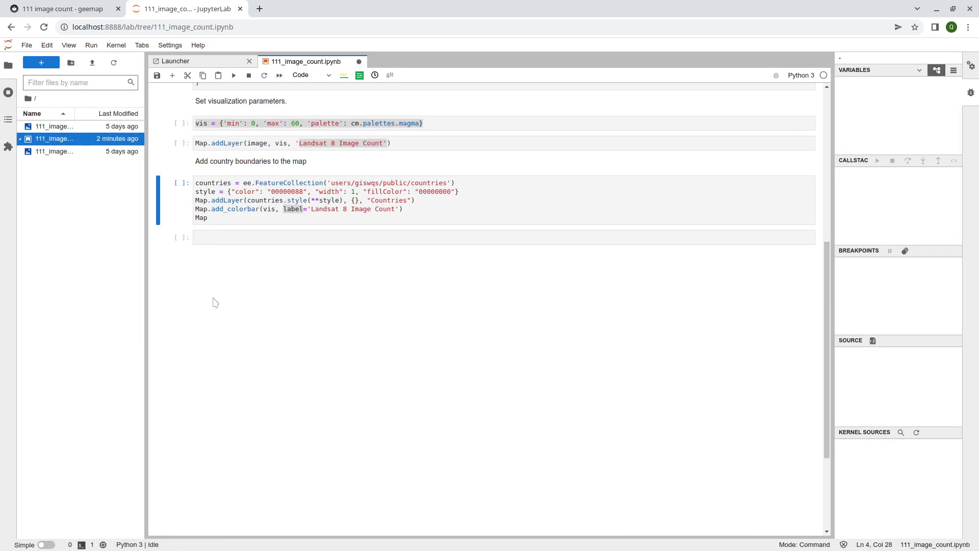
scroll(up, 3)
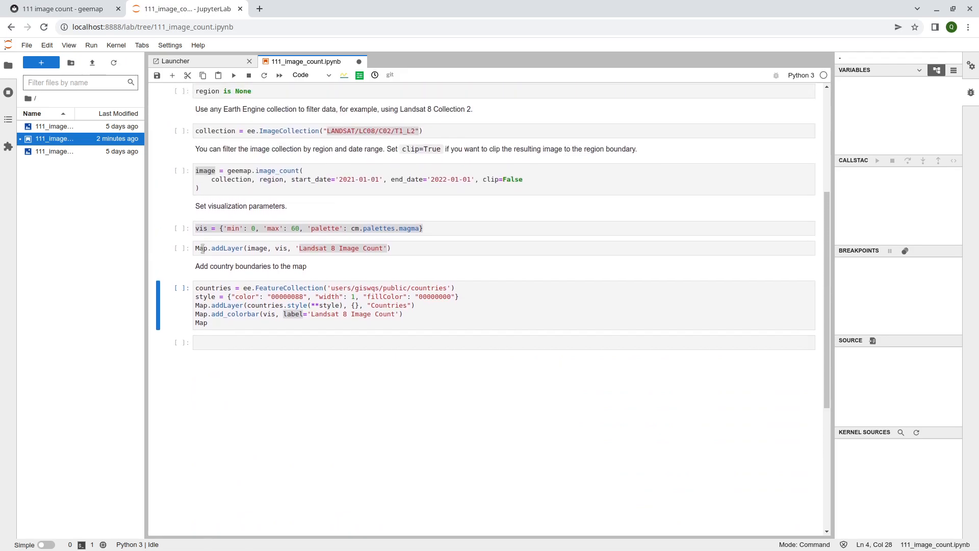
scroll(up, 3)
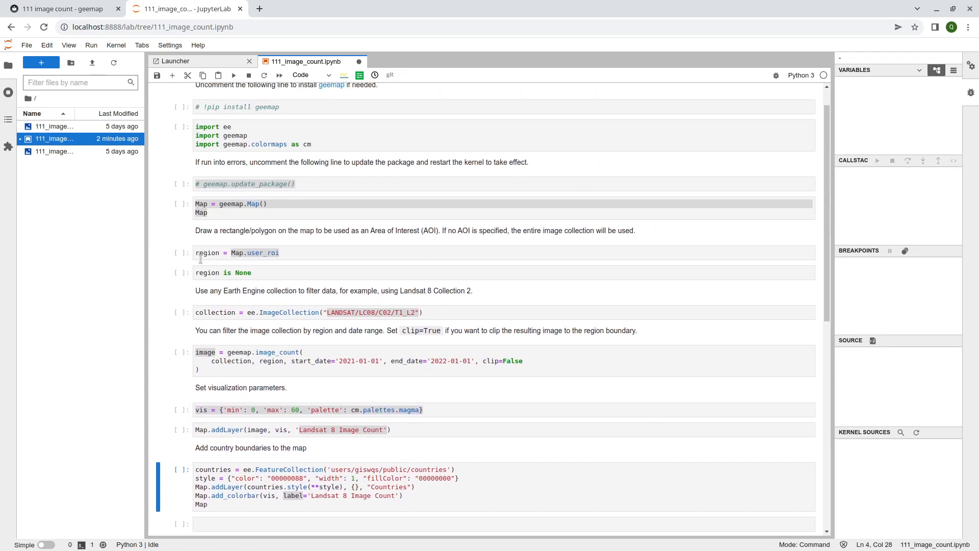
mouse_move(211, 267)
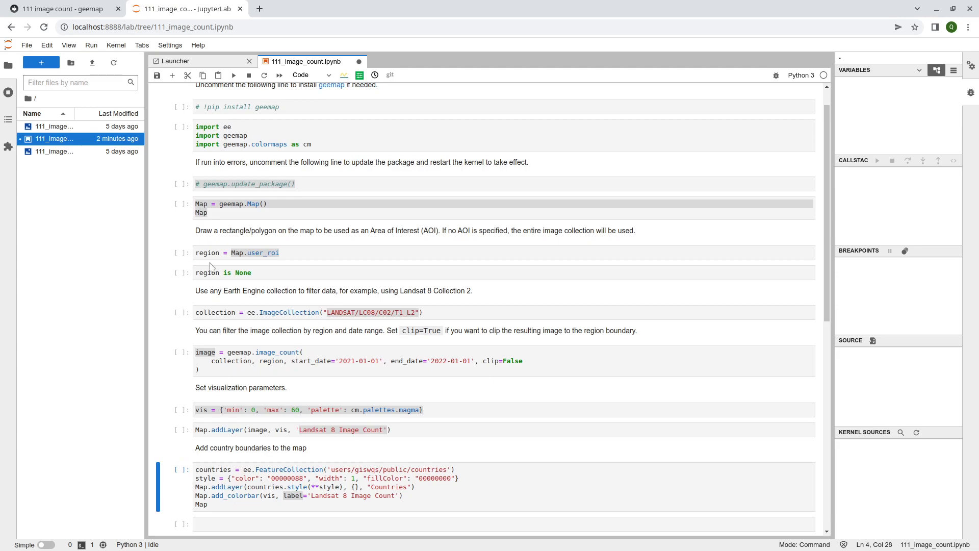
click(233, 75)
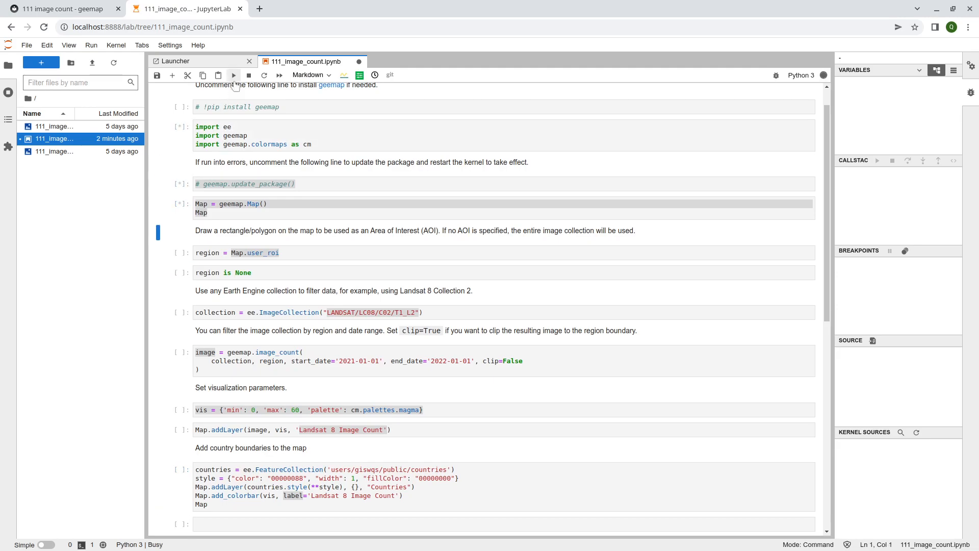
click(233, 75)
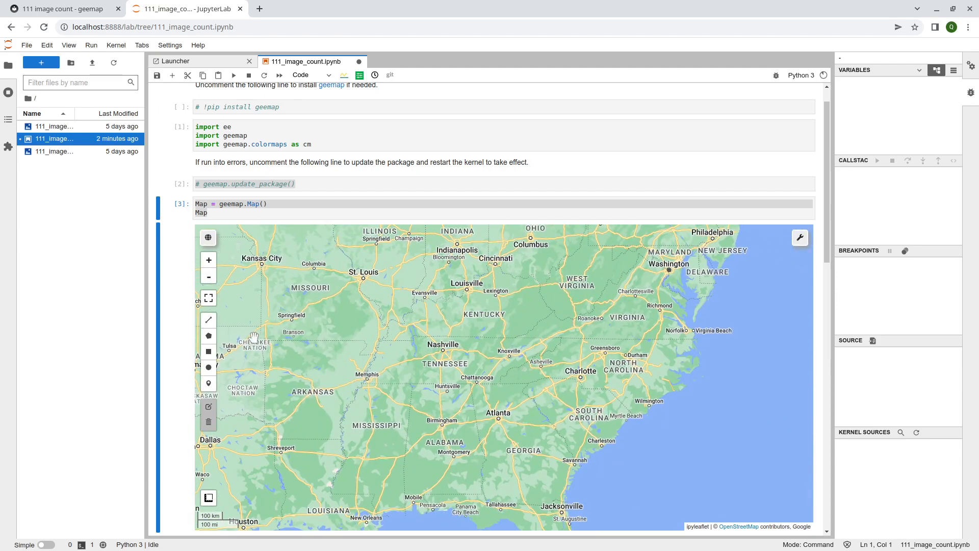
- Drag a rectangle from Missouri to Georgia using the map's rectangle draw tool
click(208, 351)
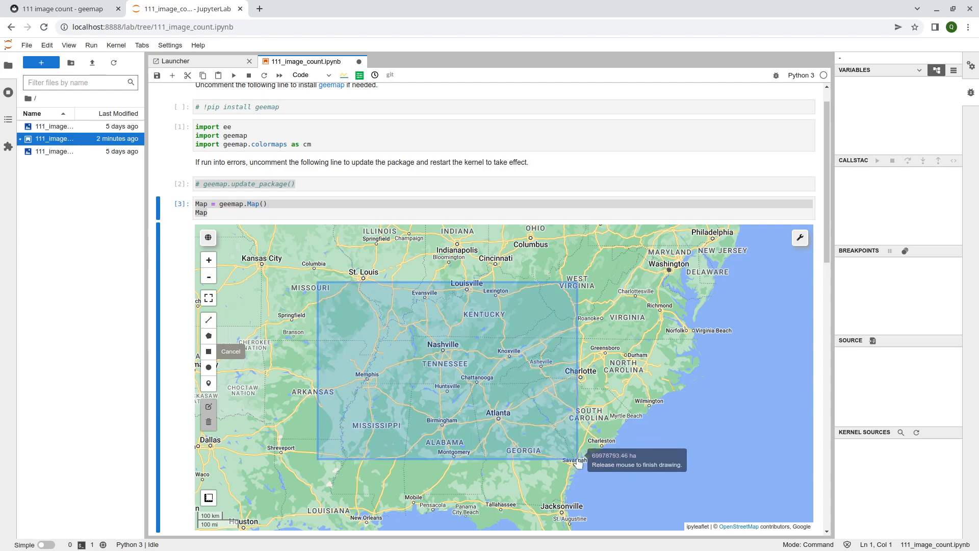
click(578, 464)
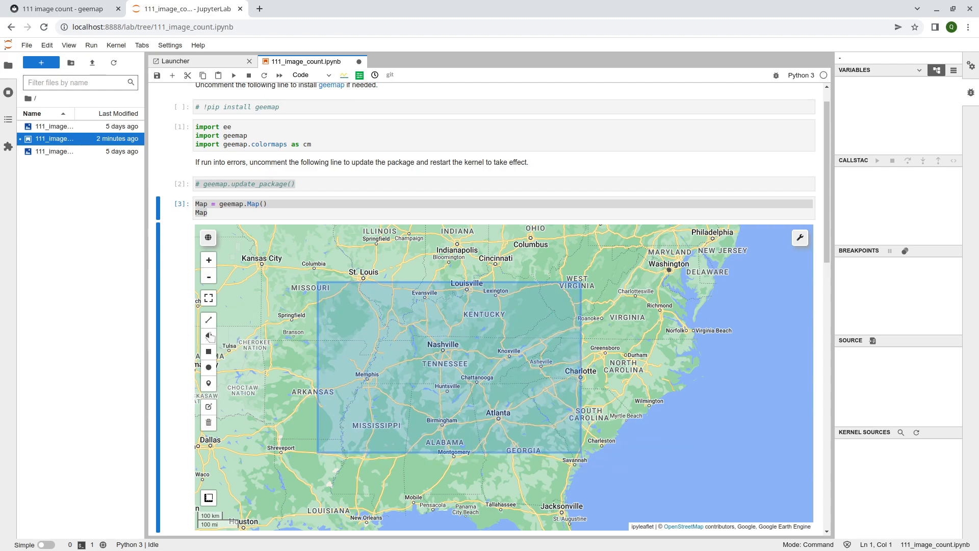
scroll(down, 3)
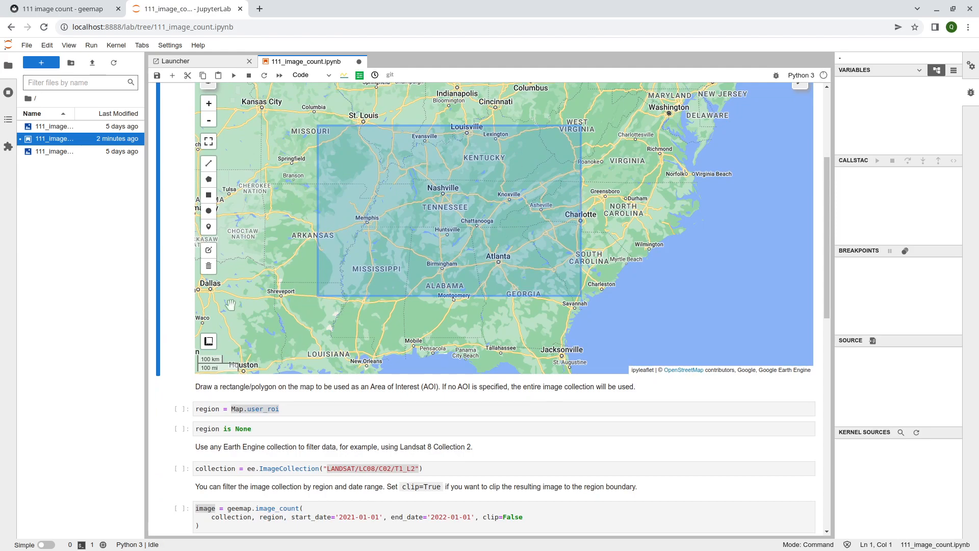
mouse_move(182, 383)
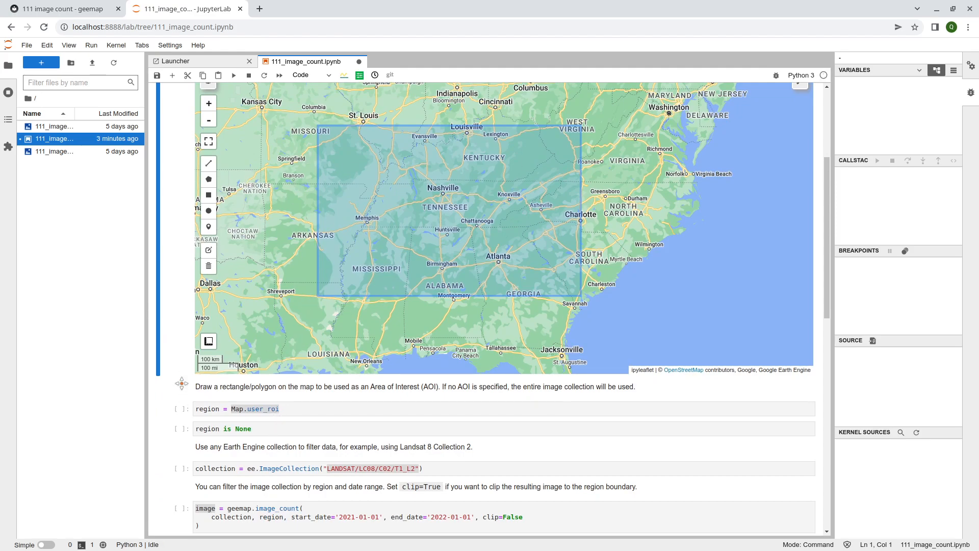
- Run the region = Map.user_roi cell and replace the 'region is None' check with region.getInfo()
scroll(down, 3)
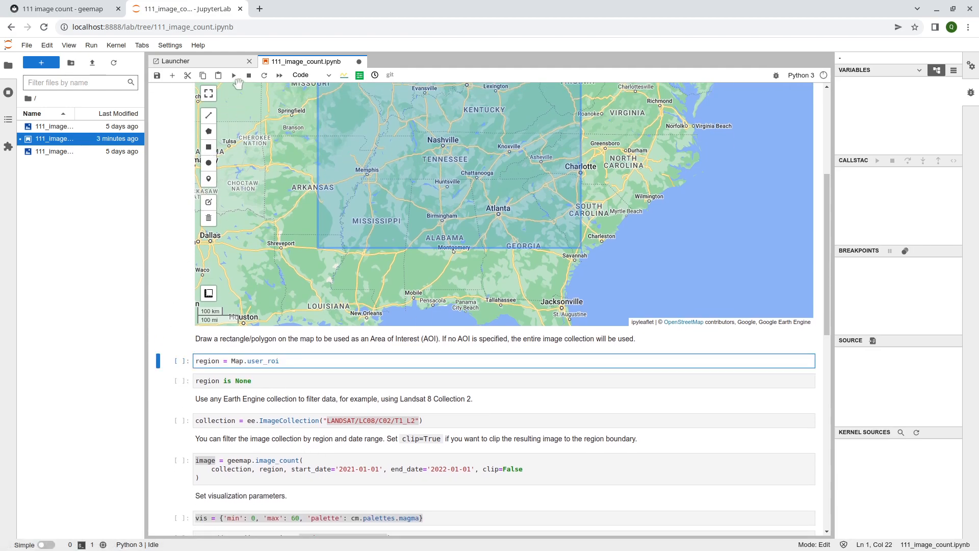
click(262, 75)
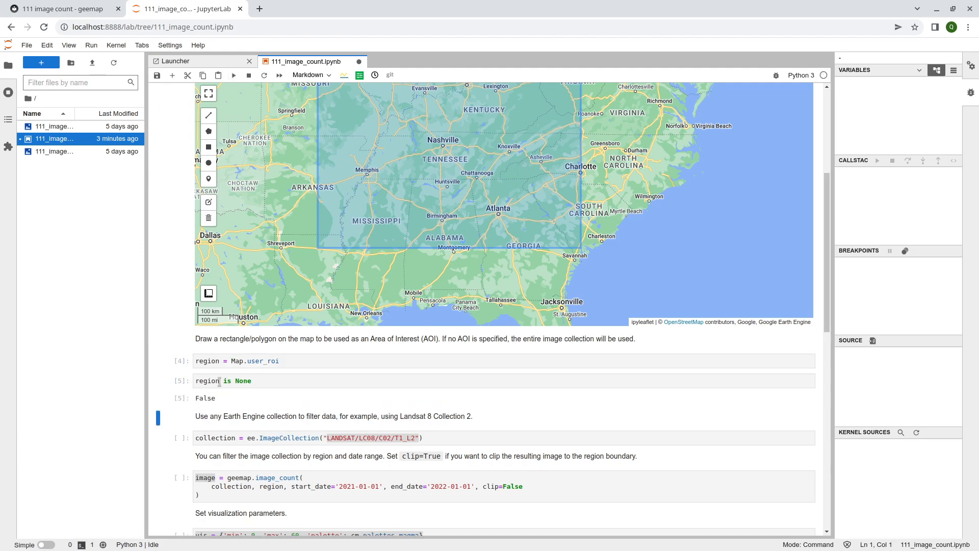
click(323, 381)
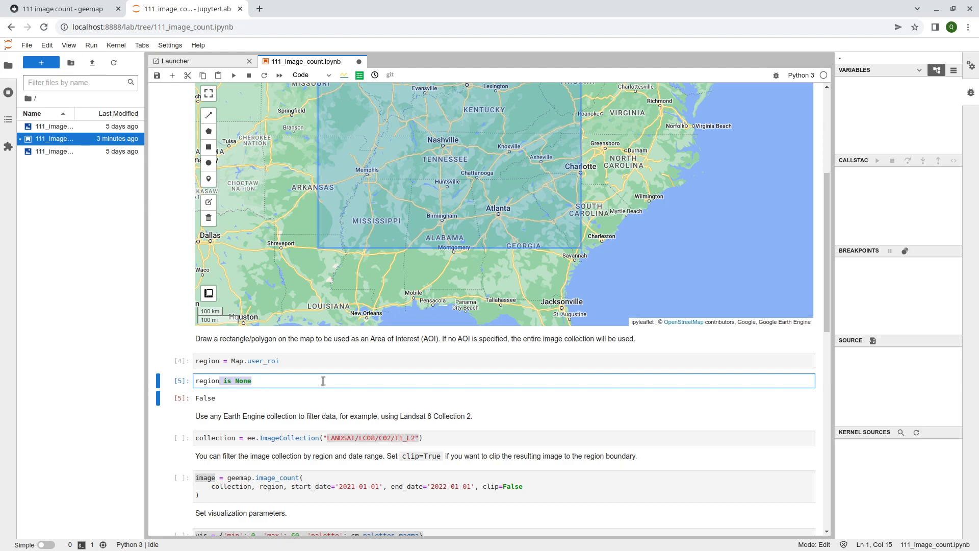
text(region.getINfo()
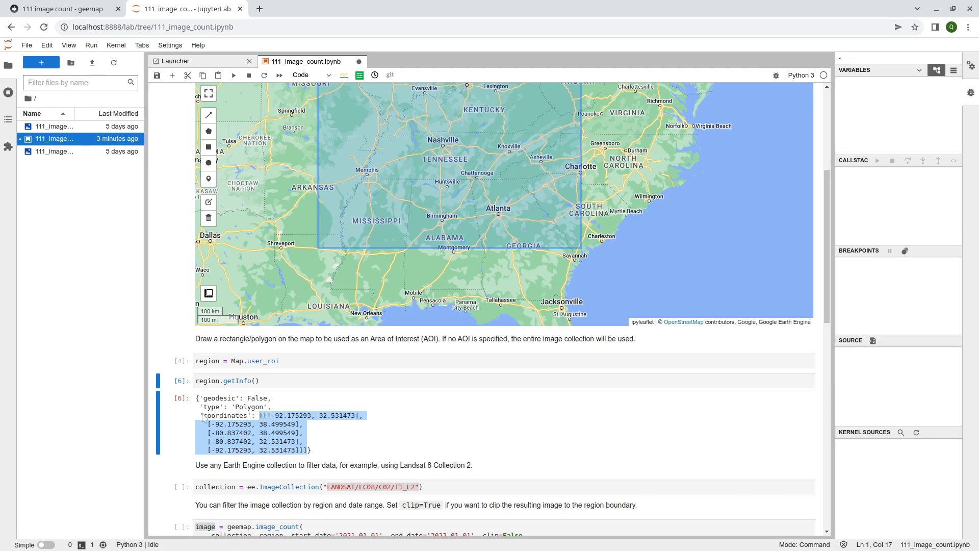
- Set clip to True and run the image count, visualization and addLayer cells
scroll(down, 3)
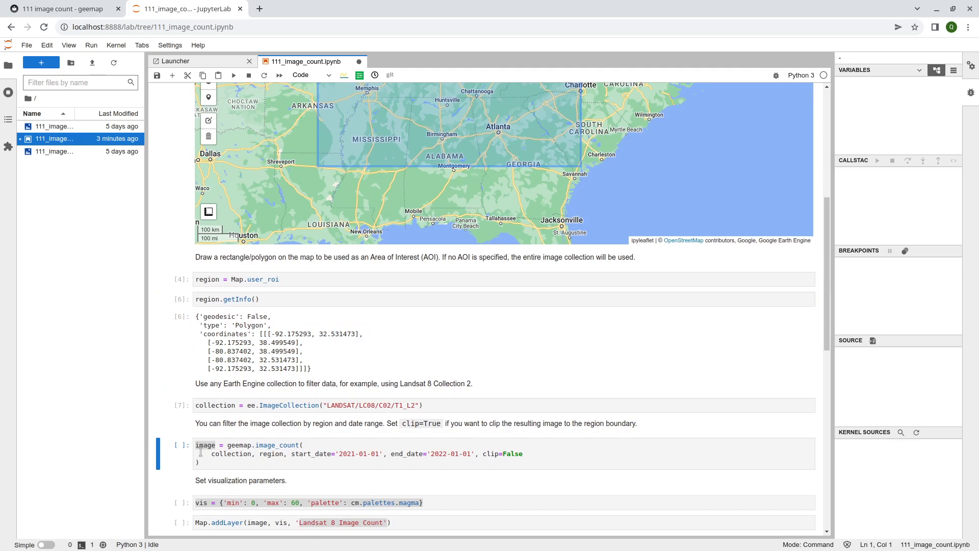
scroll(down, 3)
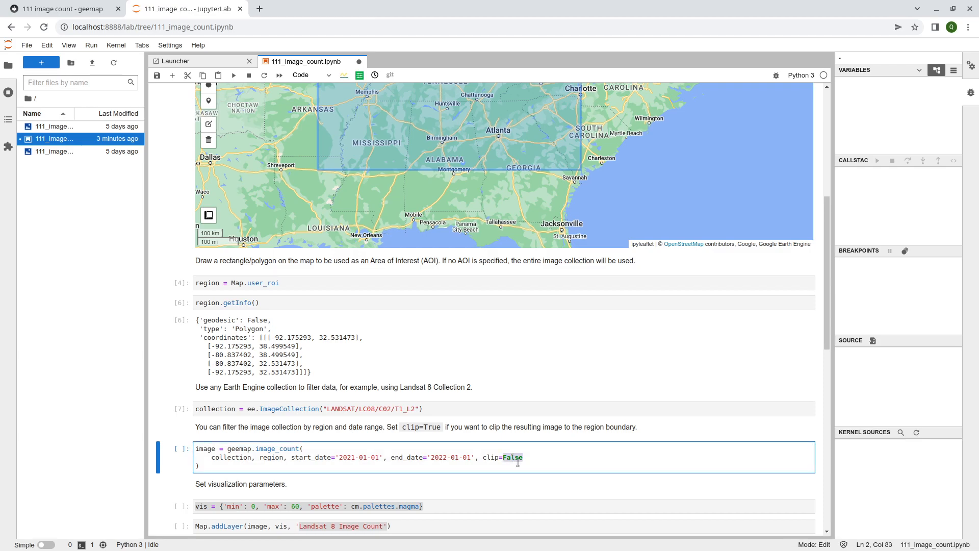
text(True)
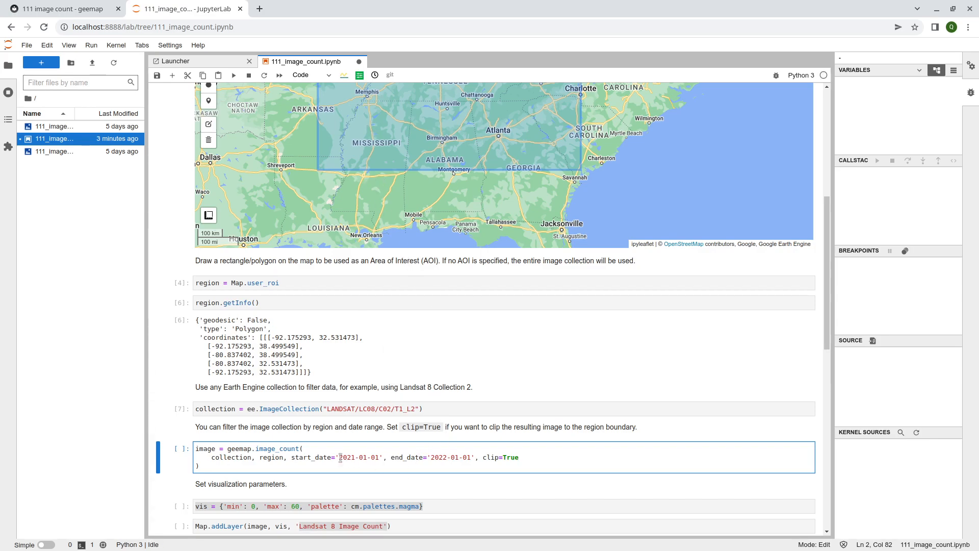
click(315, 463)
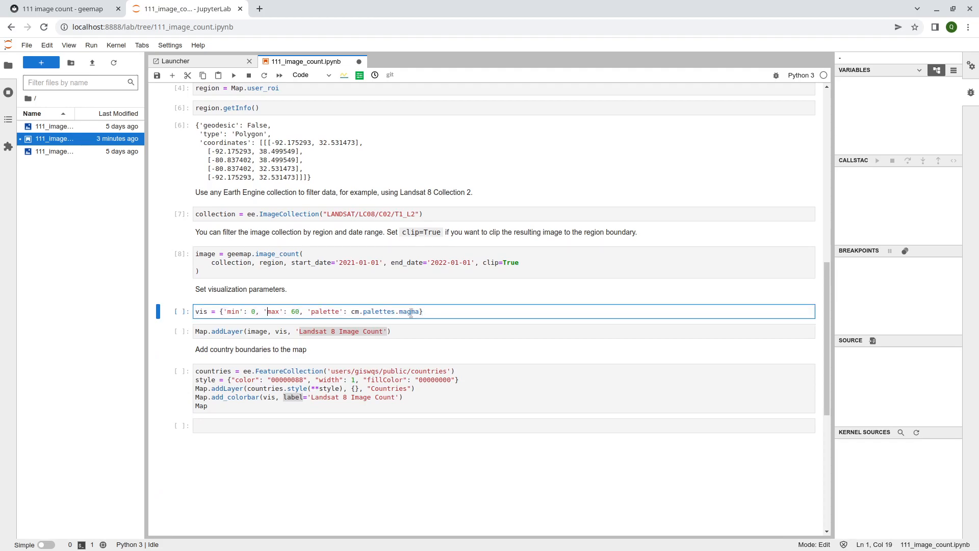
double_click(409, 311)
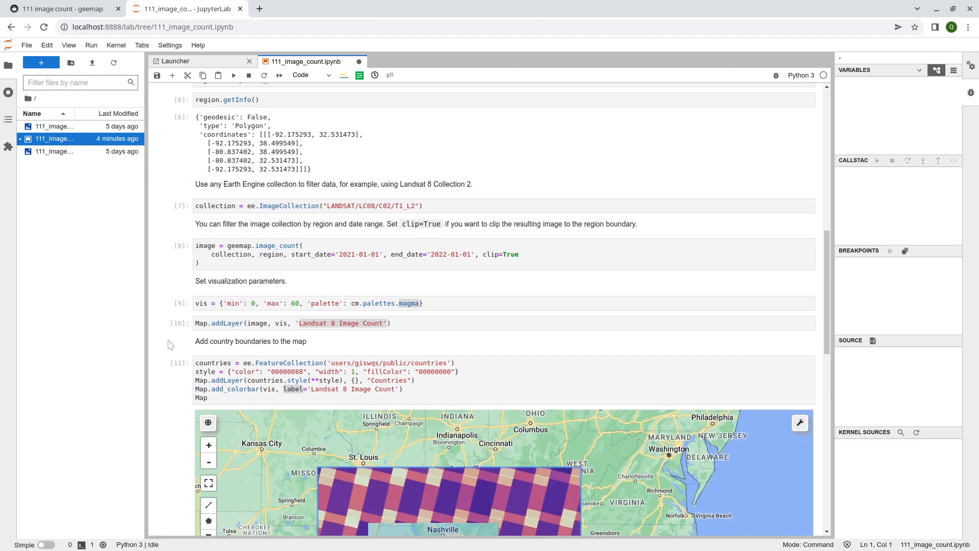
- Show the Countries layer, hide the Landsat 8 Image Count layer, and close the layer list
scroll(down, 3)
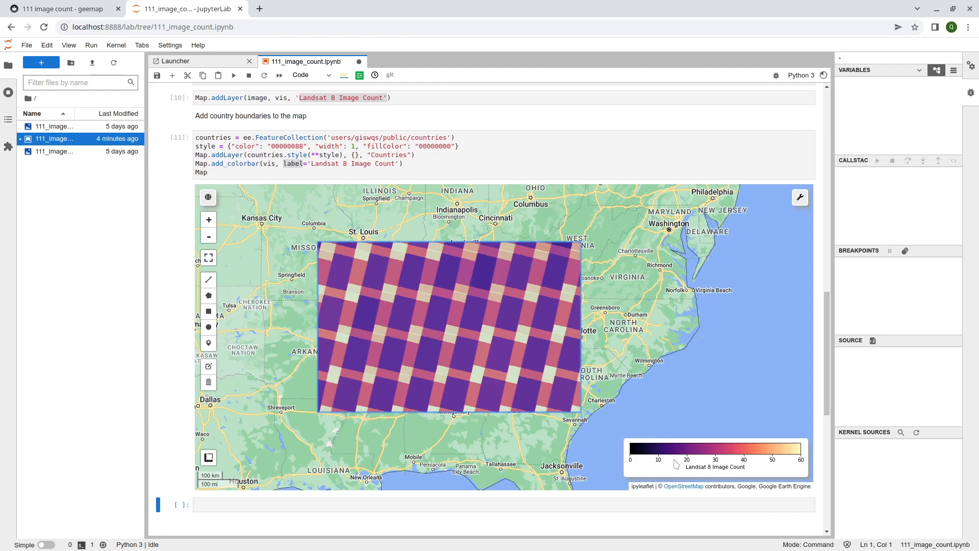
mouse_move(654, 450)
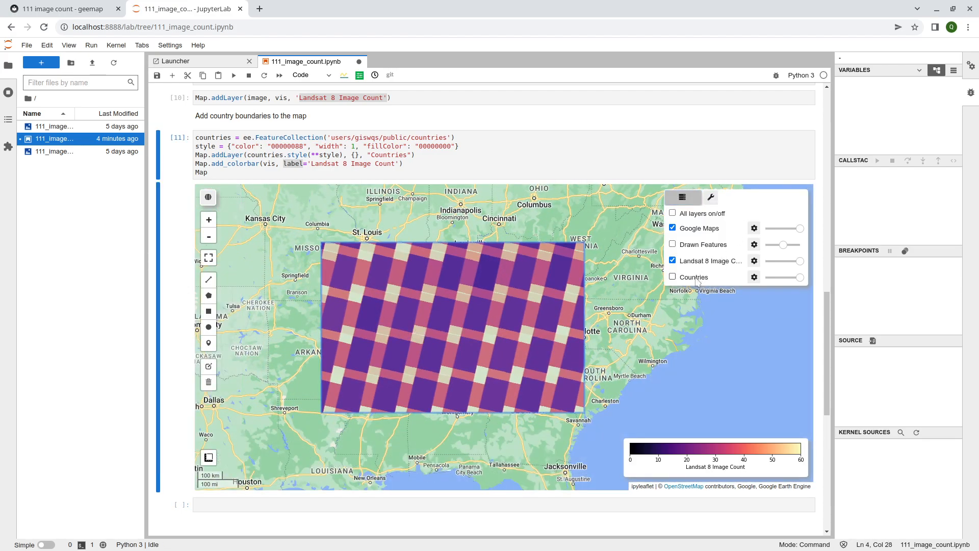
click(673, 277)
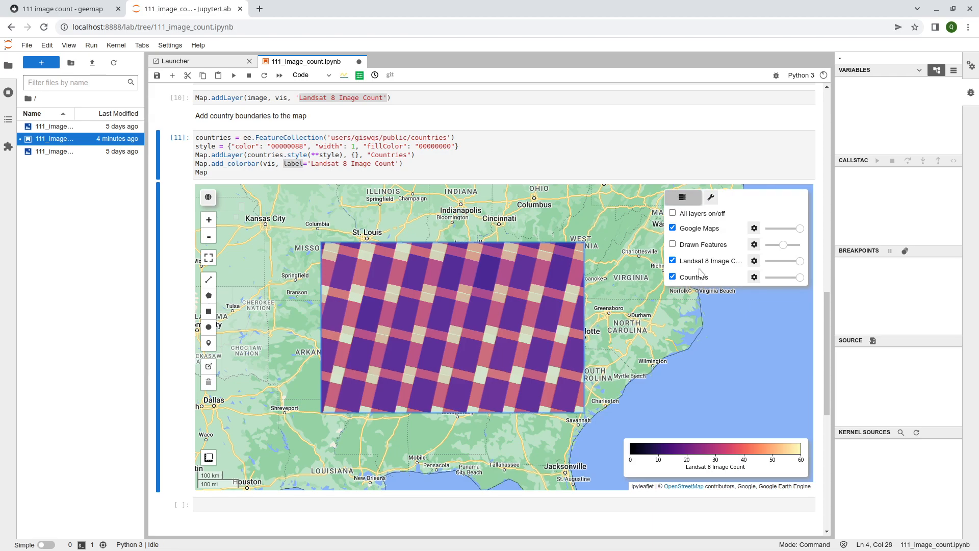
click(672, 260)
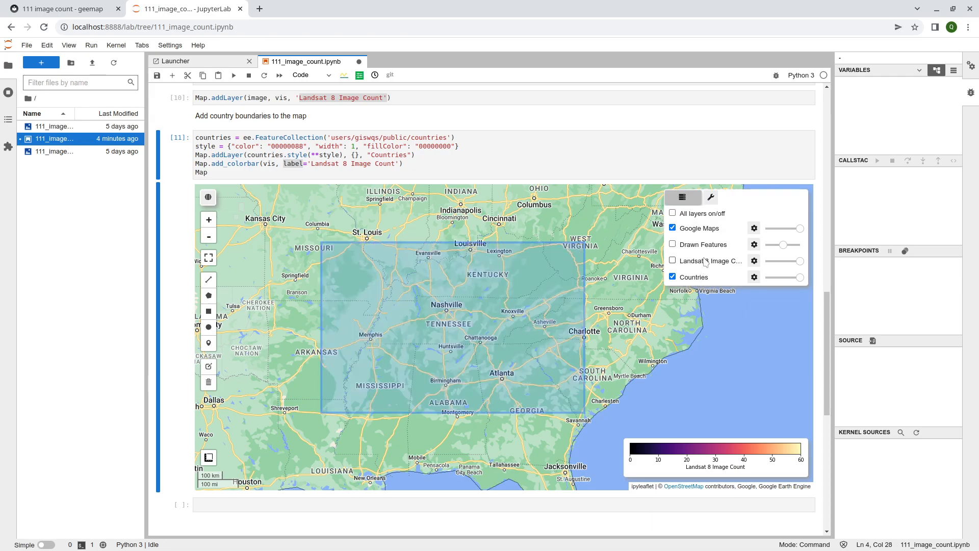
click(673, 260)
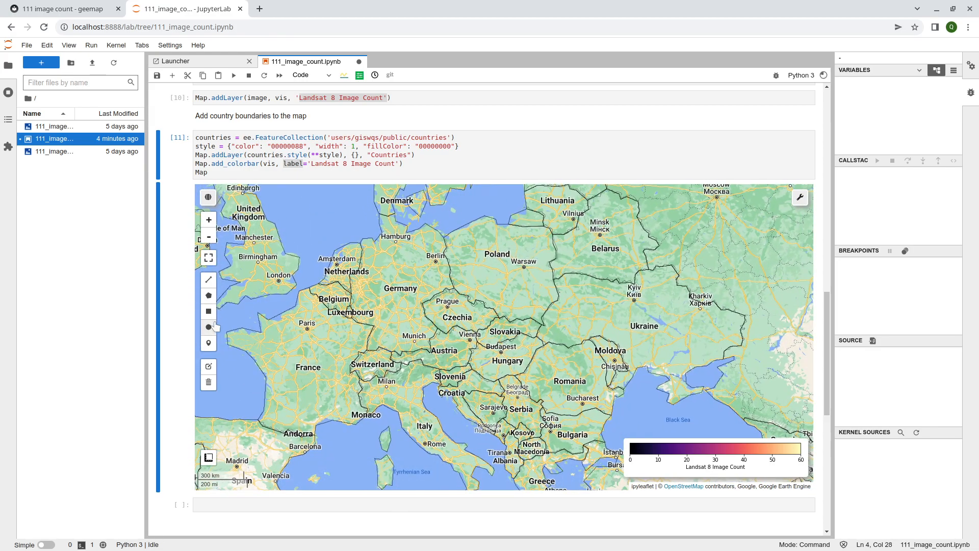
- Draw a rectangular area of interest over Europe and rerun cells from the Map cell
click(209, 295)
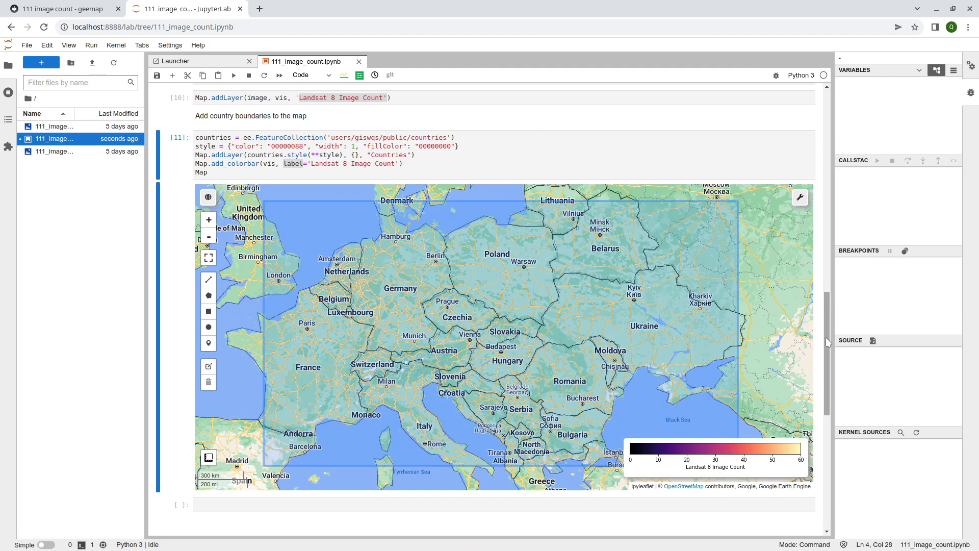
scroll(up, 3)
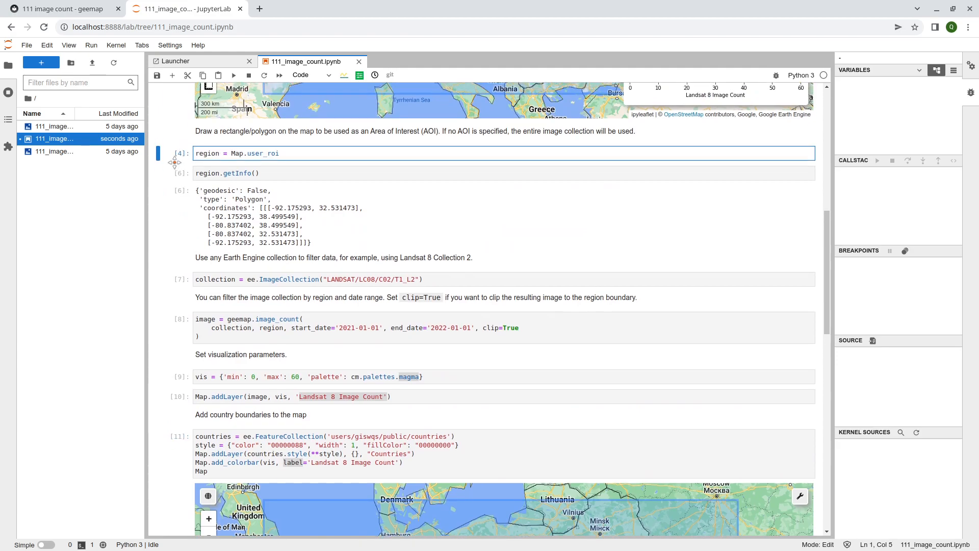
scroll(up, 3)
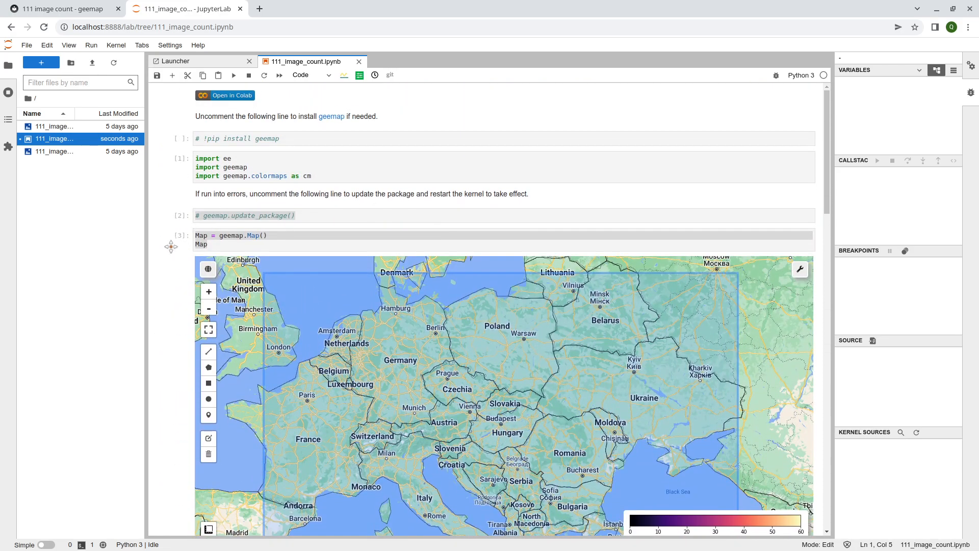
scroll(down, 3)
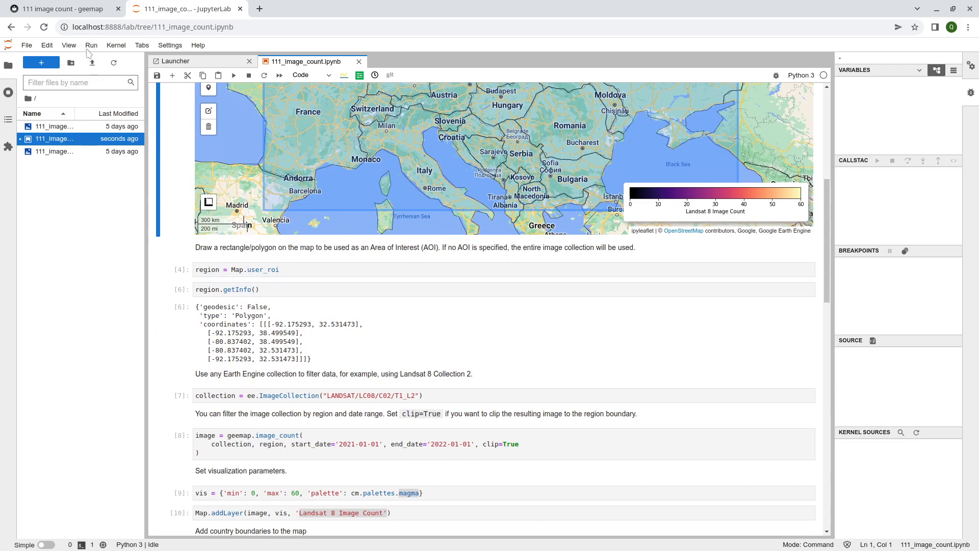
click(91, 44)
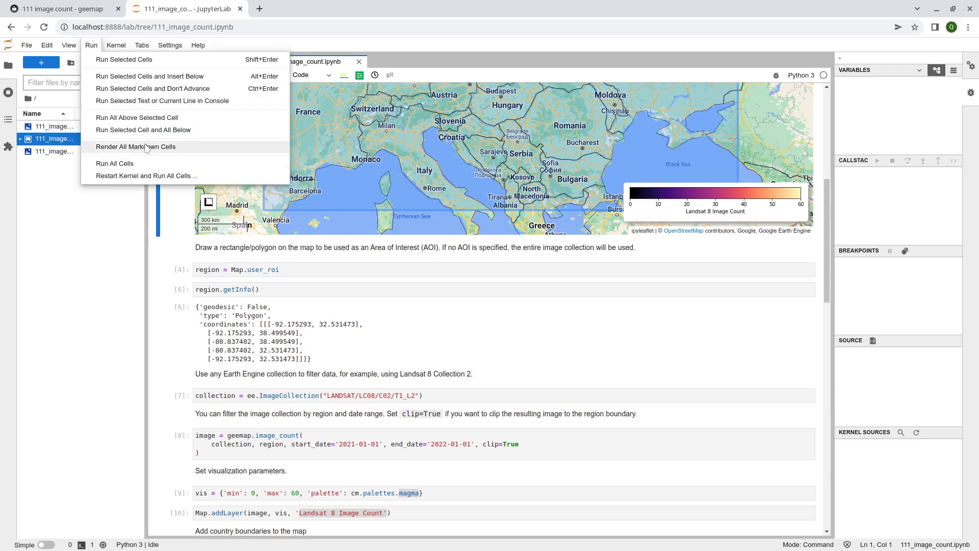
mouse_move(142, 130)
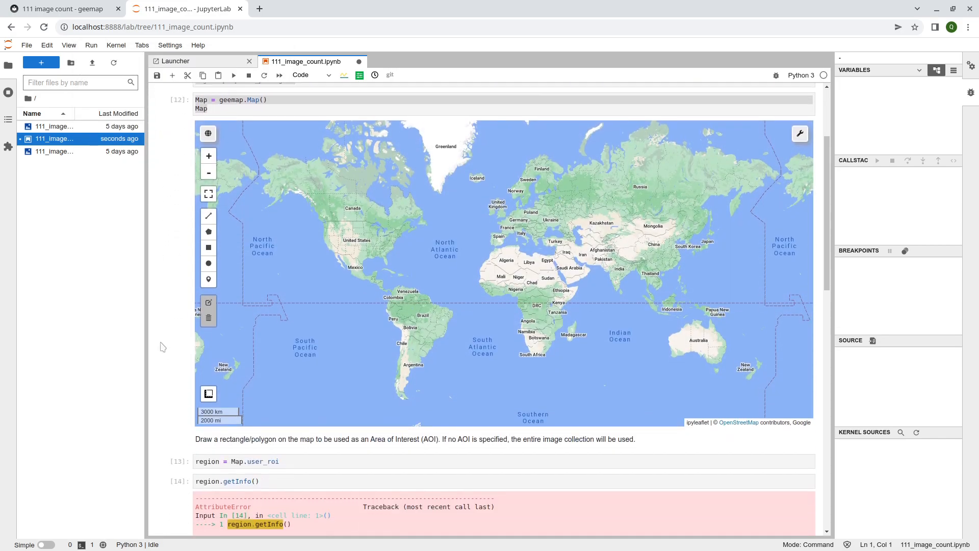
- Run the region = Map.user_roi cell and all cells below to clip image counts to Europe
scroll(down, 3)
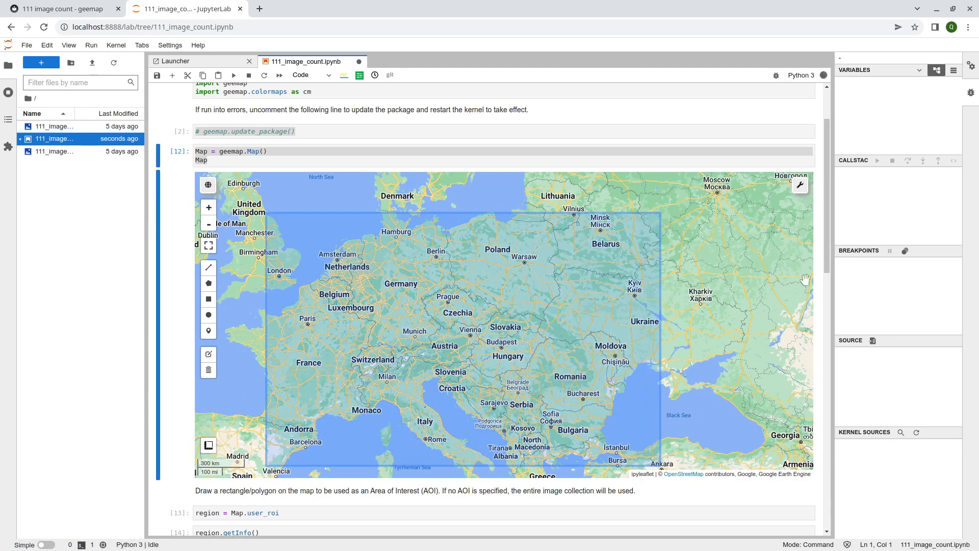
scroll(down, 3)
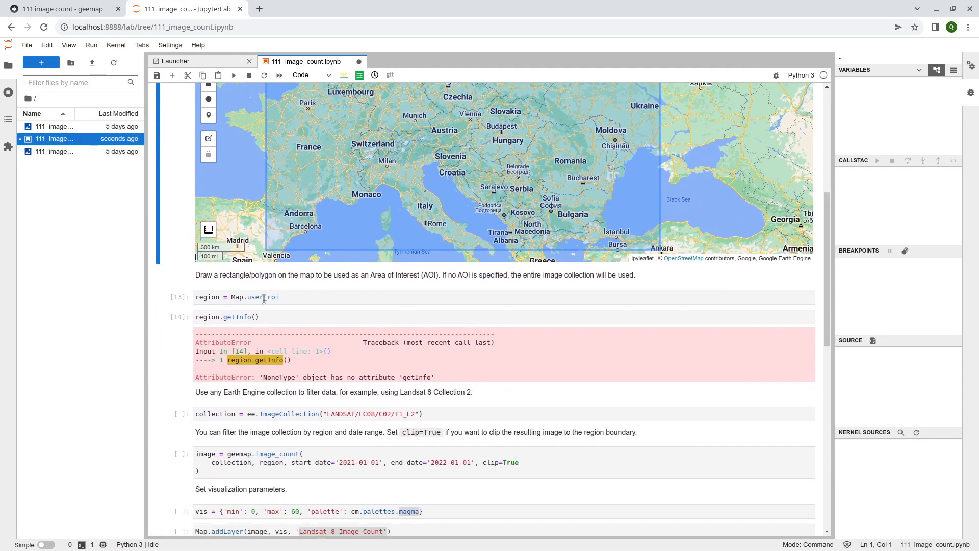
click(91, 45)
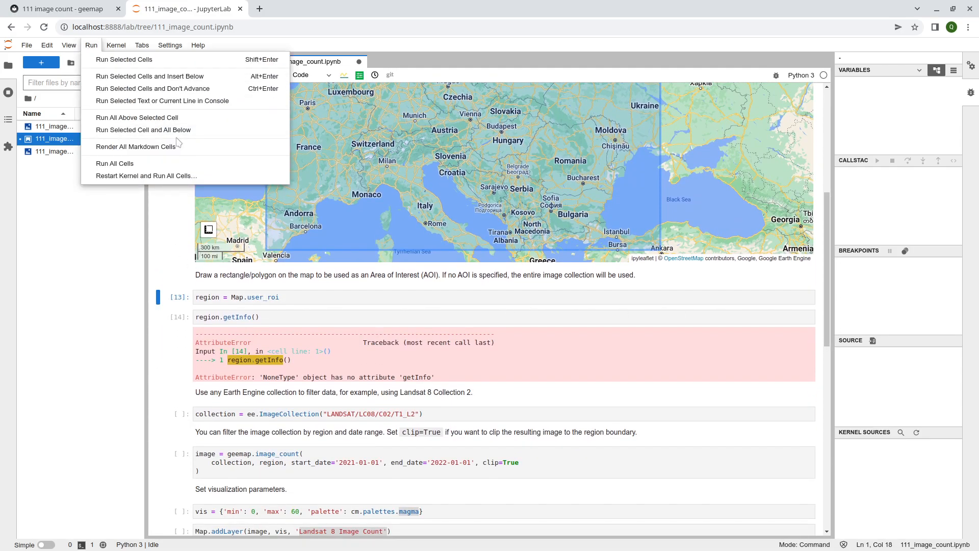
click(114, 163)
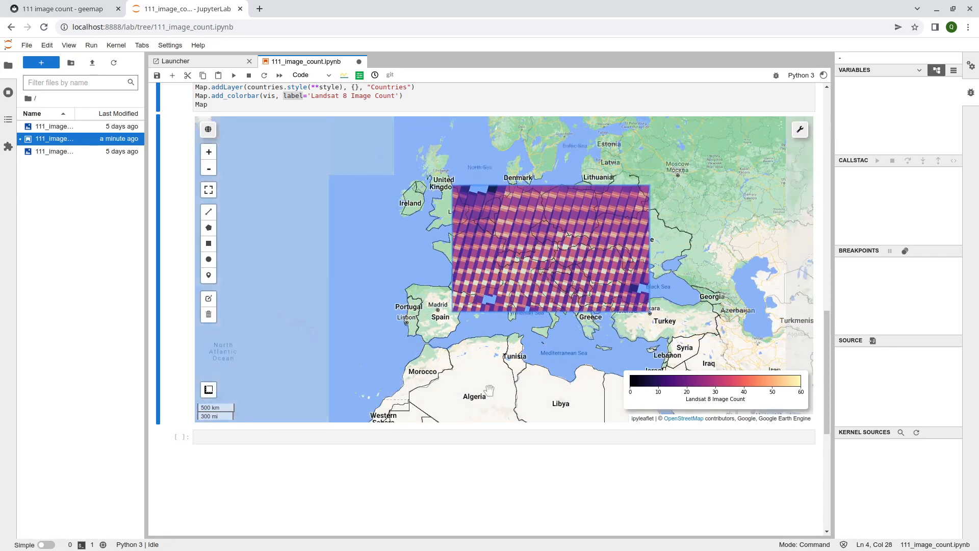
- Draw a polygon area of interest over central Brazil and Bolivia
click(208, 168)
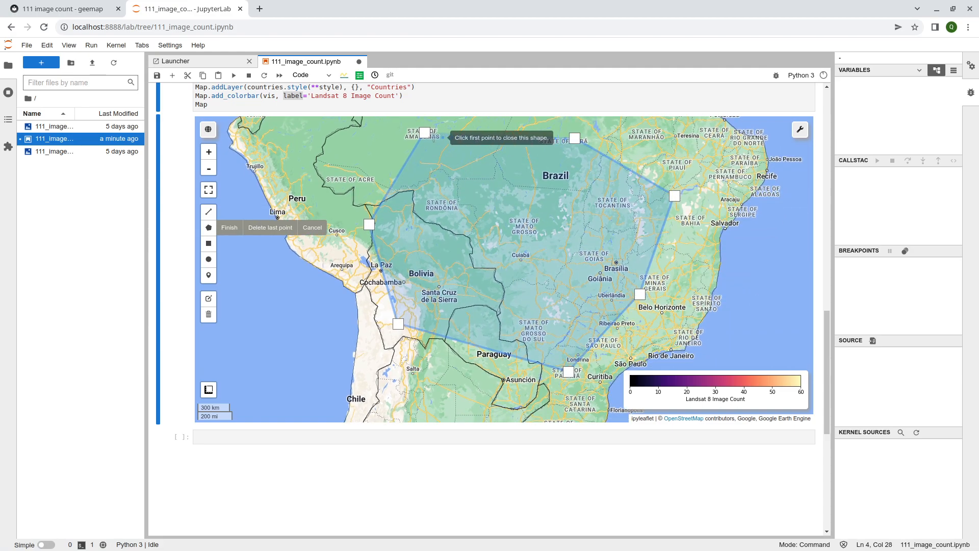
scroll(up, 3)
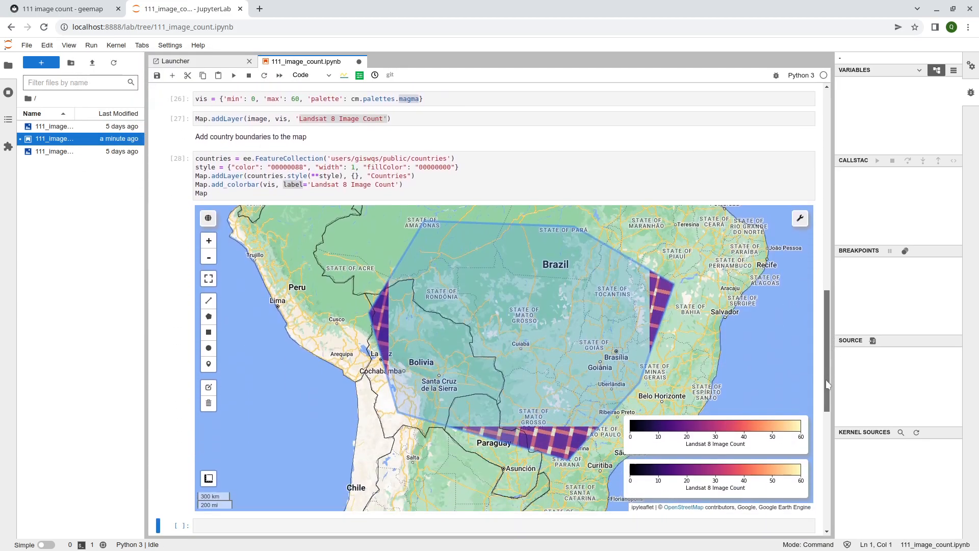
- Scroll the notebook while magma image-count tiles finish filling the Brazil polygon
scroll(down, 3)
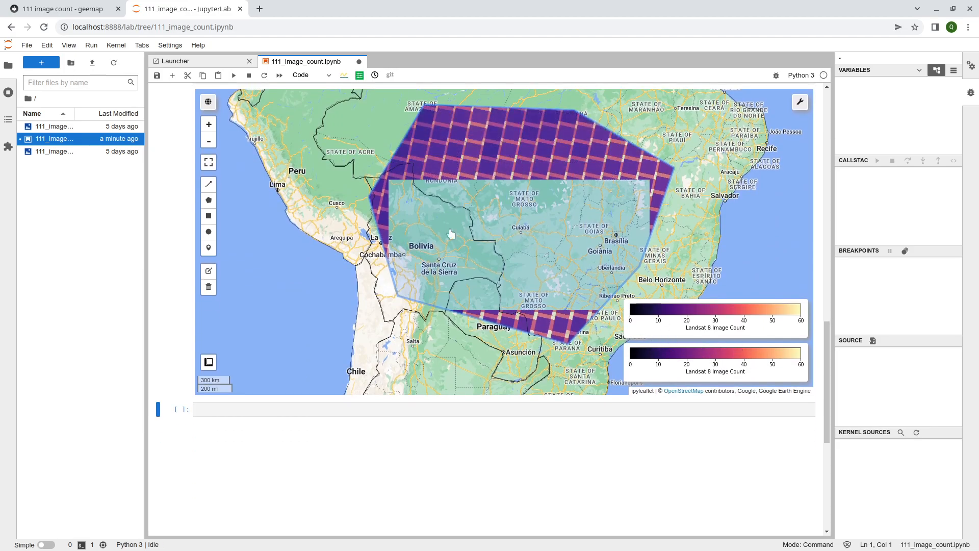
scroll(up, 3)
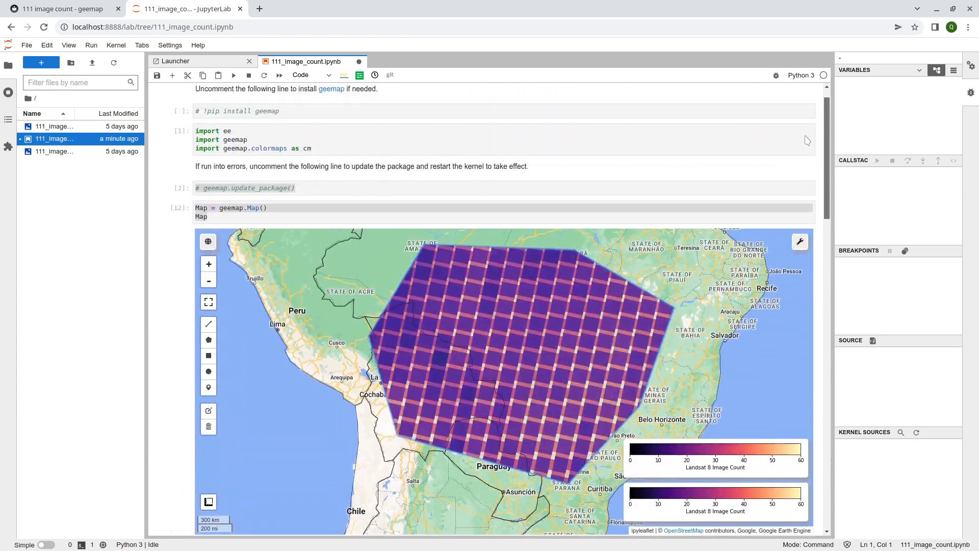
scroll(down, 3)
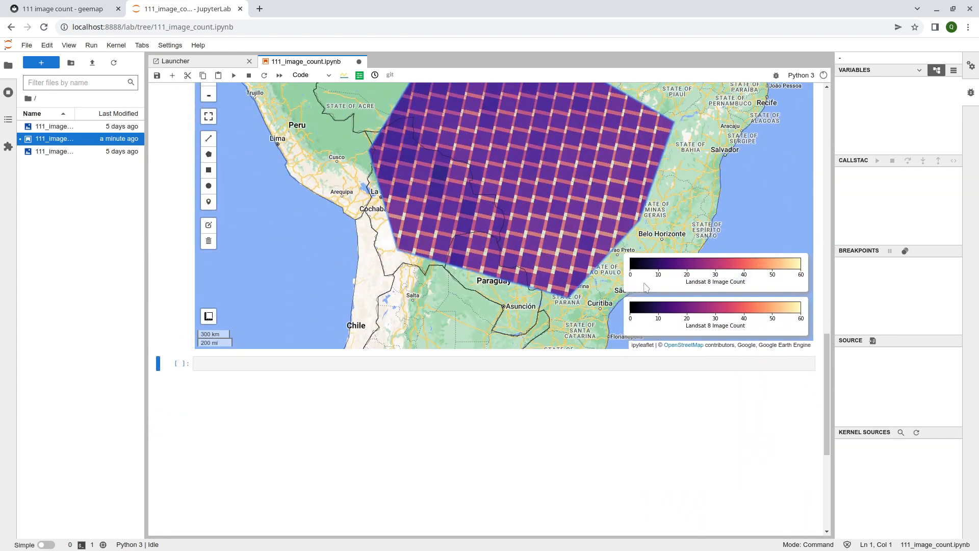
mouse_move(255, 251)
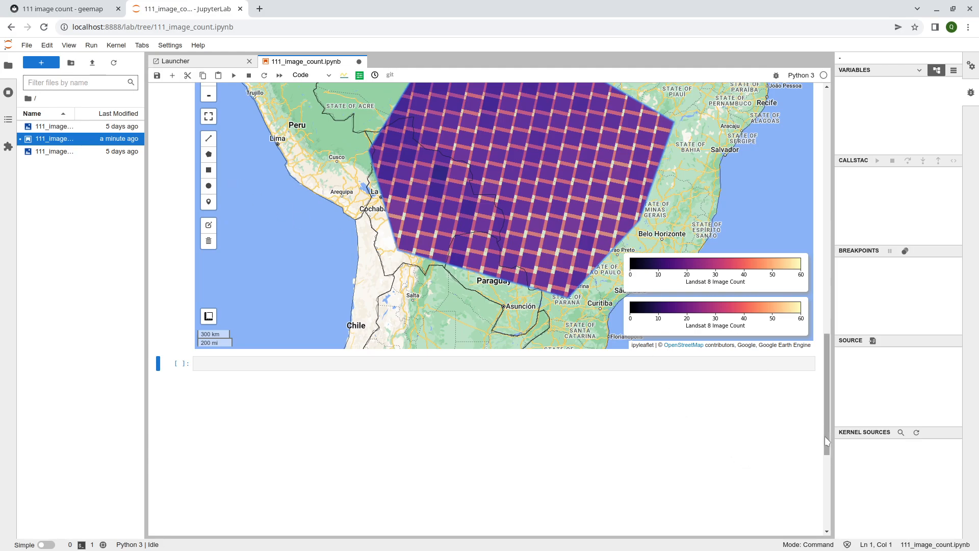
scroll(up, 3)
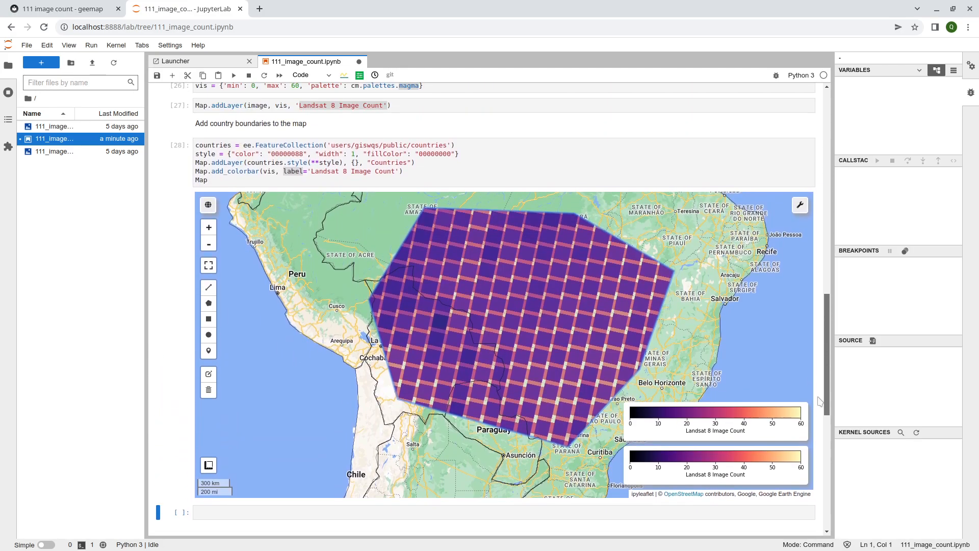
mouse_move(165, 276)
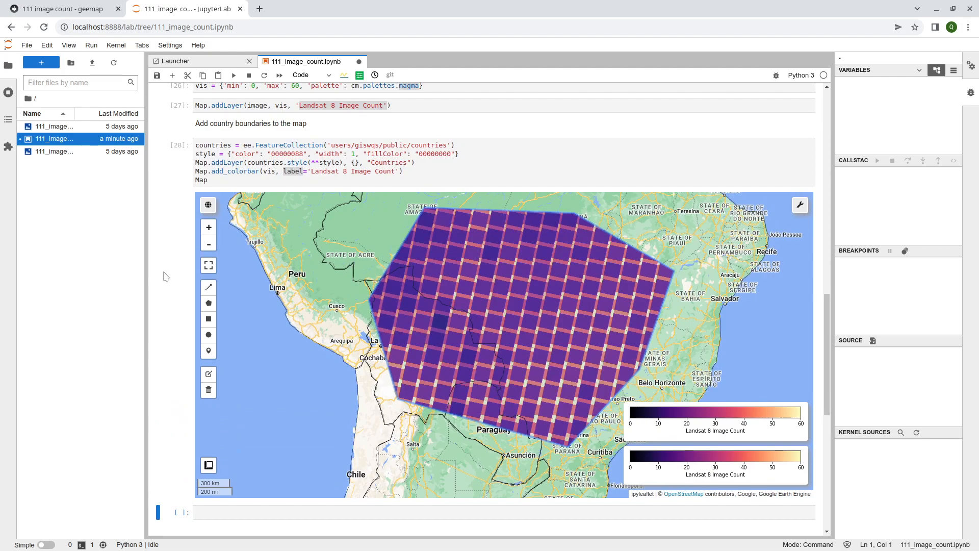
mouse_move(475, 273)
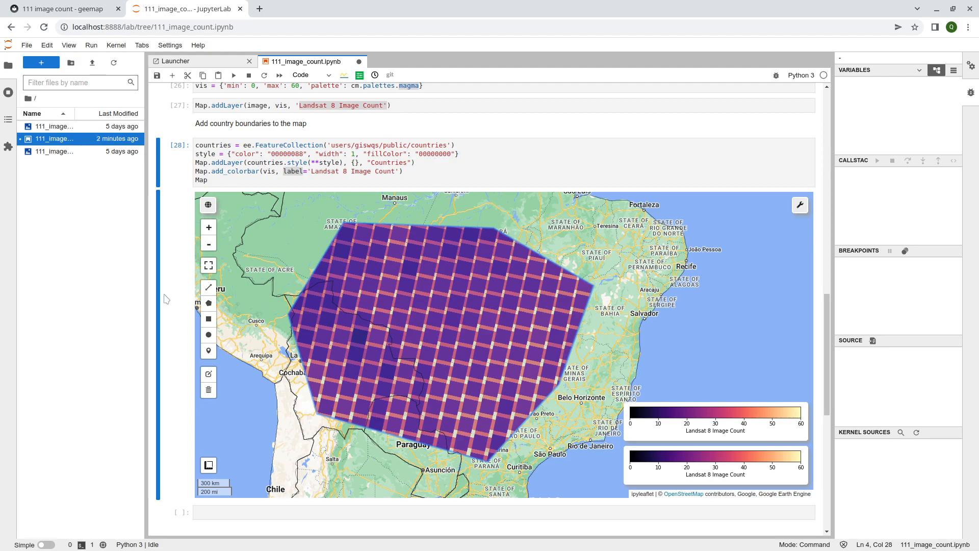
mouse_move(339, 314)
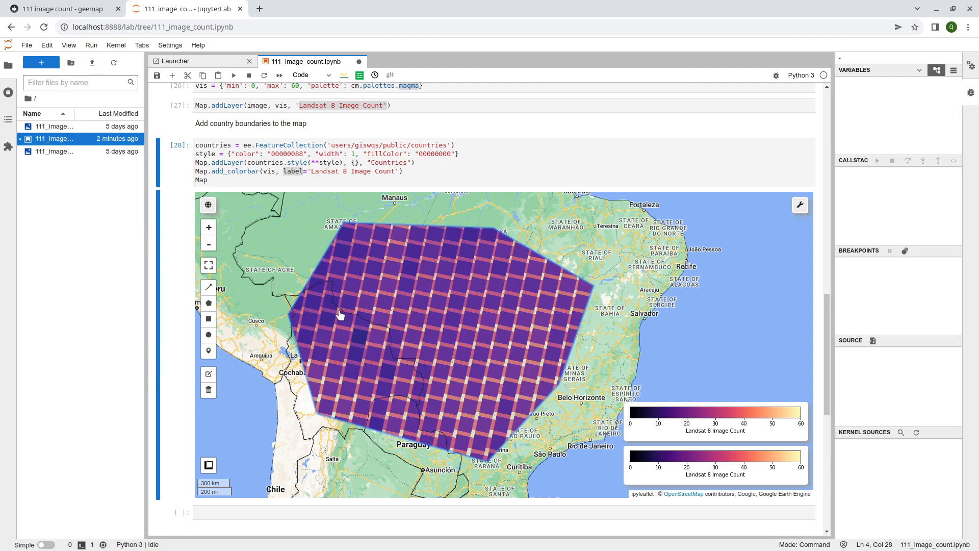
mouse_move(379, 362)
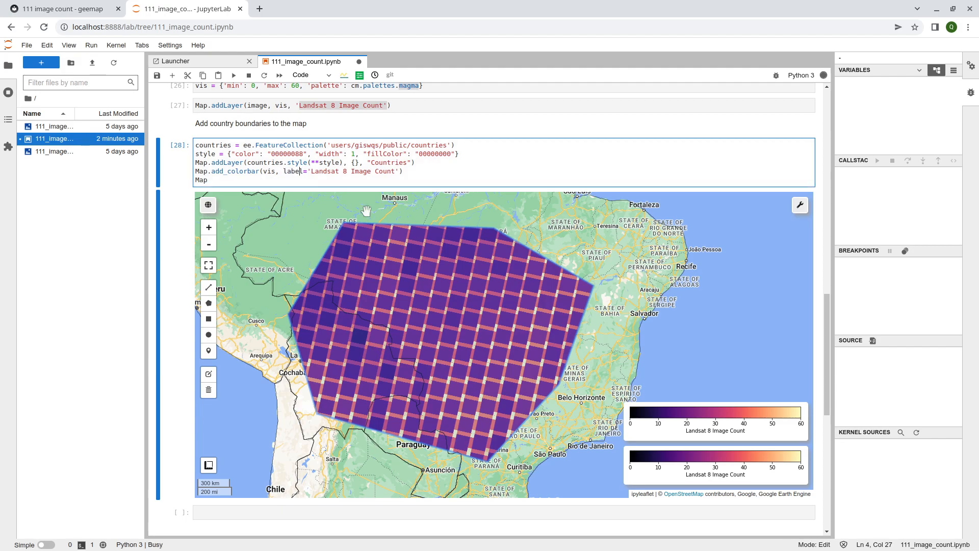
scroll(down, 3)
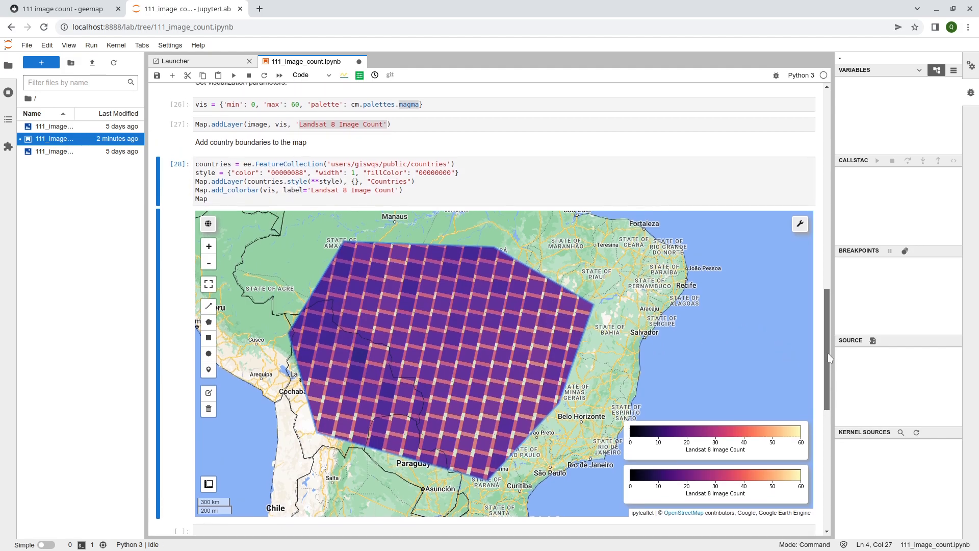